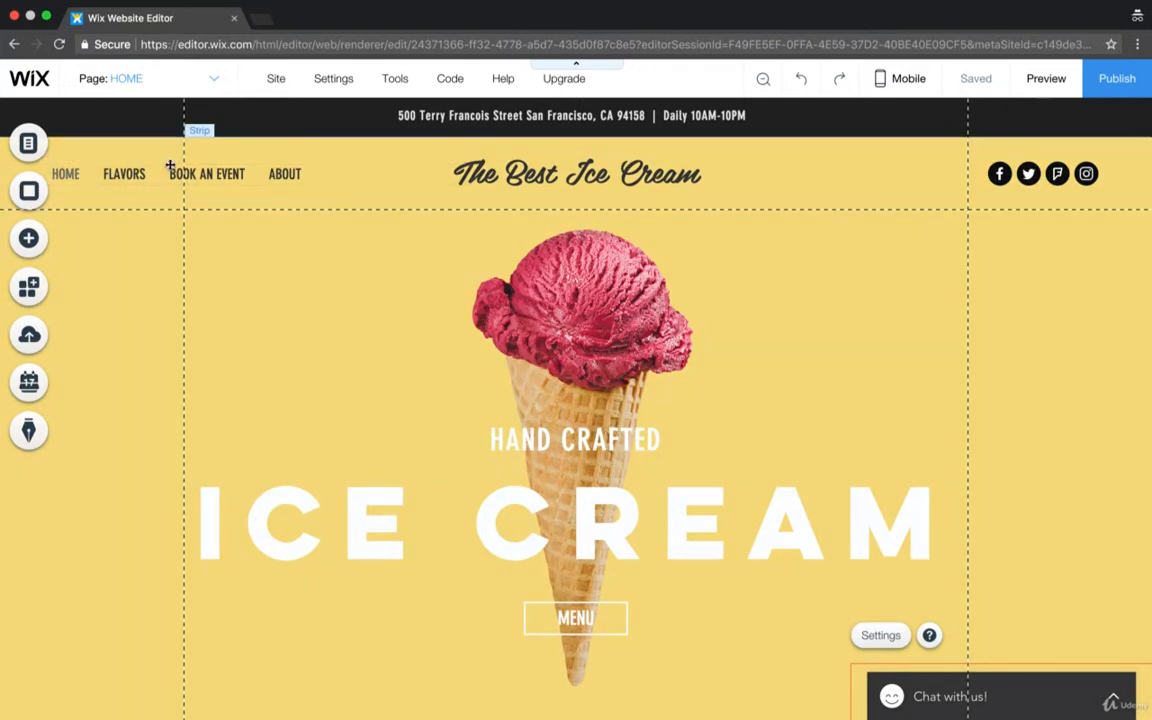
Select the header title and scroll down through the home page
left_click(572, 172)
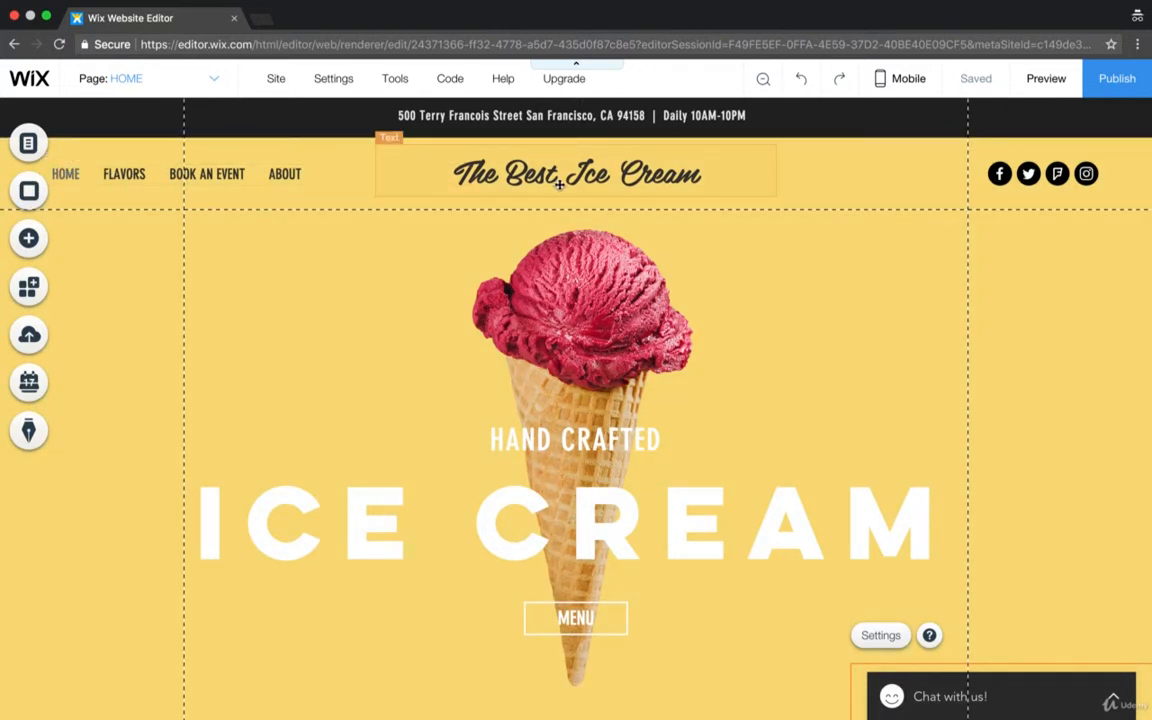
left_click(576, 174)
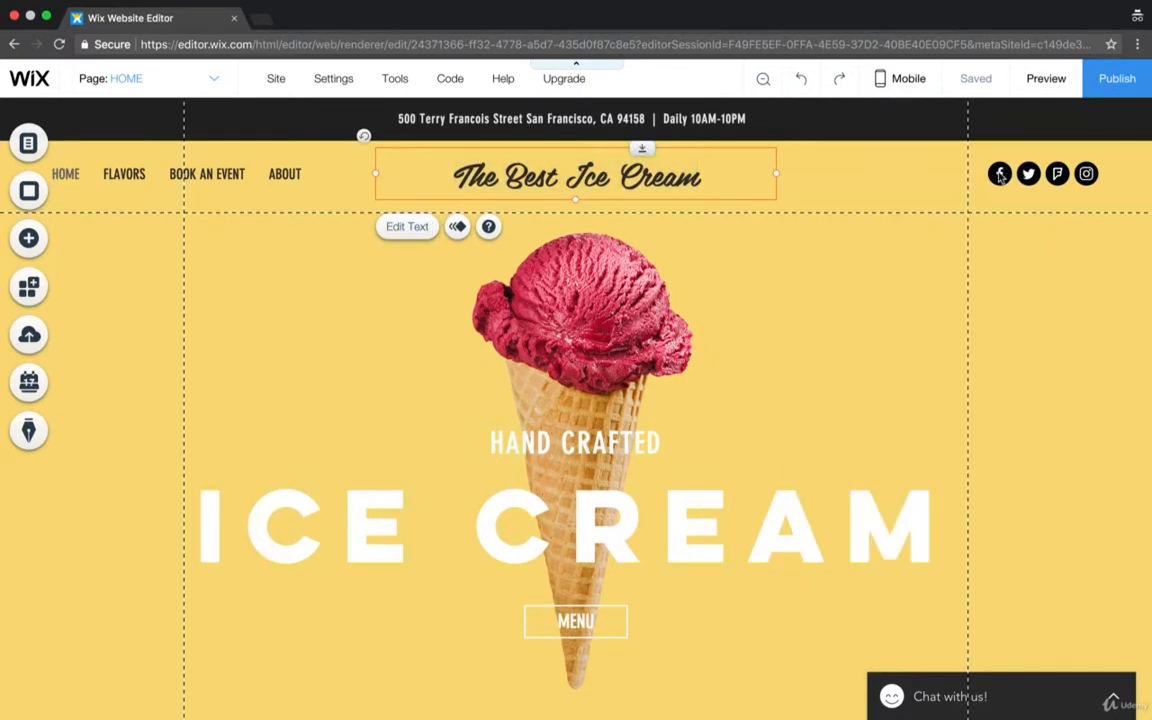
scroll("down", 3)
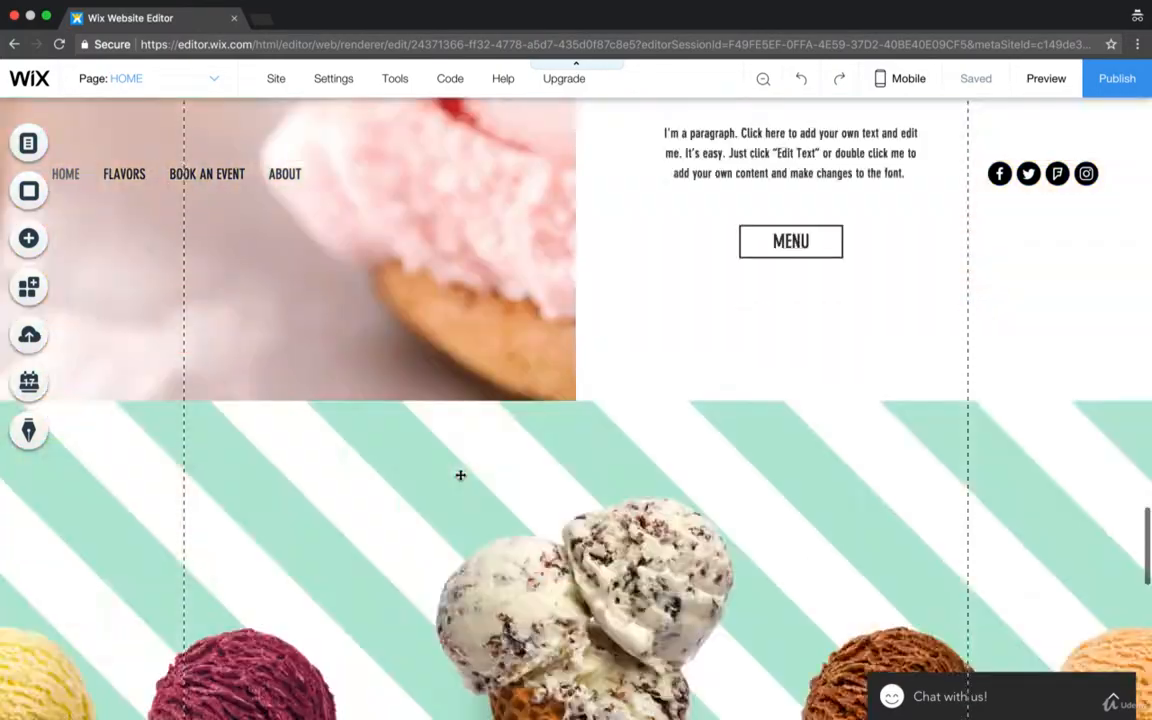
scroll("down", 3)
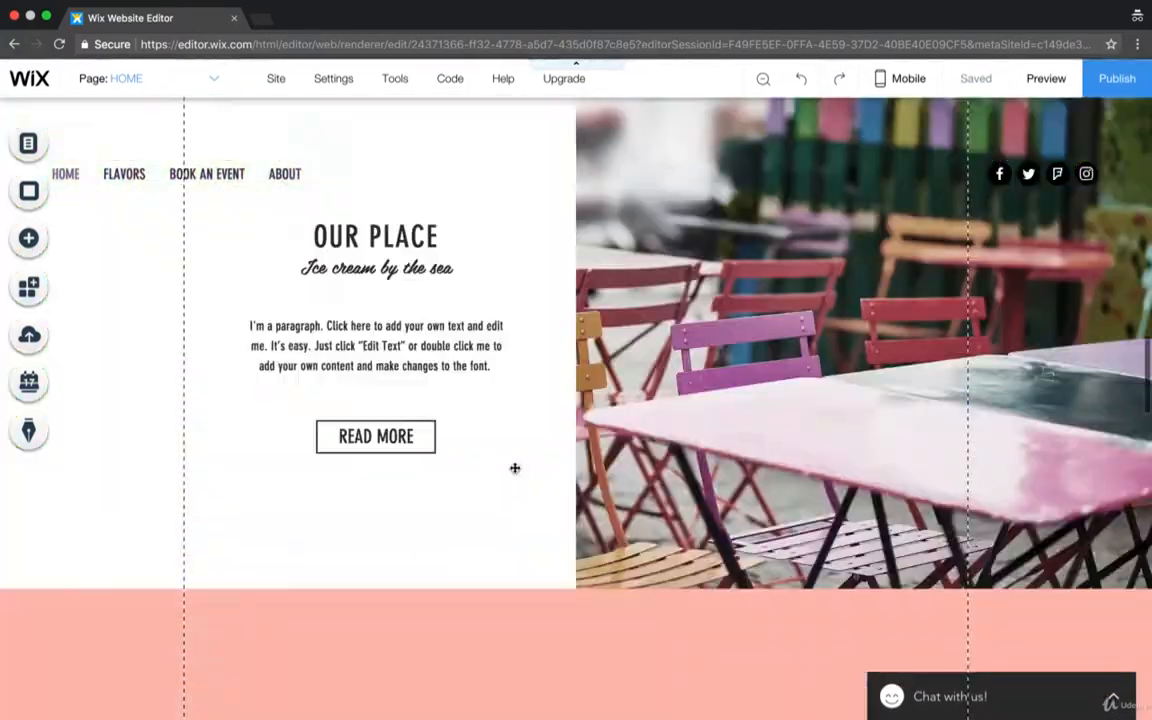
scroll("down", 3)
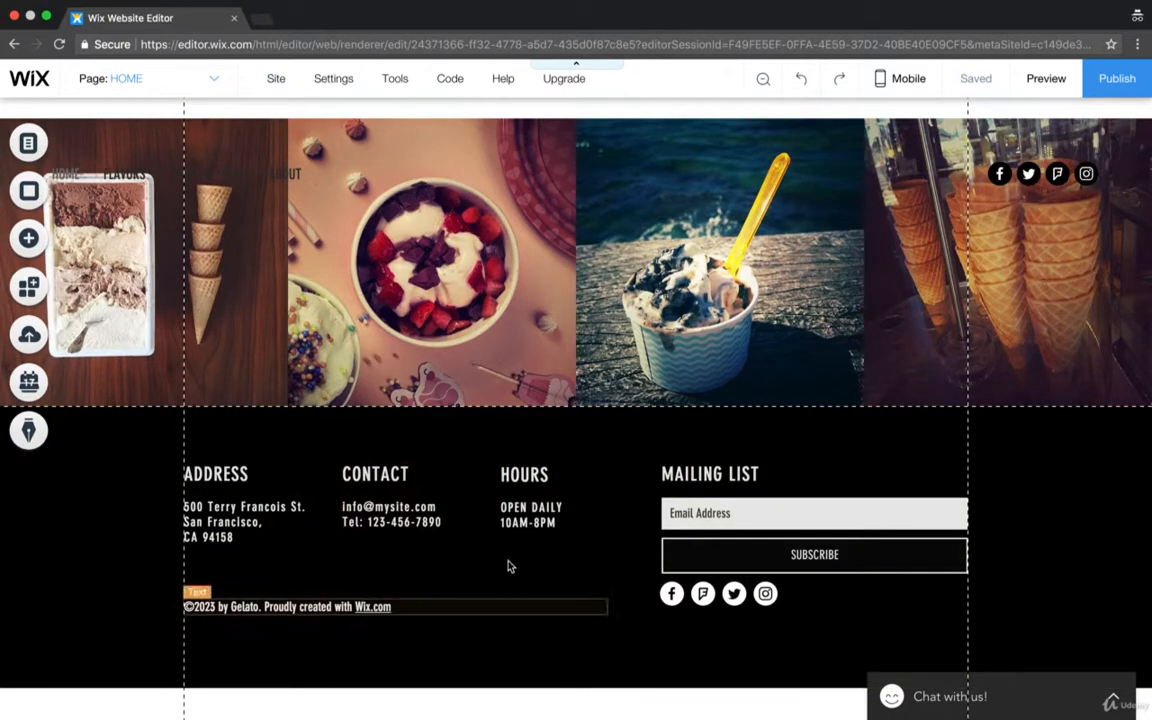
mouse_move(380, 554)
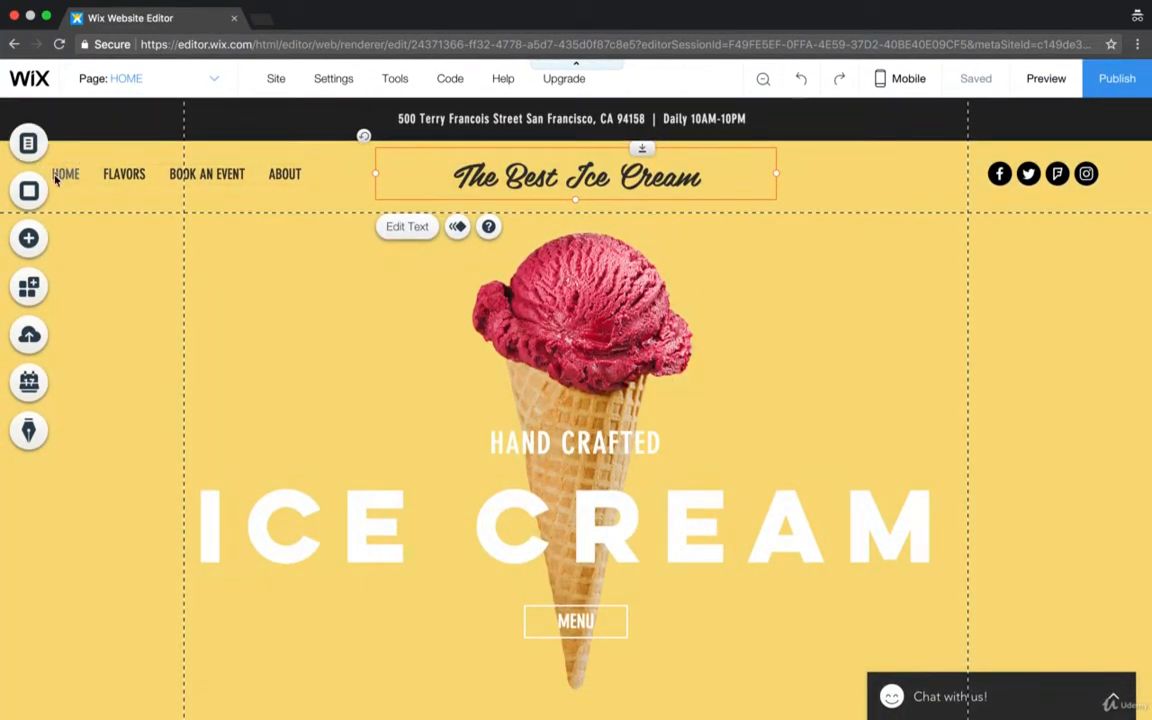
mouse_move(70, 178)
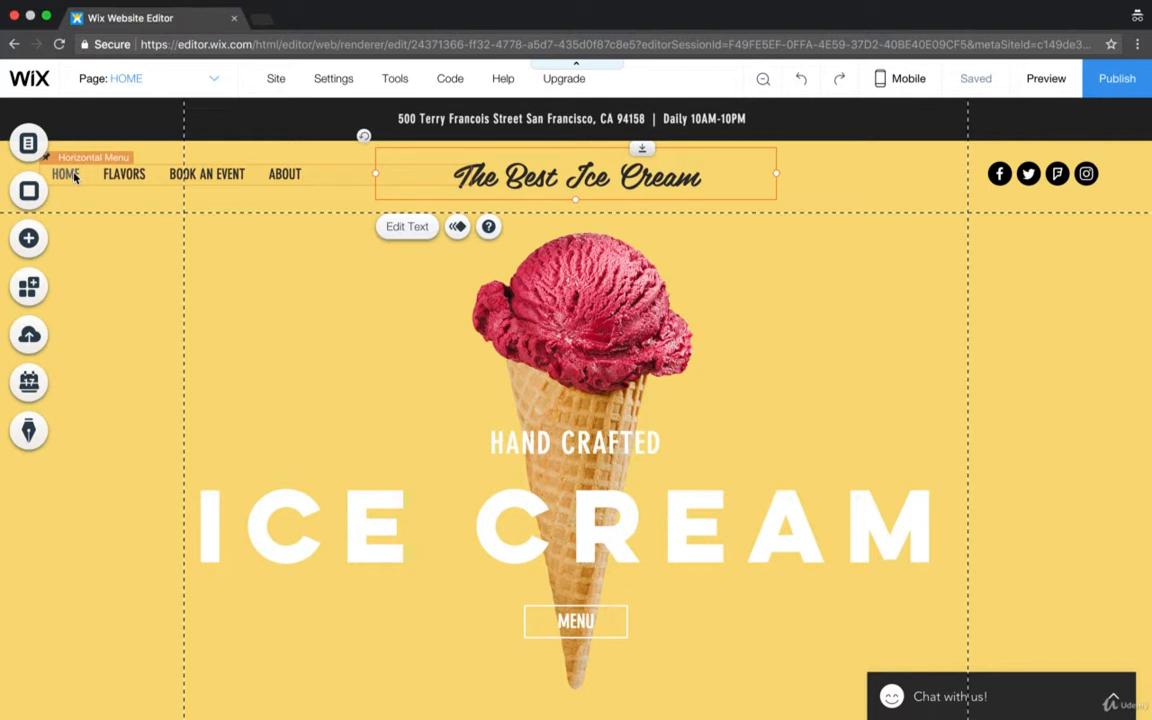
mouse_move(156, 172)
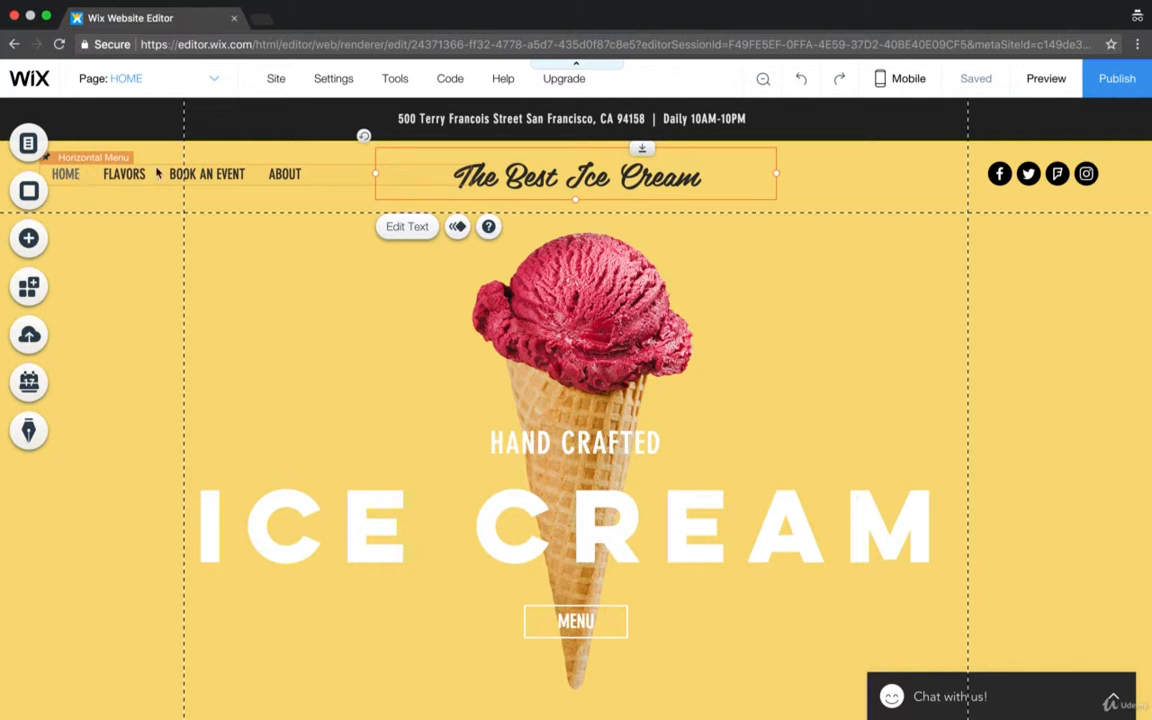
mouse_move(204, 180)
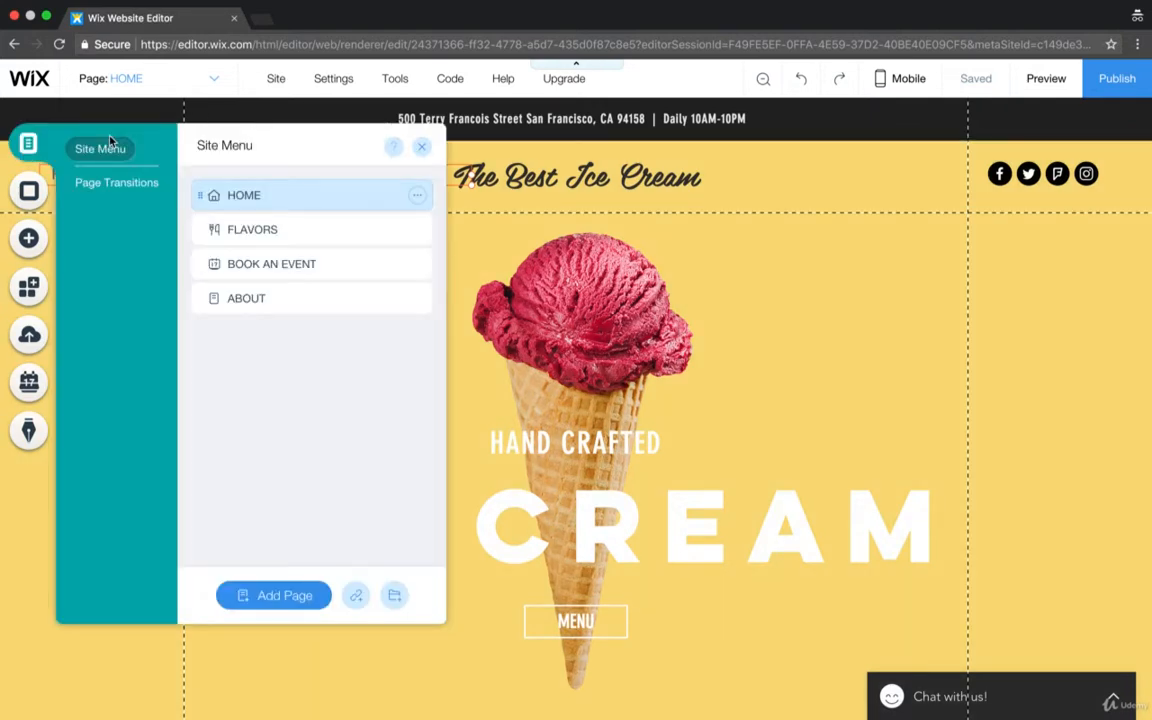
Show the site's page list and view the Flavors, Book an Event and About pages in turn
left_click(422, 146)
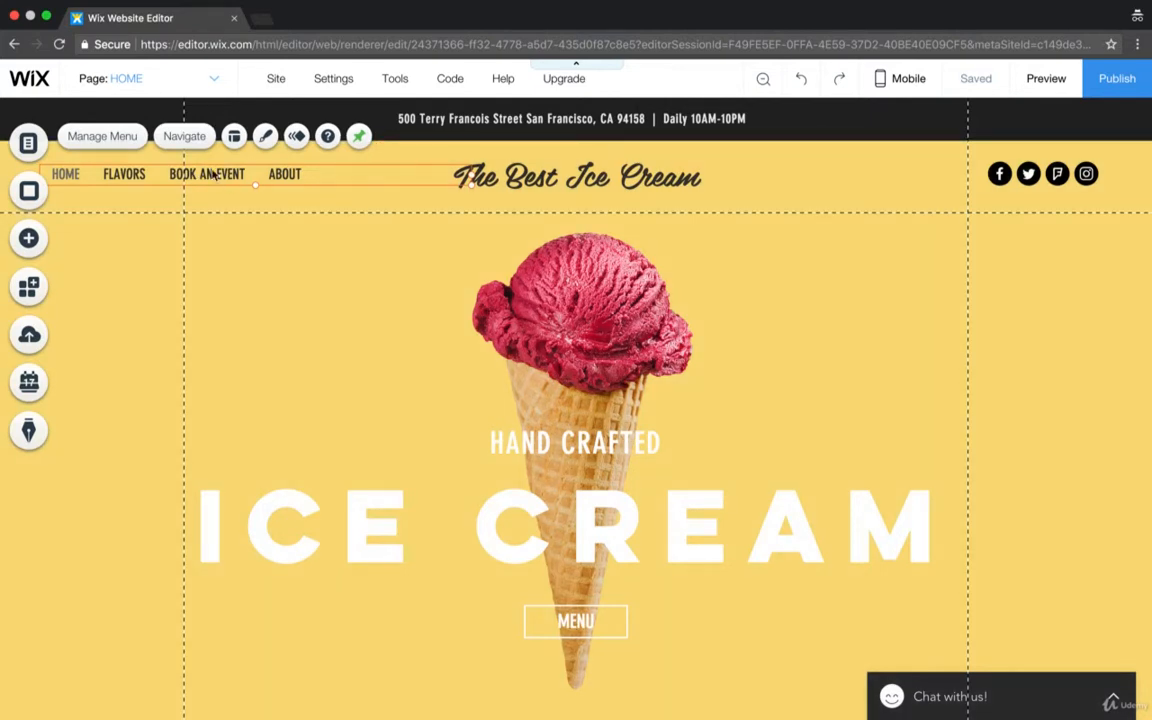
left_click(576, 176)
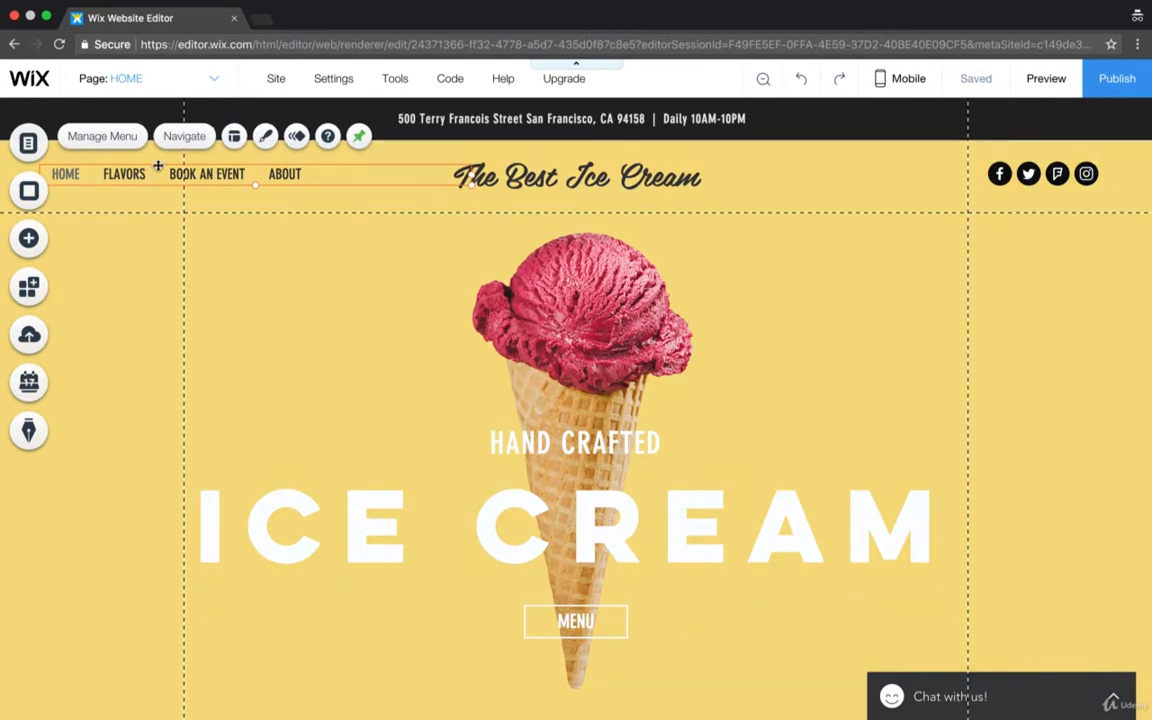
left_click(28, 138)
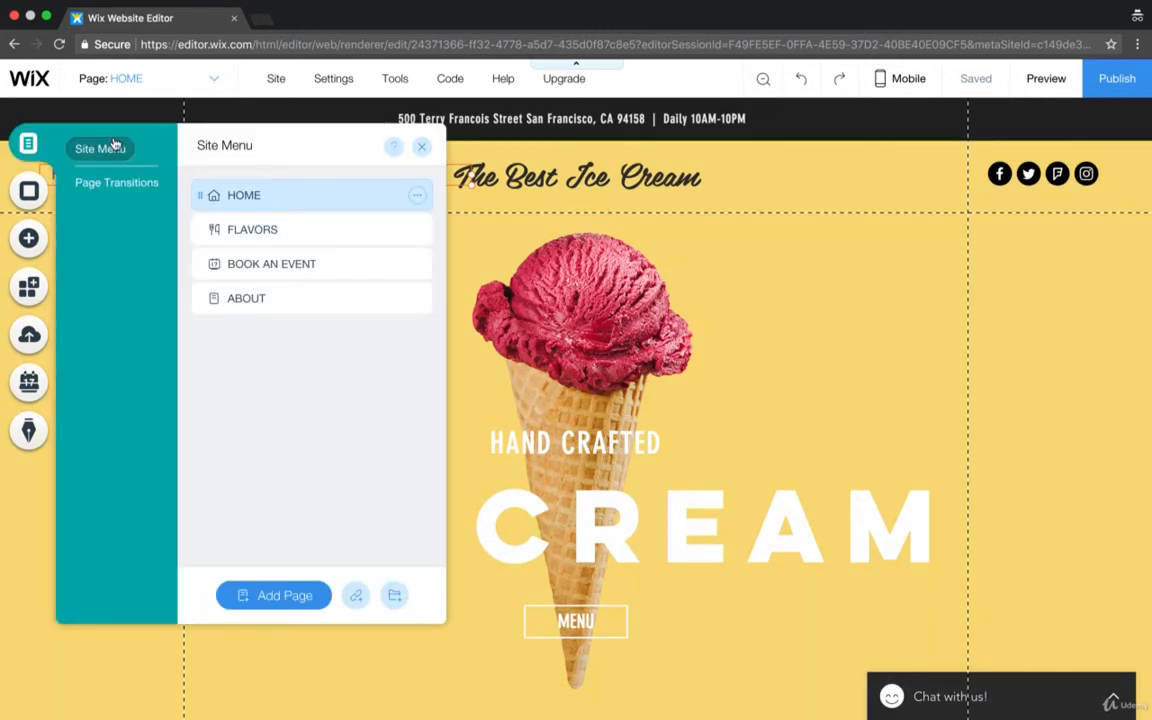
left_click(252, 228)
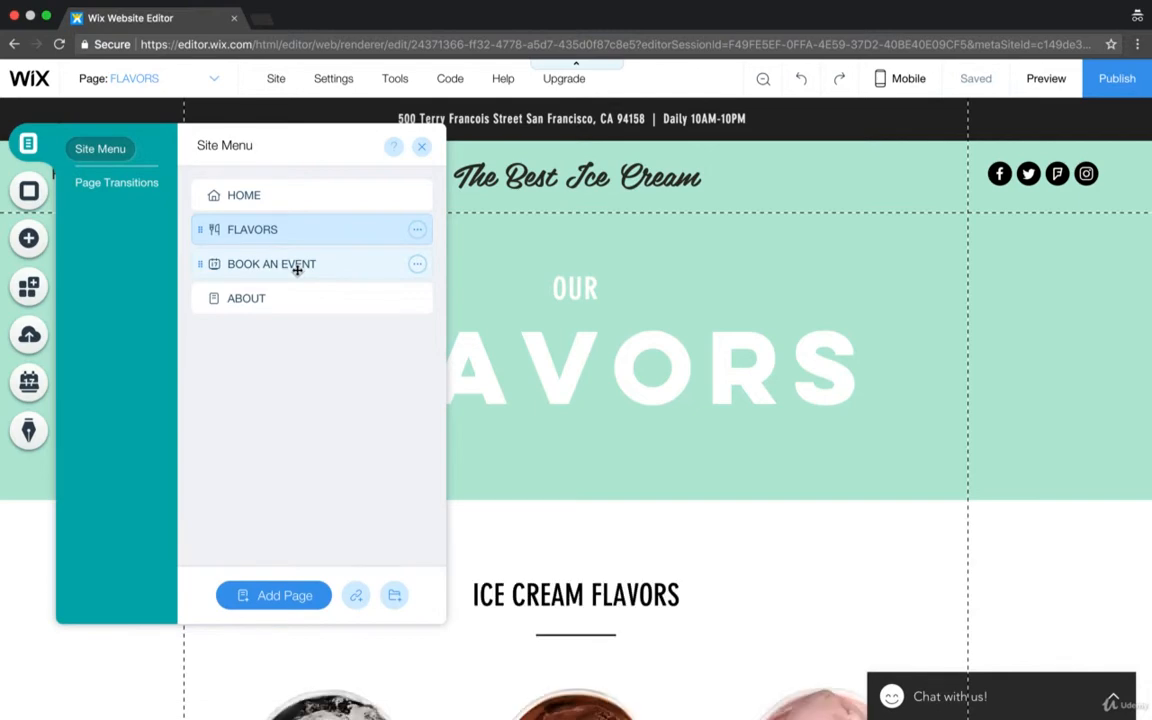
left_click(270, 264)
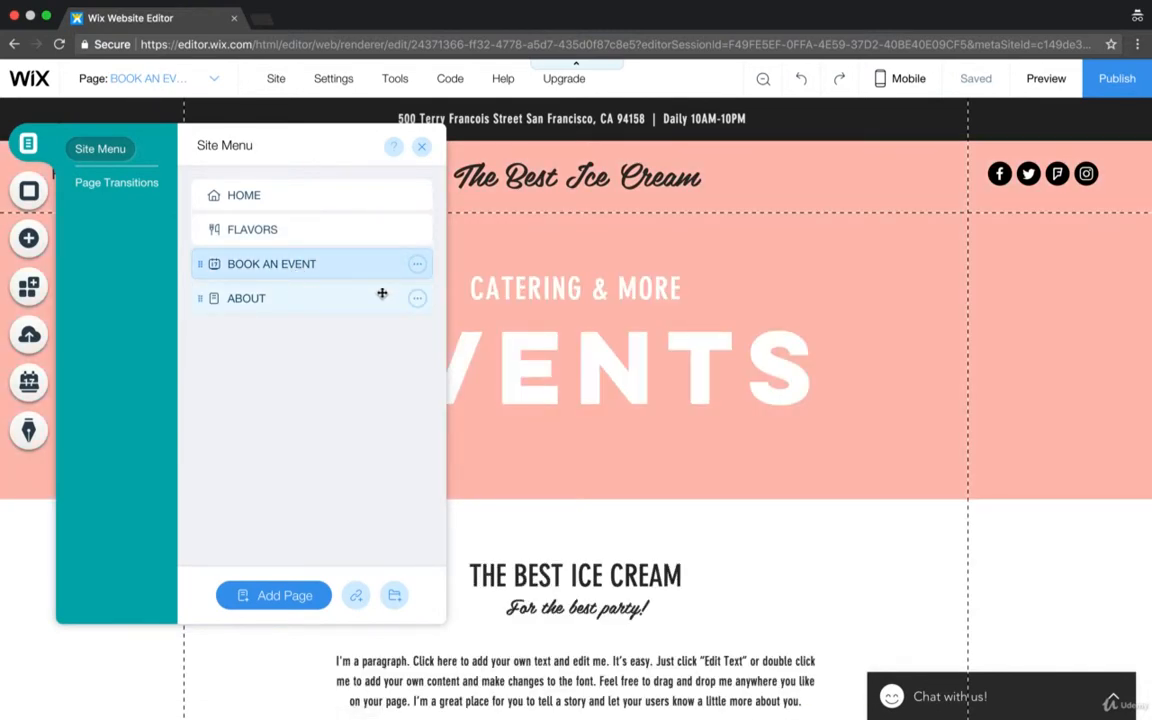
left_click(246, 298)
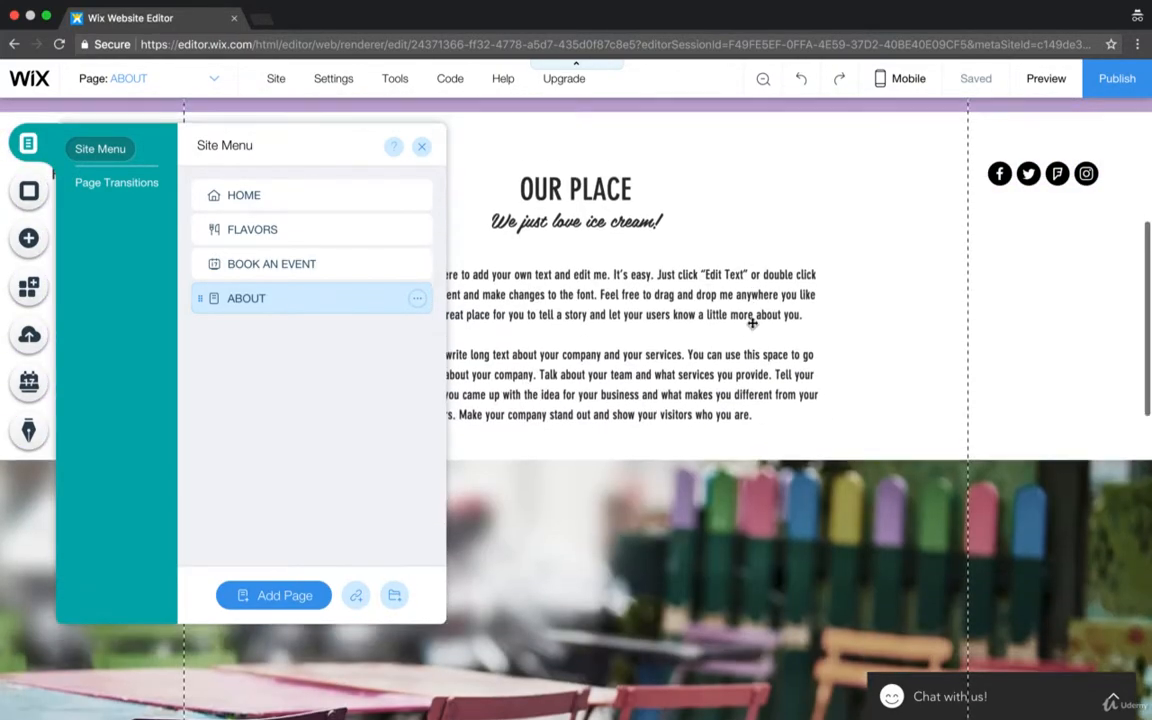
scroll("down", 3)
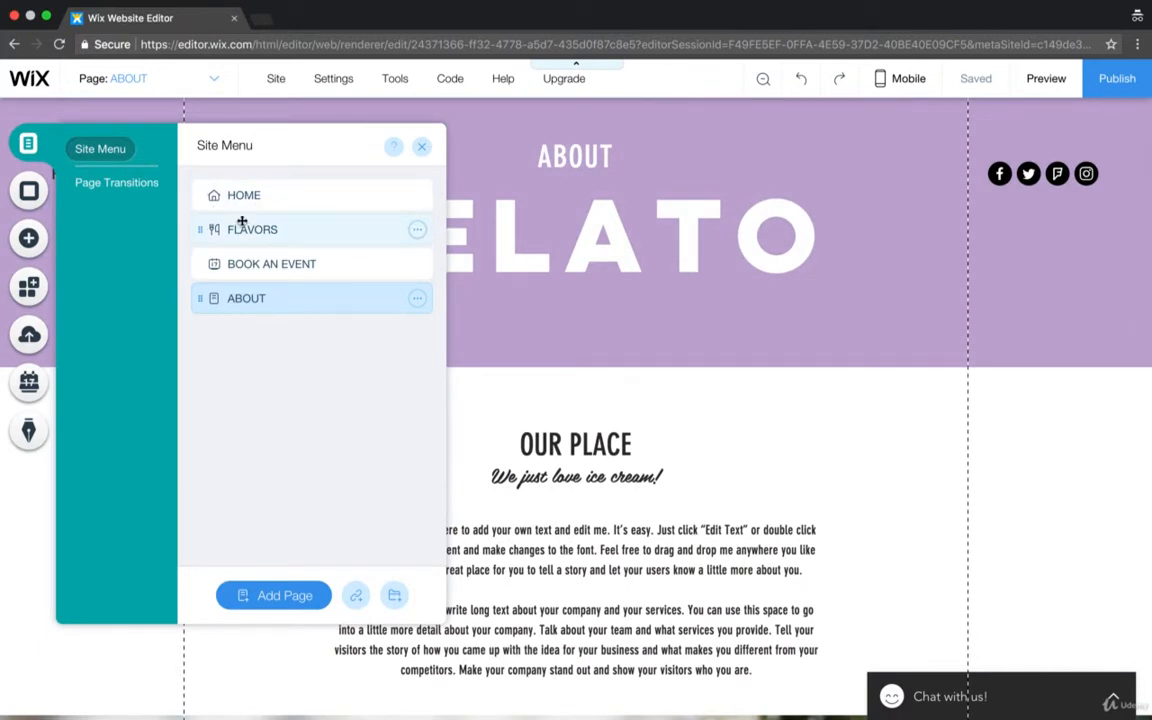
Rename the FLAVORS page to OUR HISTORY from its page options
left_click(252, 228)
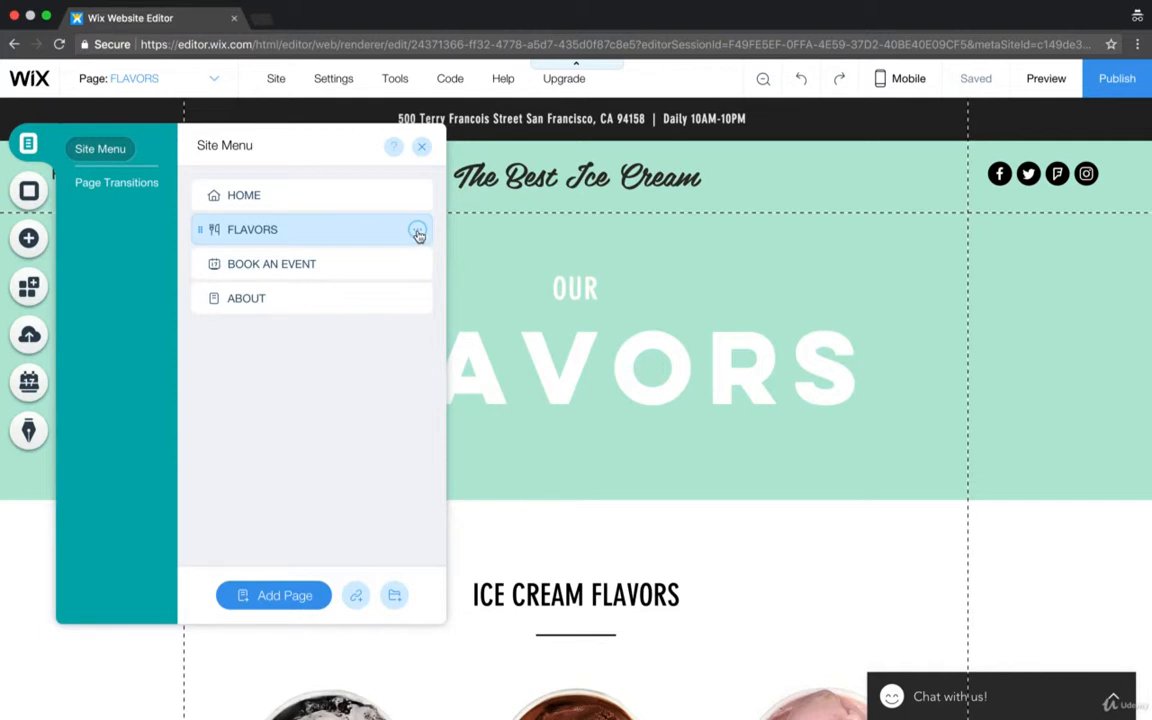
left_click(416, 232)
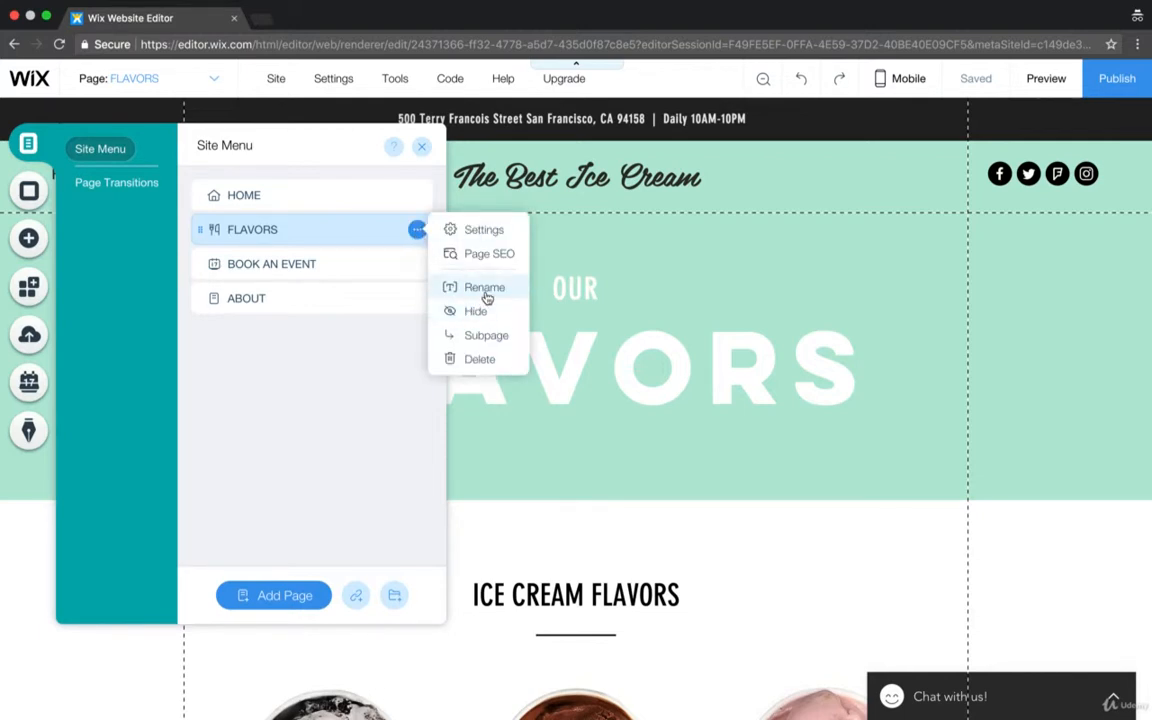
left_click(484, 288)
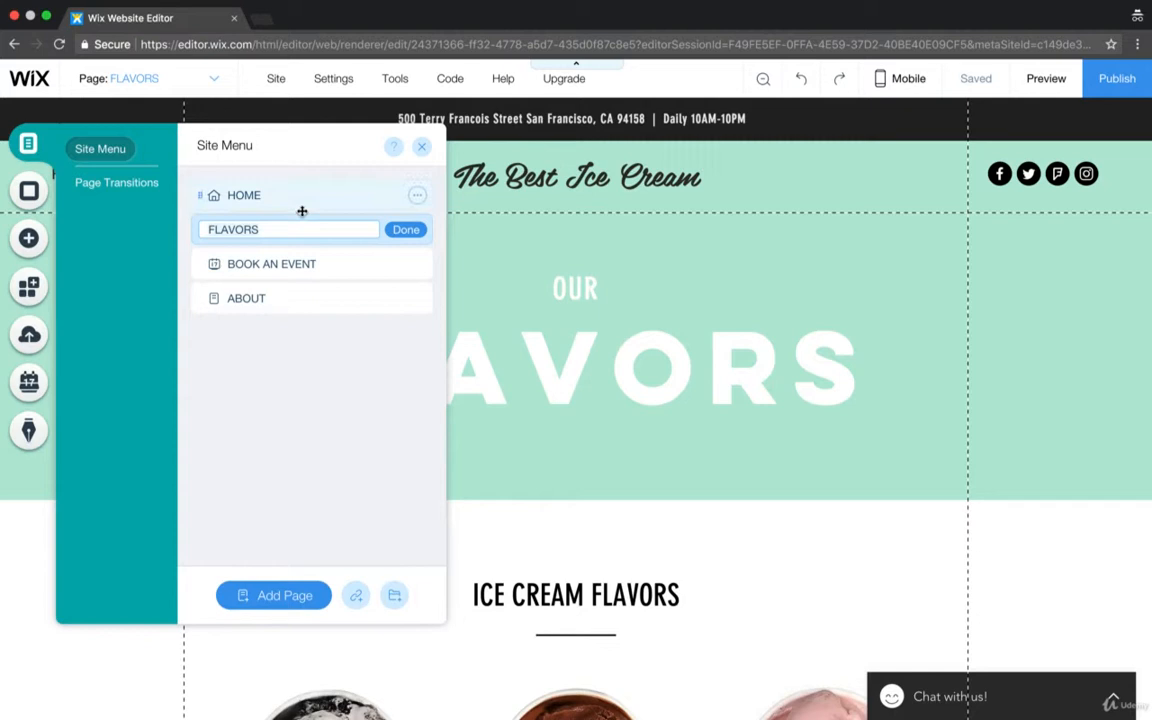
type("O")
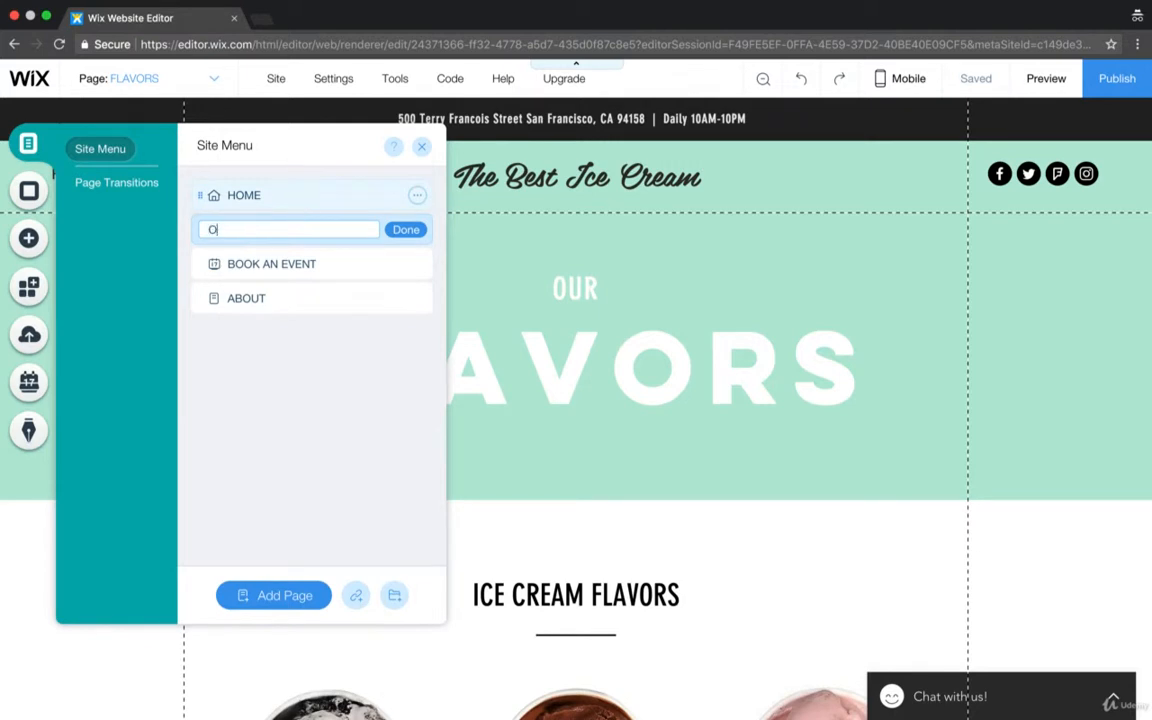
type("UR HISTORY")
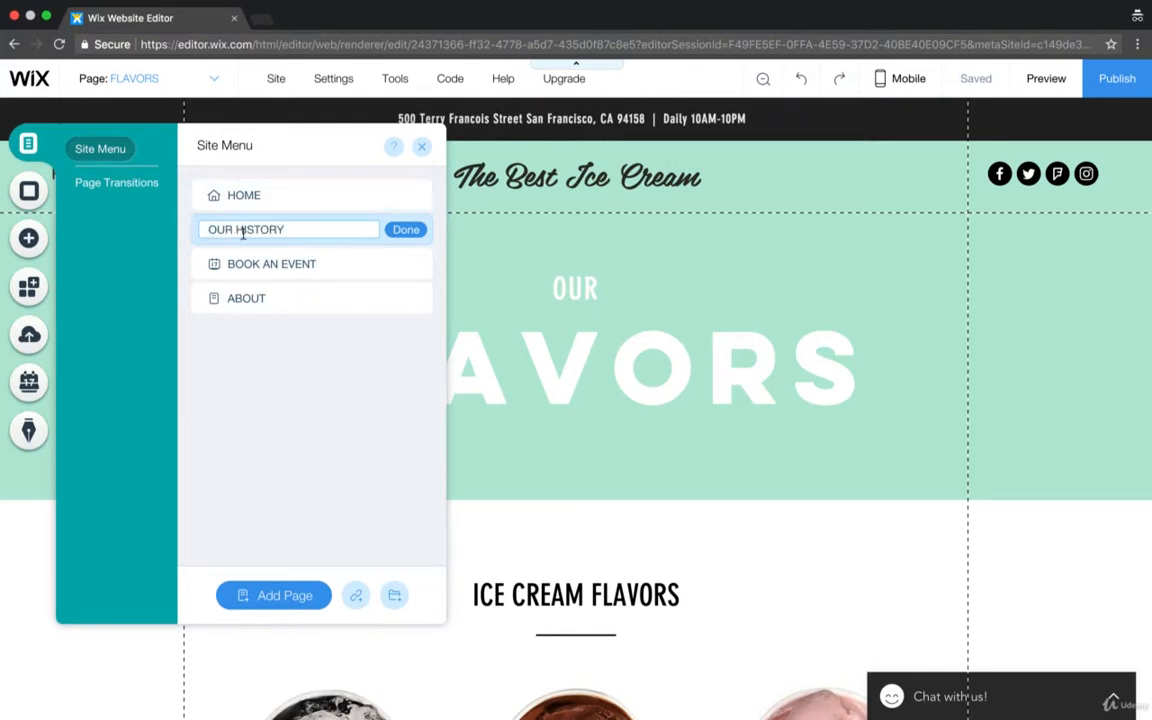
left_click(404, 228)
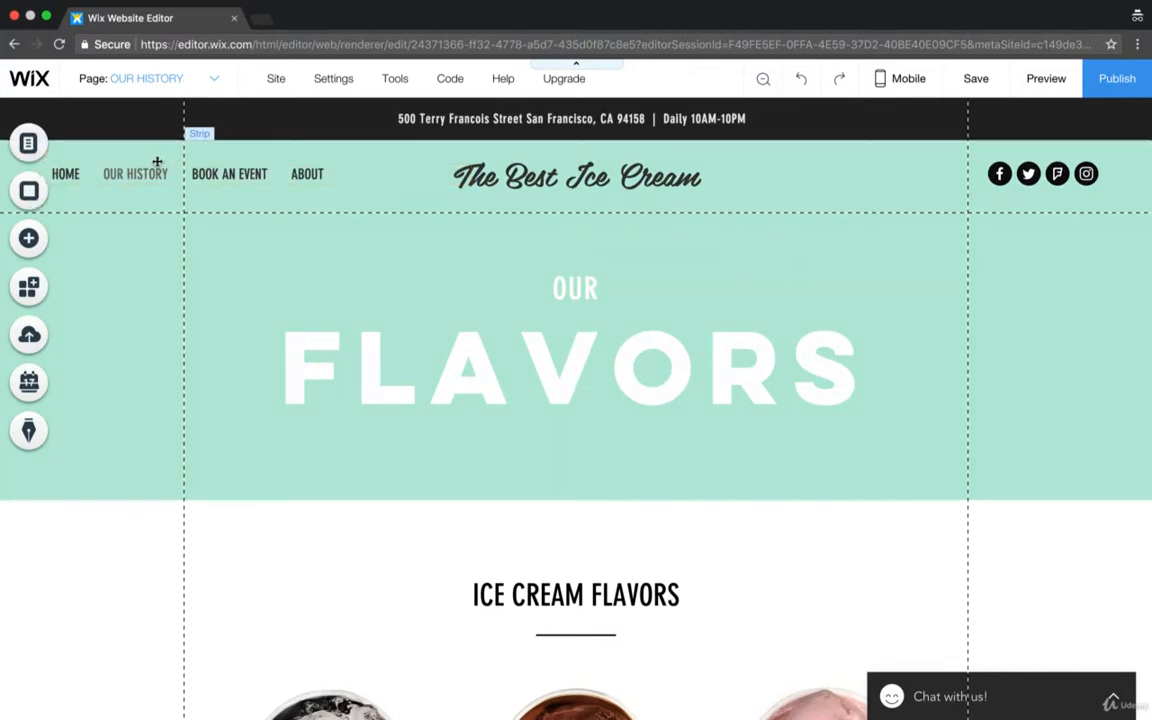
Try deleting the Restaurants Menus element, bringing up the whole-page deletion notice
scroll("down", 3)
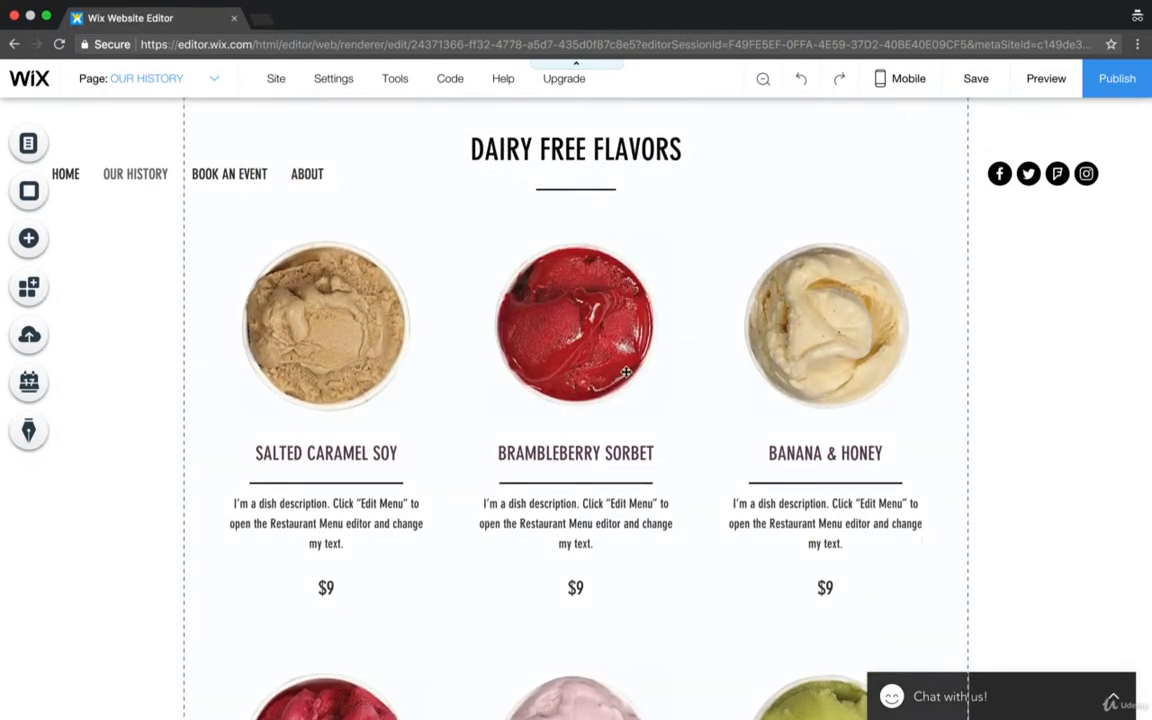
scroll("down", 3)
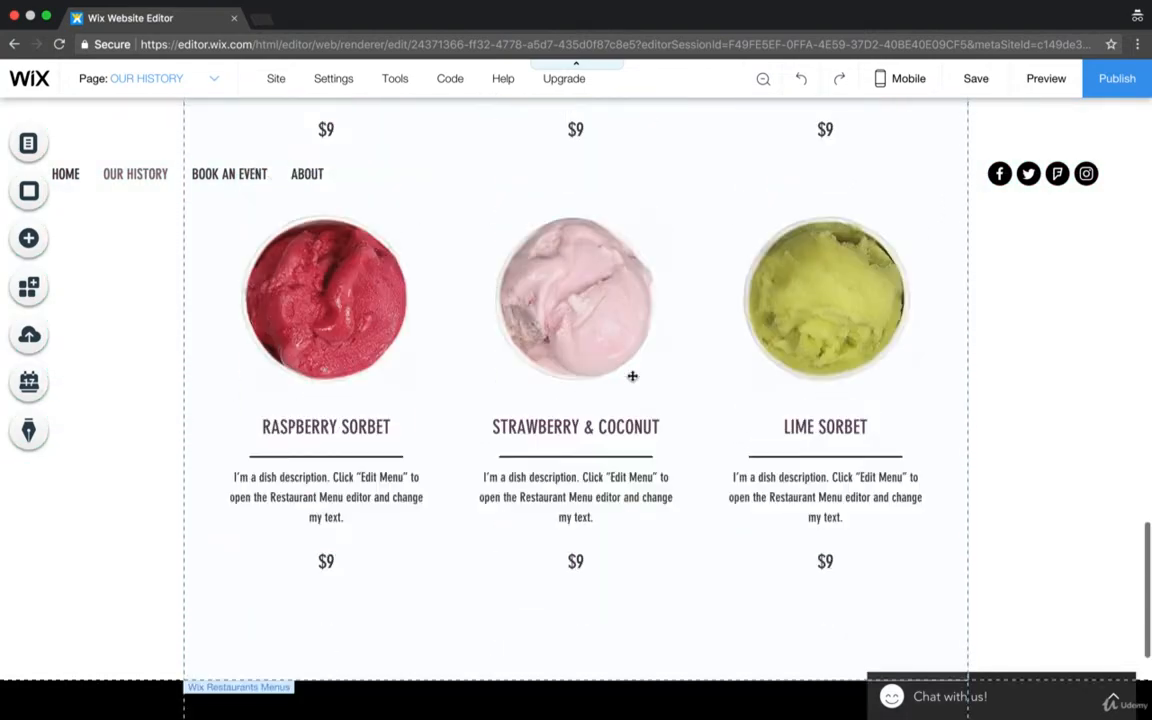
scroll("up", 3)
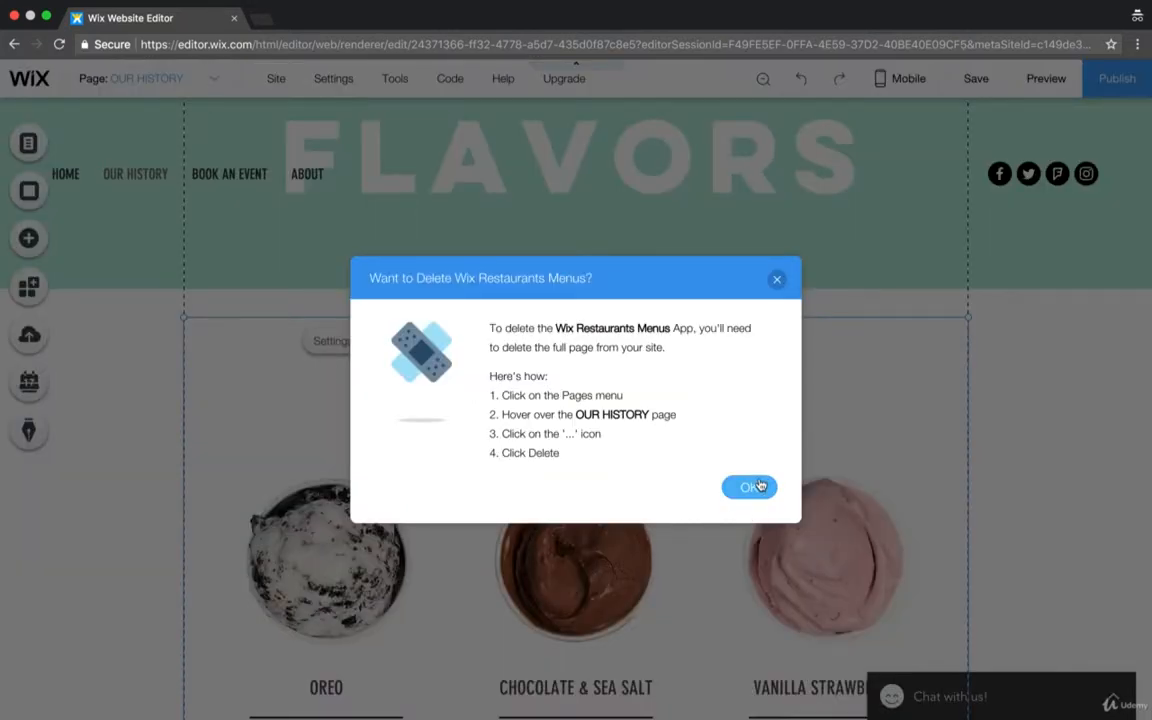
left_click(748, 488)
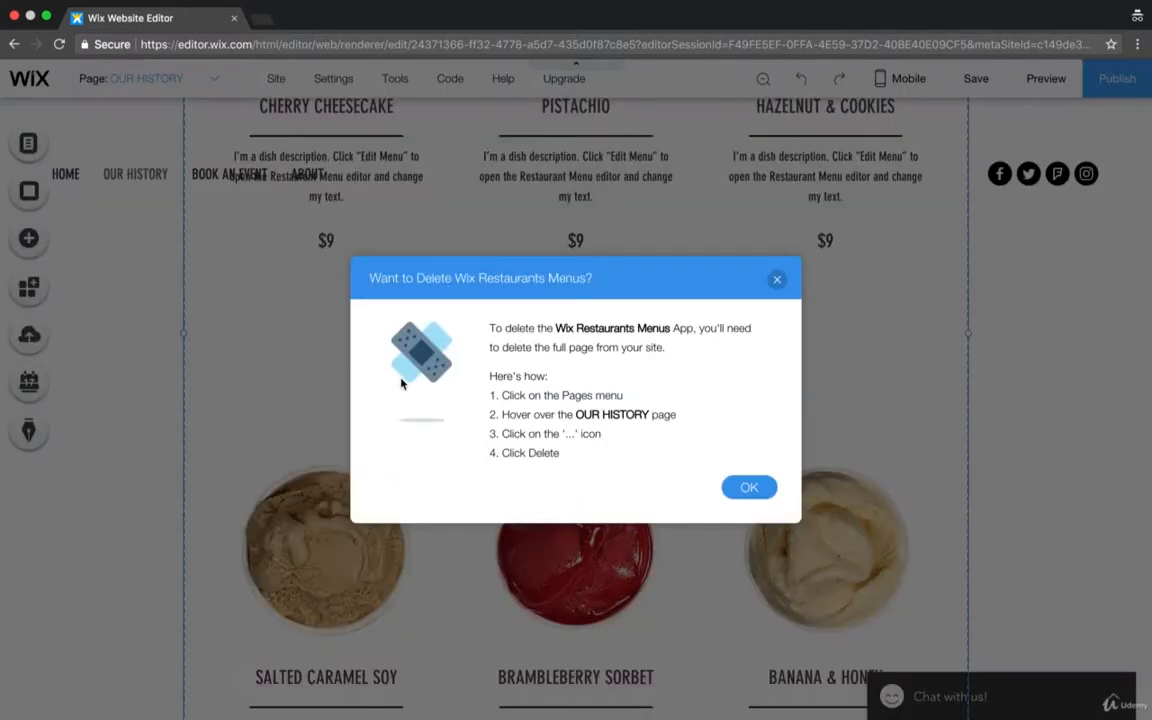
mouse_move(748, 488)
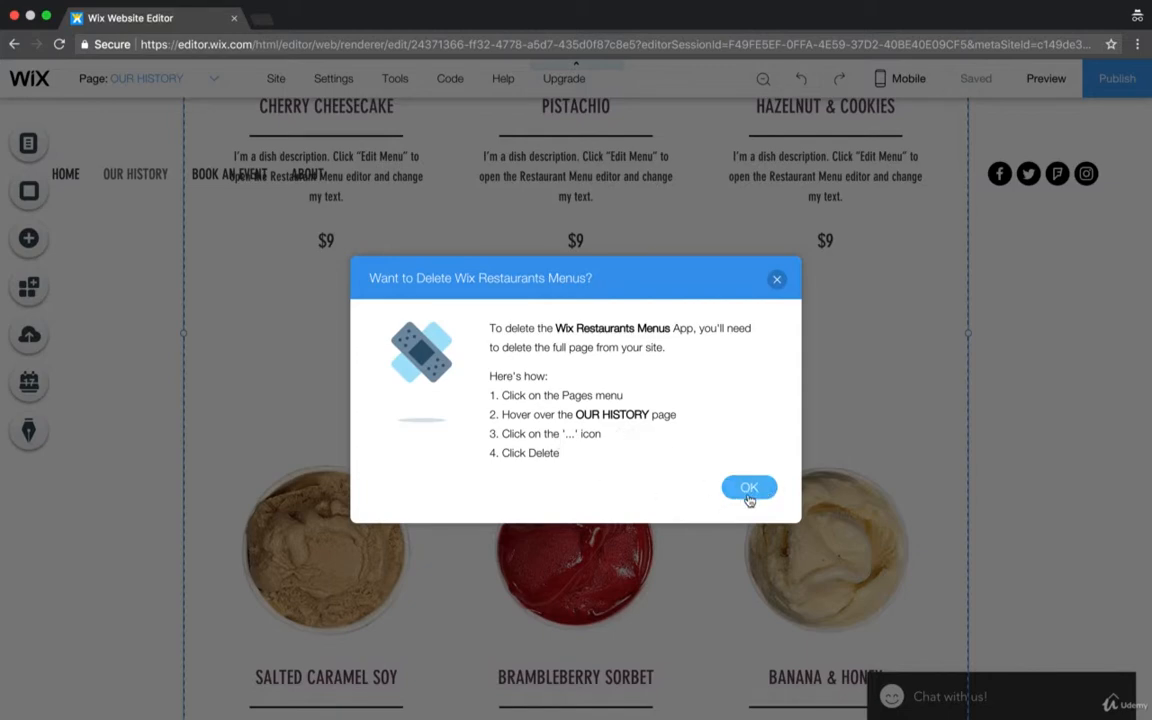
Dismiss the notice and delete the OUR HISTORY page, confirming in the 'Are You Sure?' dialog
left_click(748, 488)
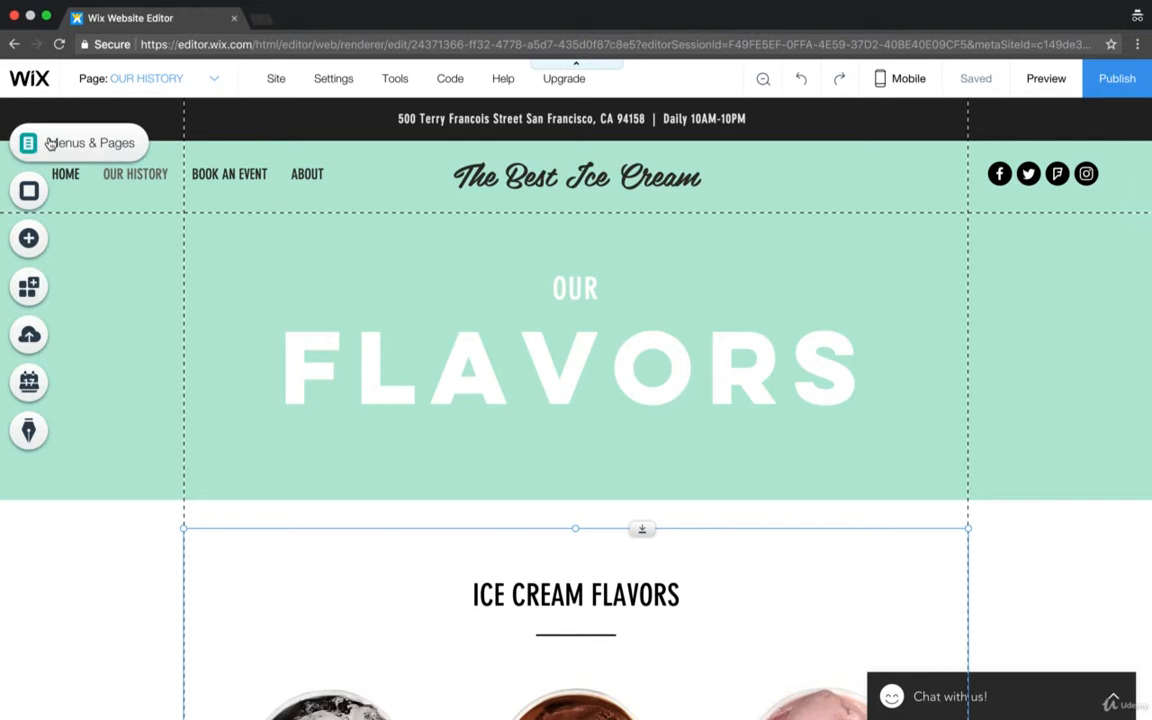
left_click(136, 172)
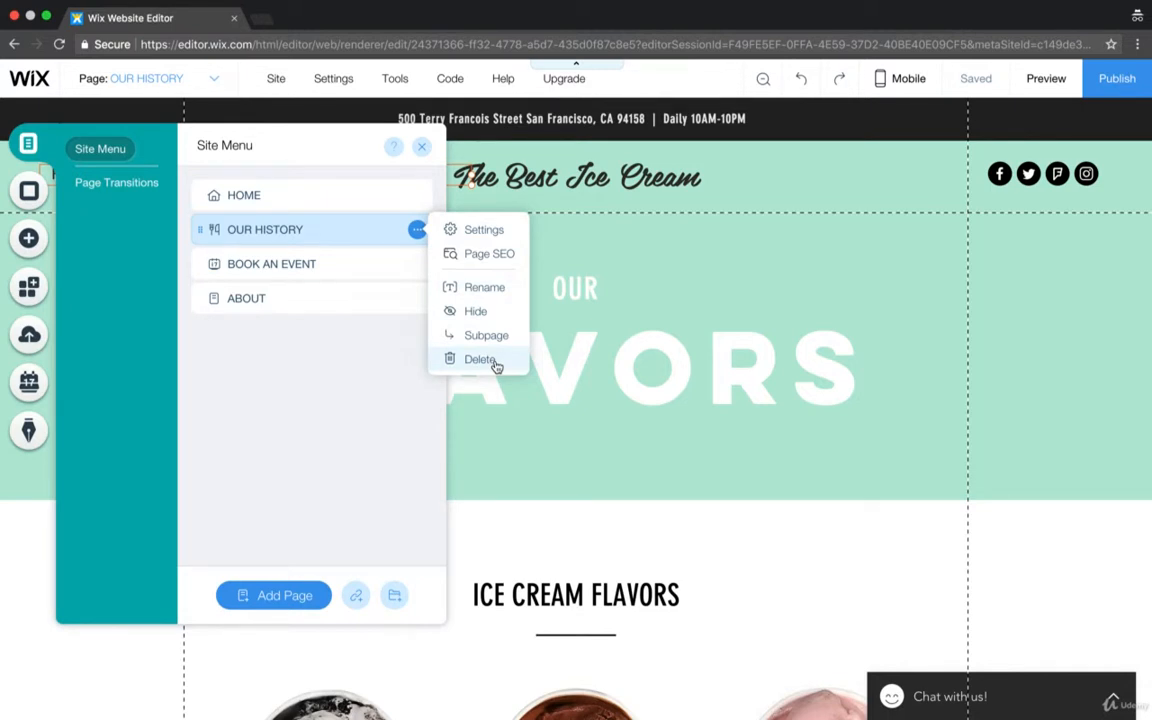
left_click(478, 360)
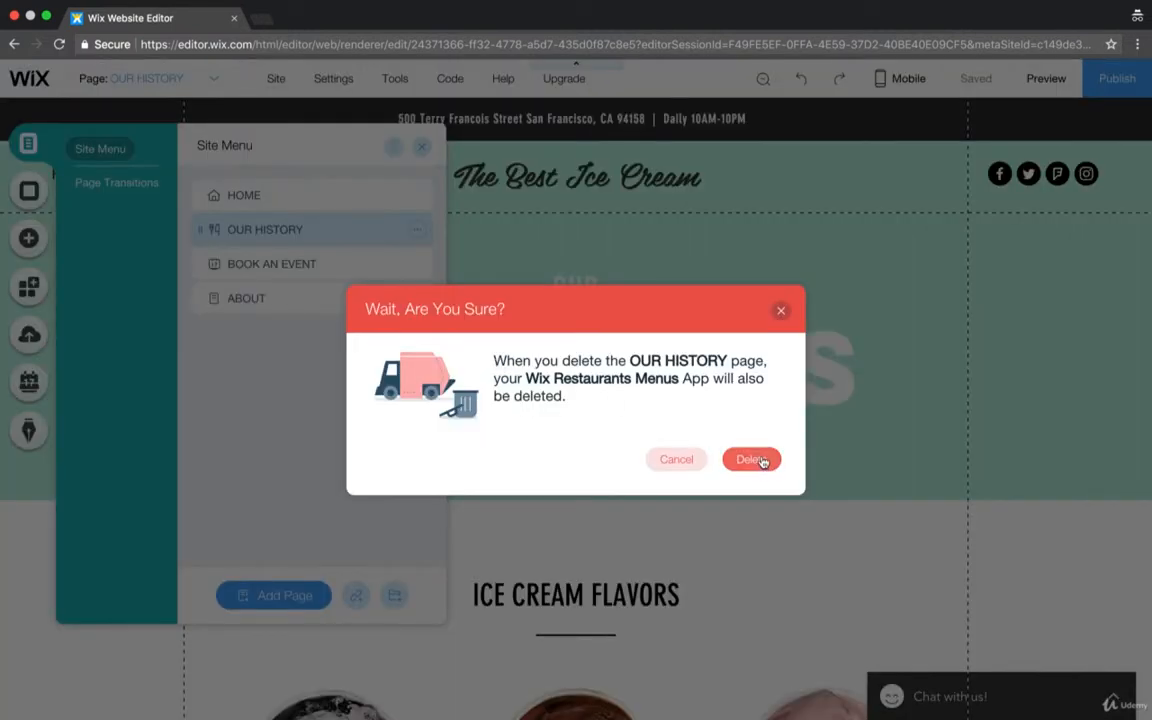
left_click(752, 458)
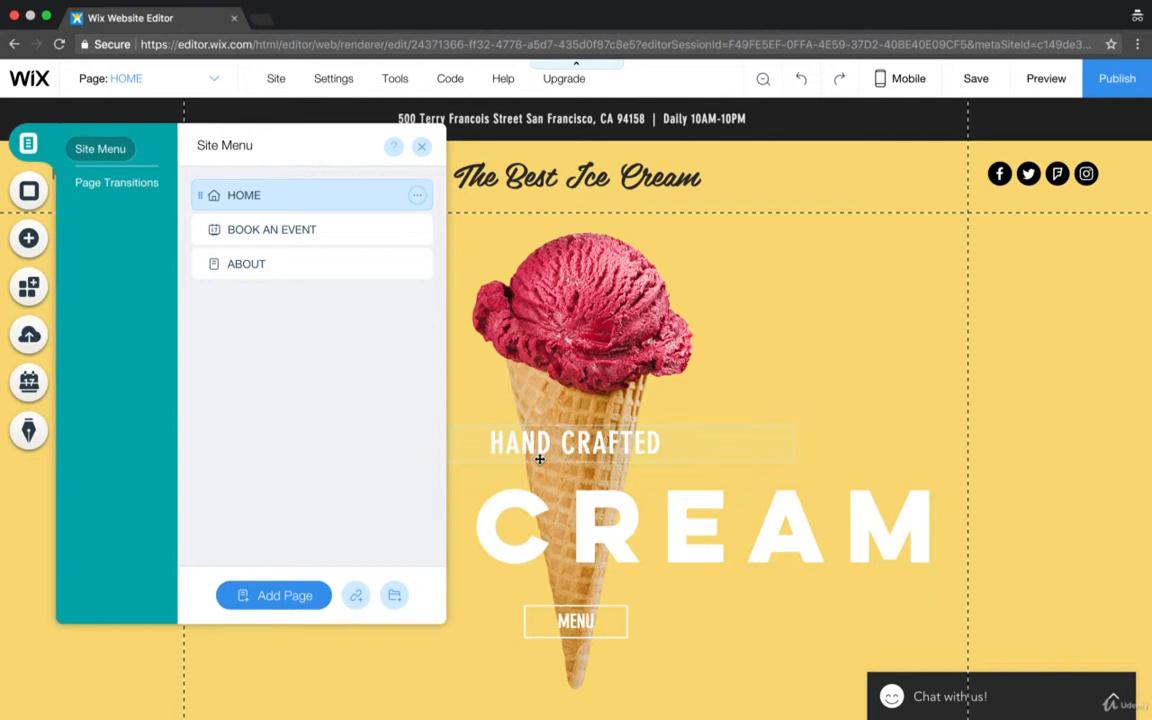
Add a new blank page named OUR HISTORY, then return to the home page
left_click(420, 146)
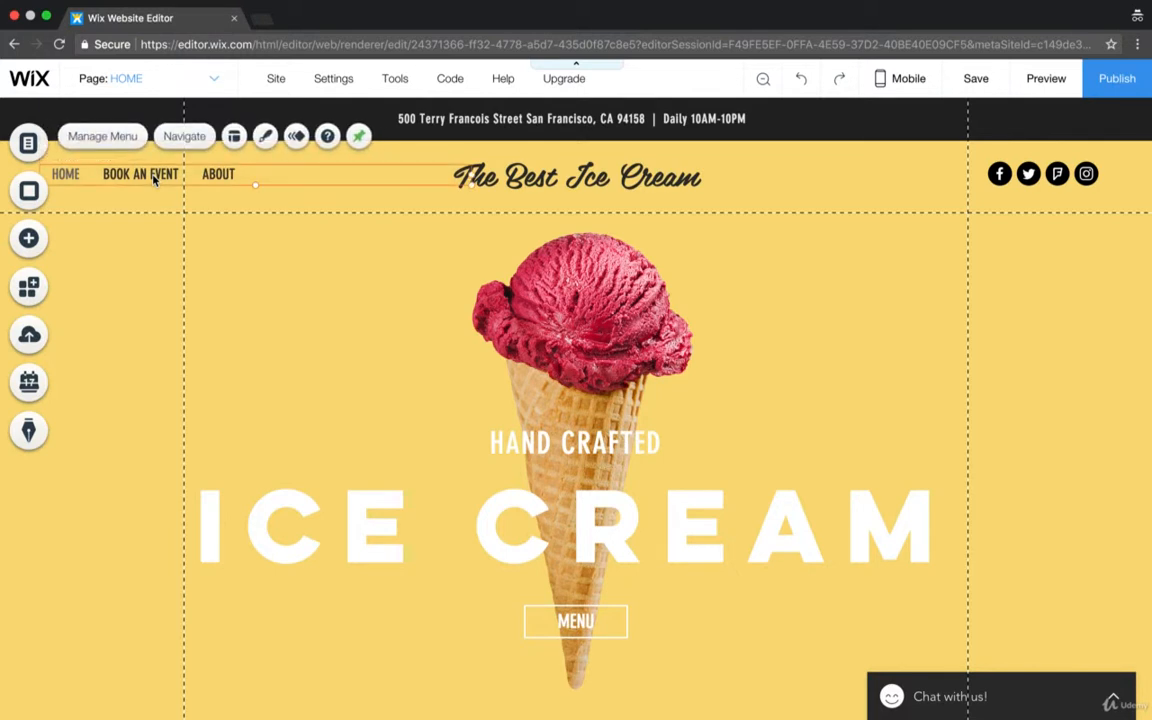
left_click(28, 138)
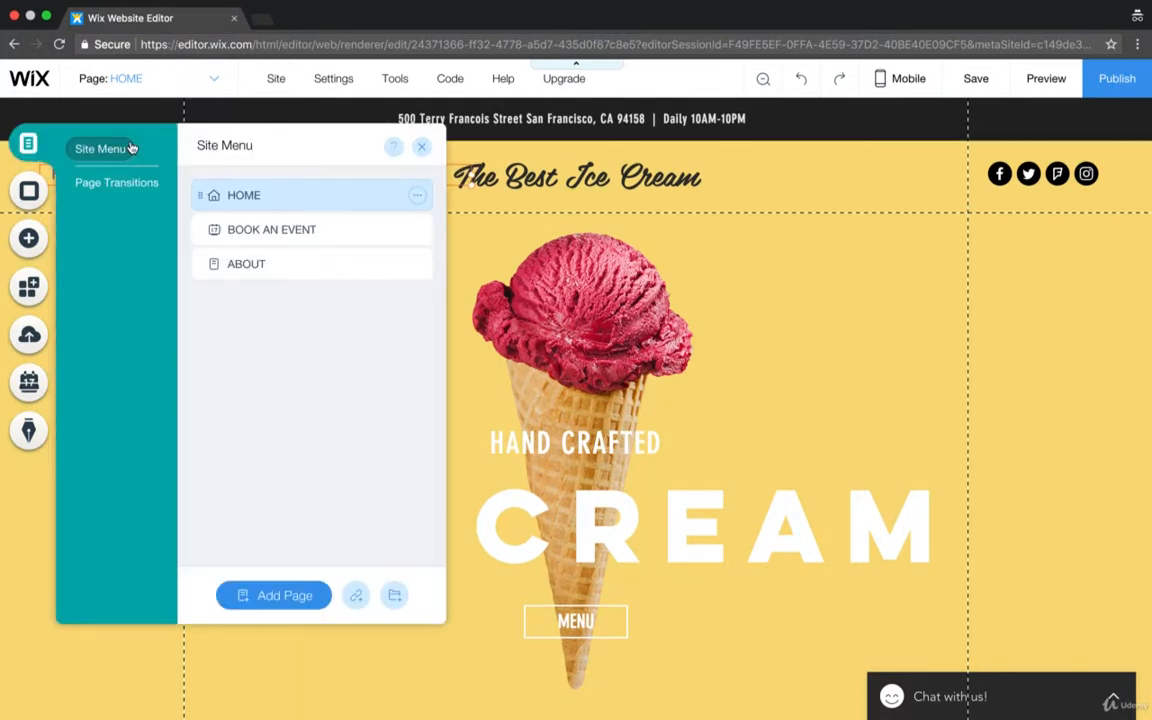
mouse_move(264, 596)
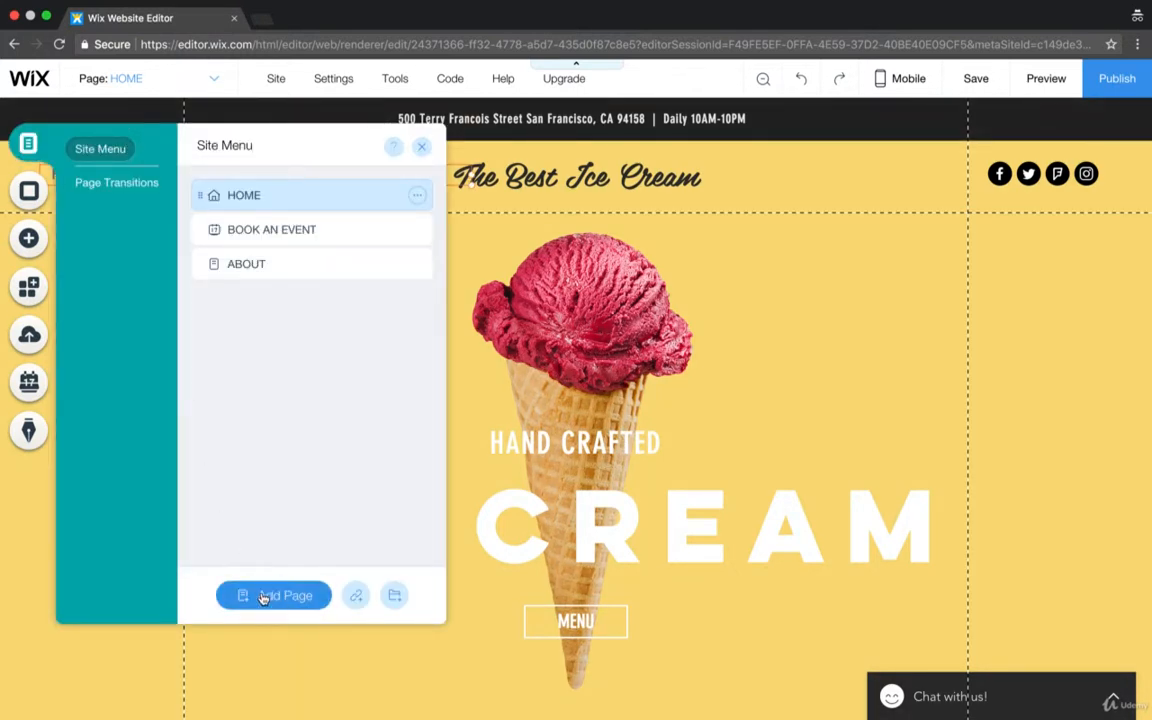
left_click(272, 596)
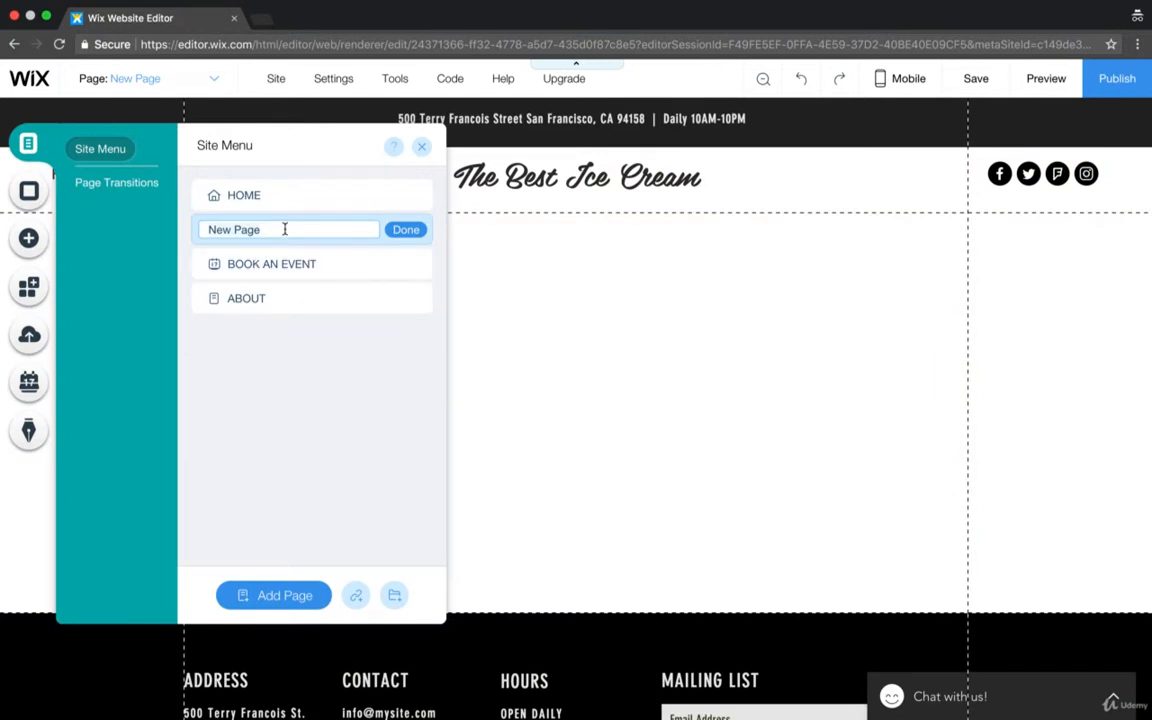
type("OUR HISTORY")
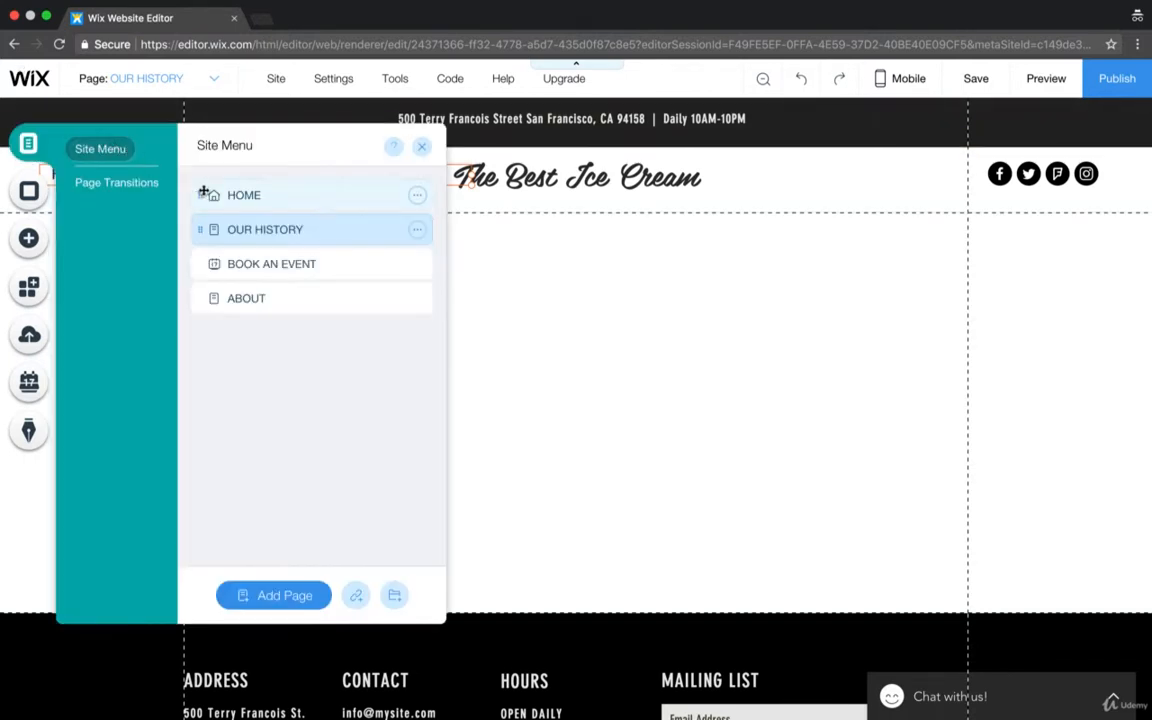
left_click(244, 196)
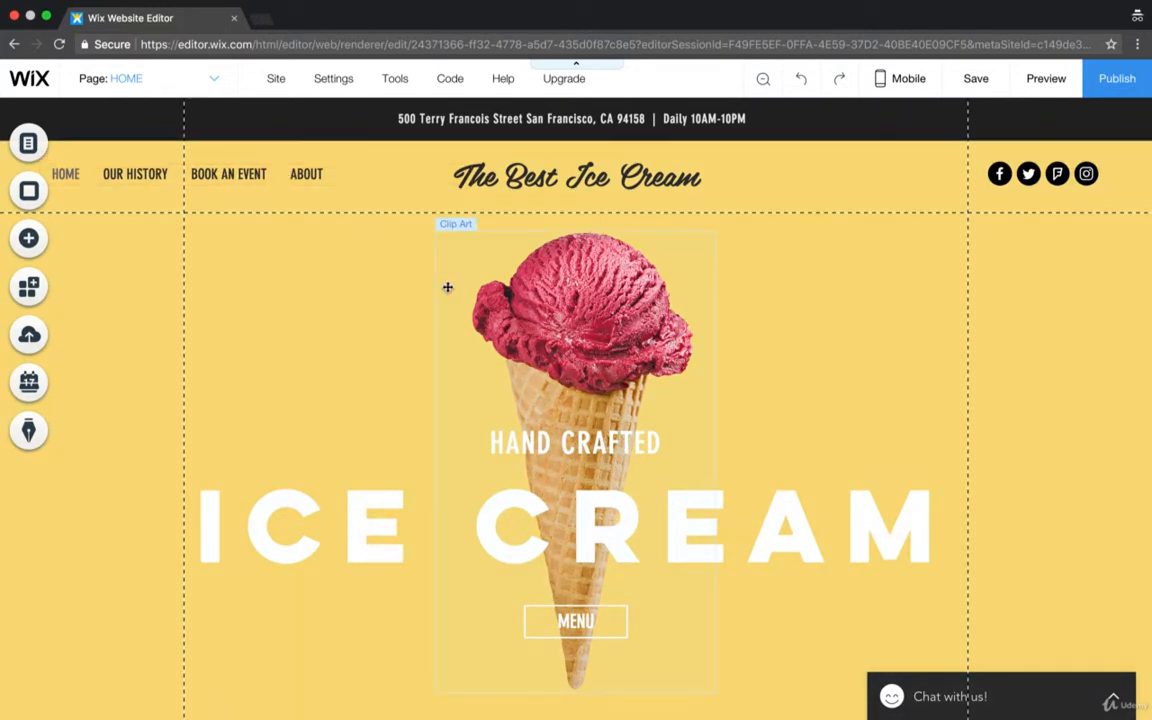
Browse the Add panel's buttons, images, vector art and the uploaded image library without choosing anything
left_click(576, 176)
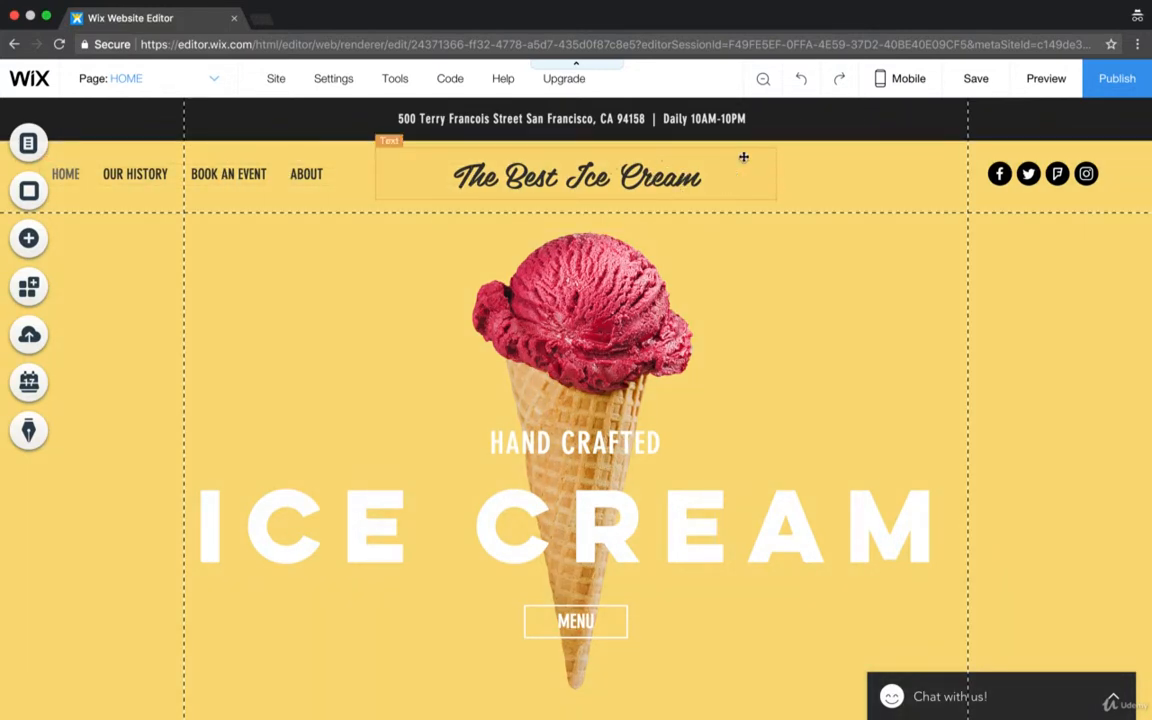
mouse_move(608, 184)
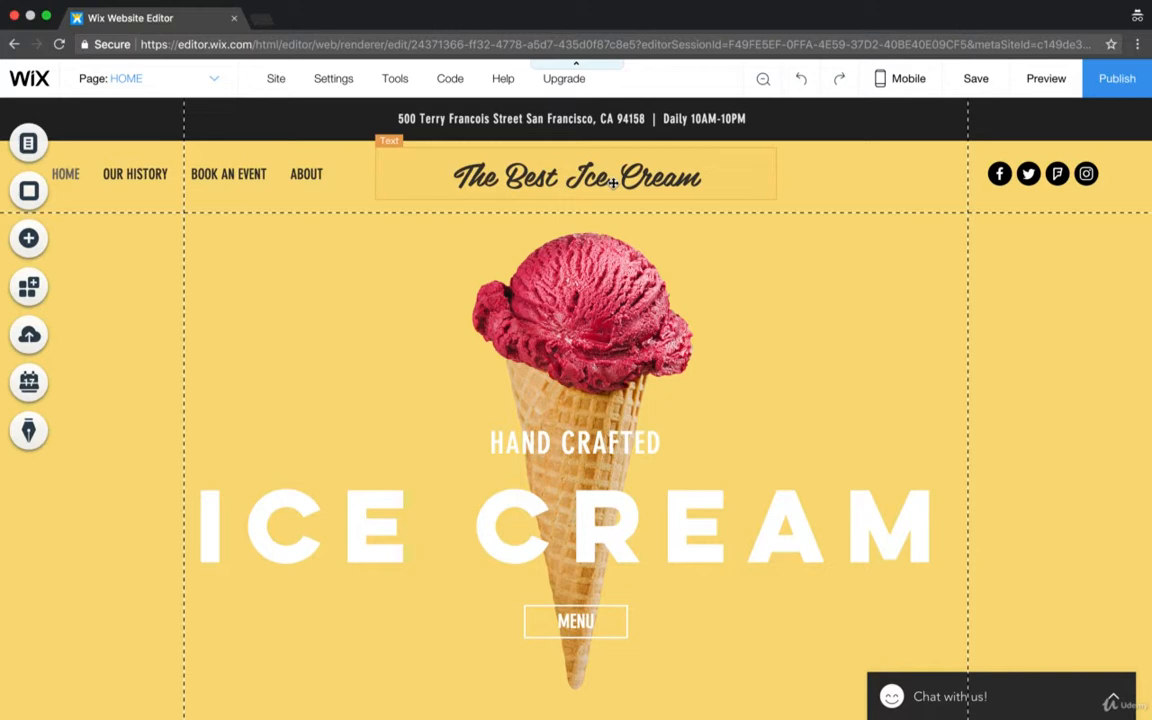
left_click(28, 238)
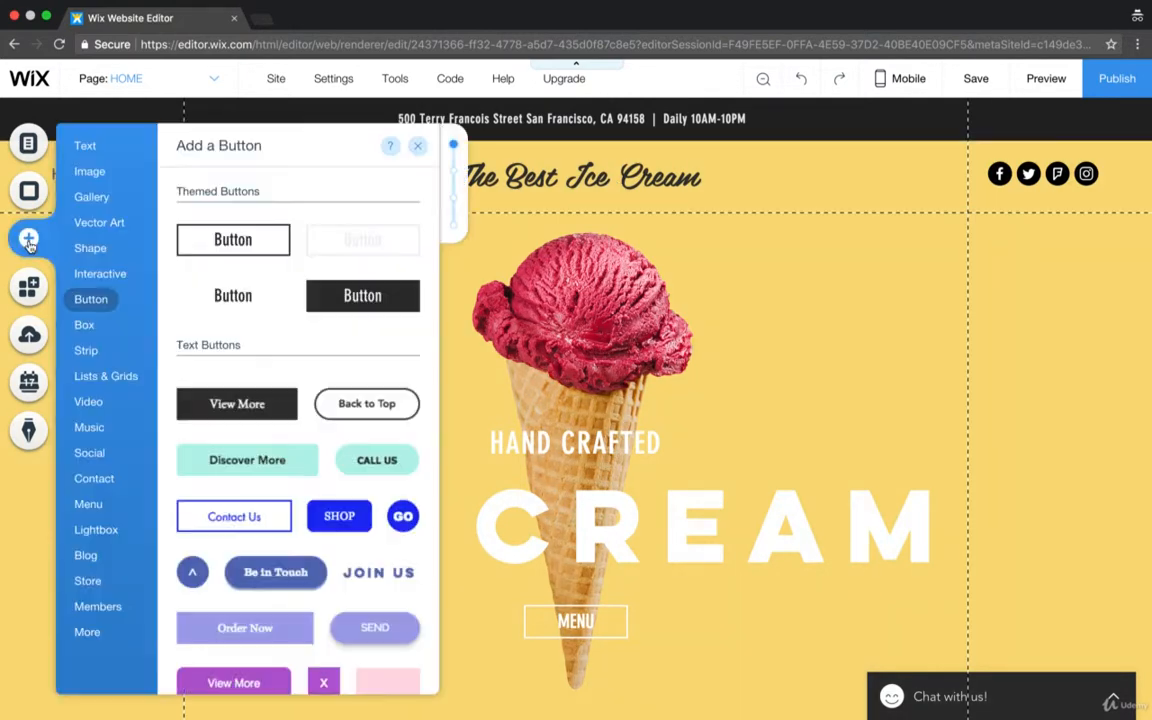
left_click(390, 144)
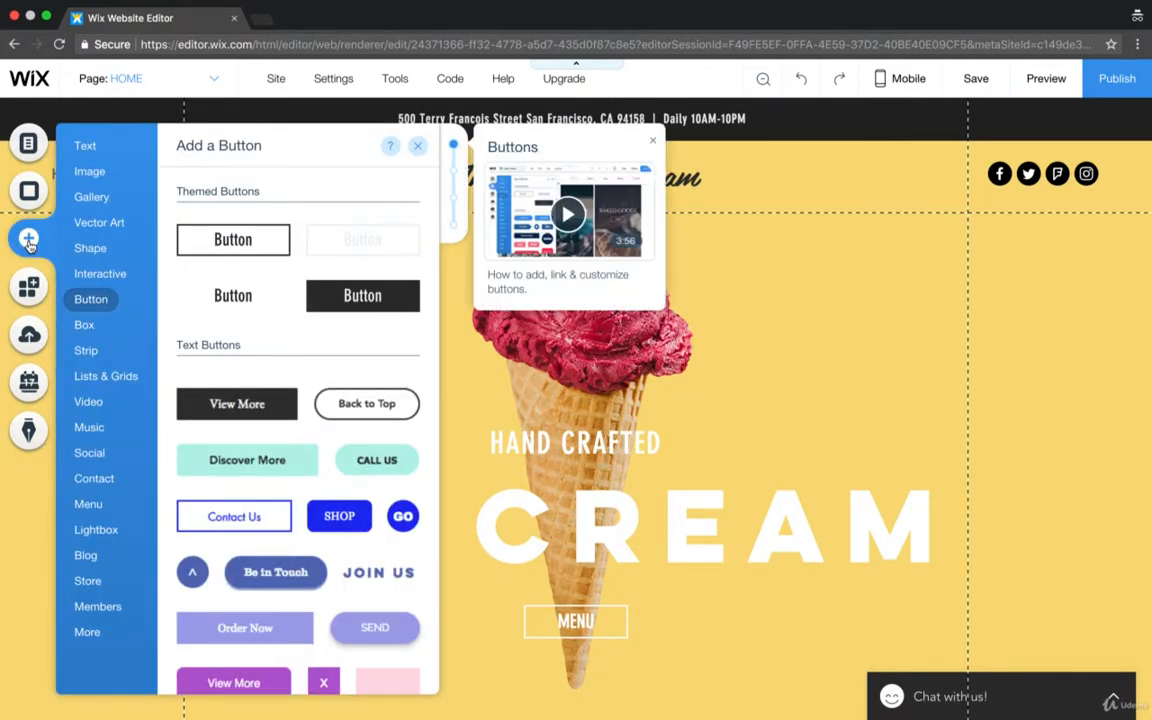
left_click(88, 172)
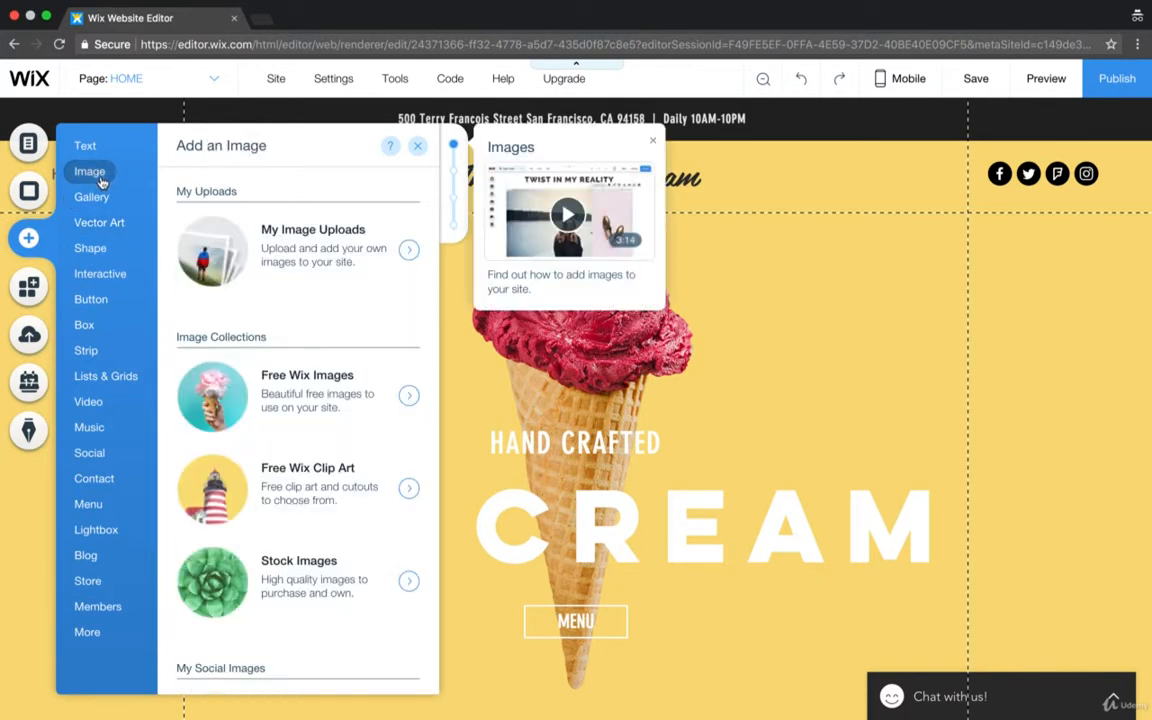
left_click(100, 222)
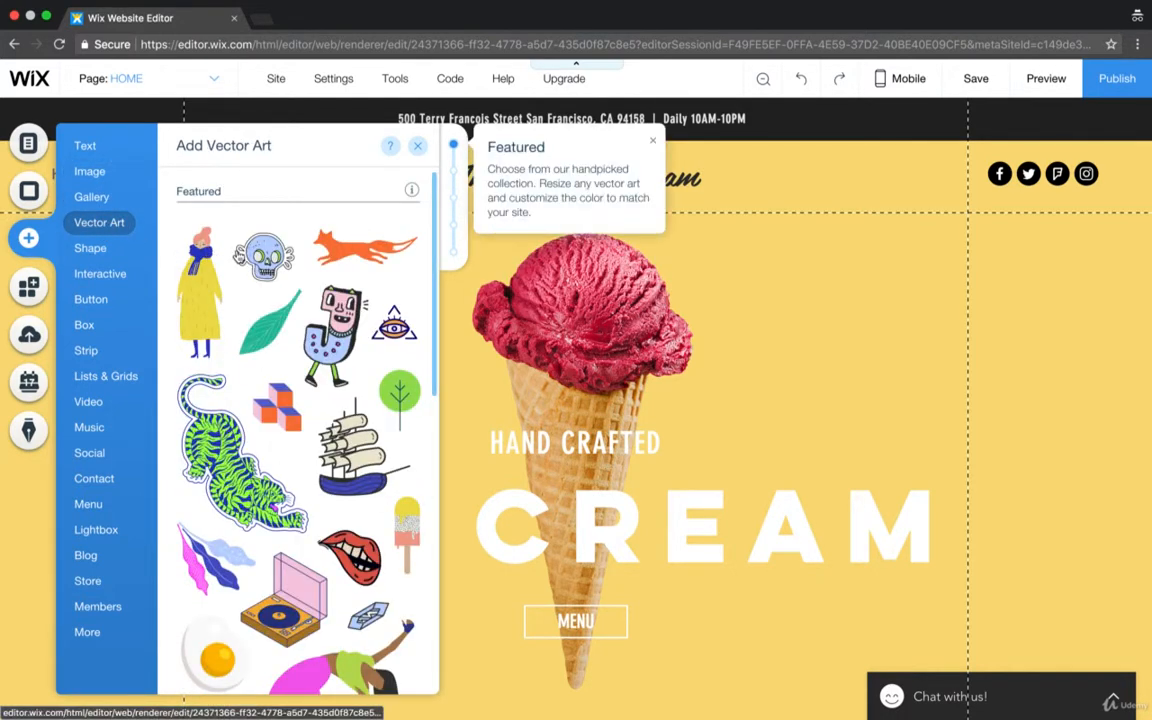
left_click(90, 172)
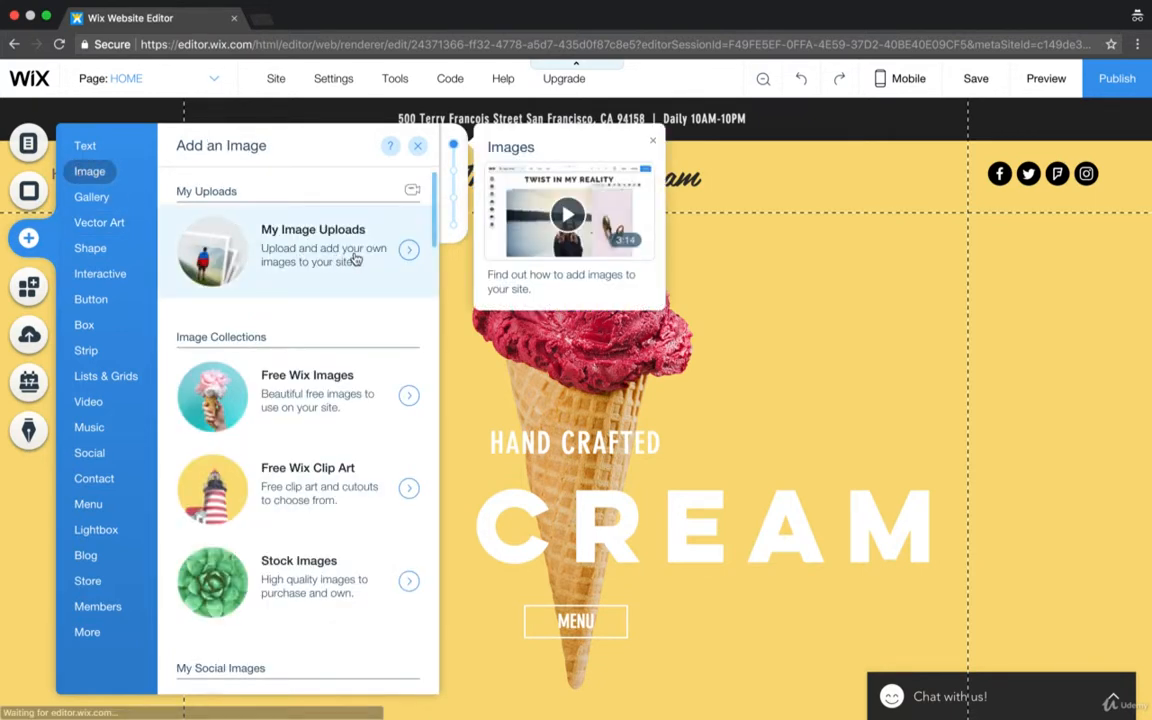
left_click(312, 248)
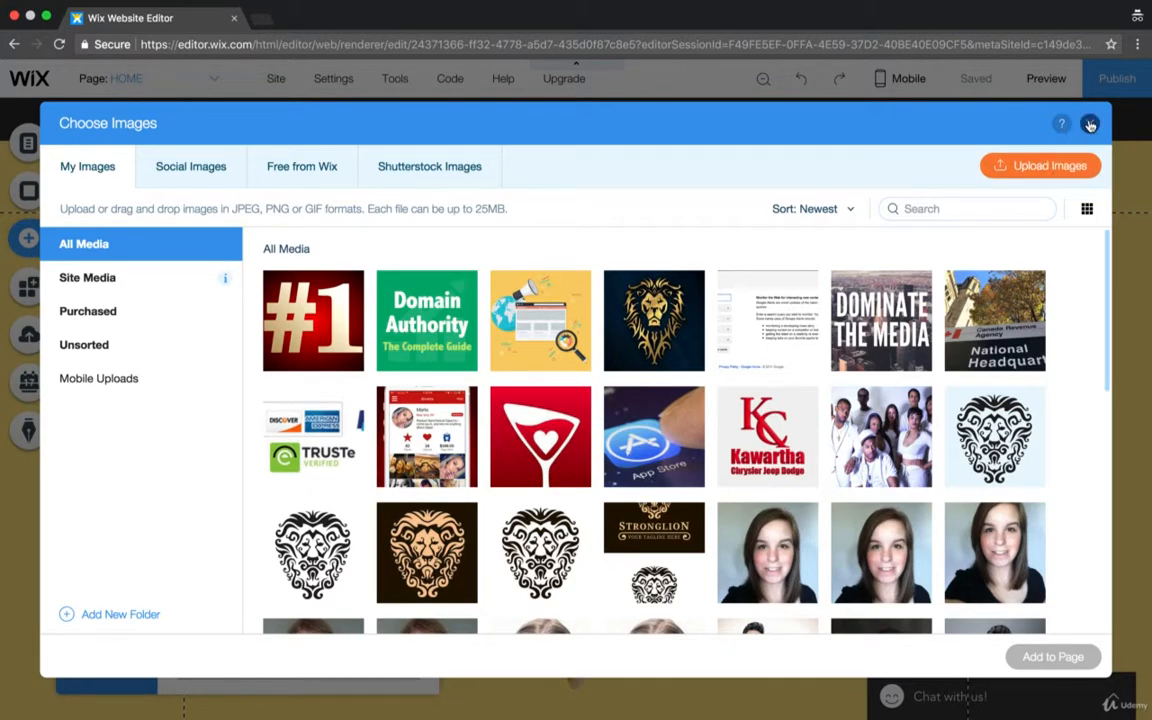
left_click(1088, 124)
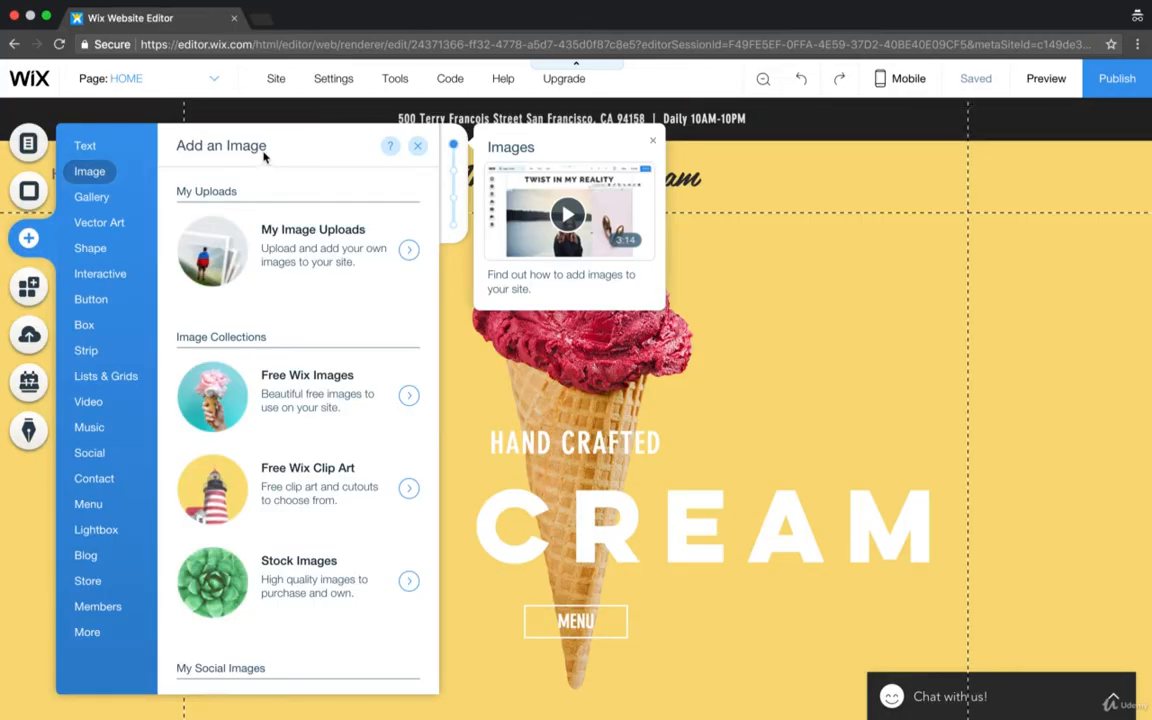
Add the skull vector art and place it in the header in place of the title
left_click(98, 222)
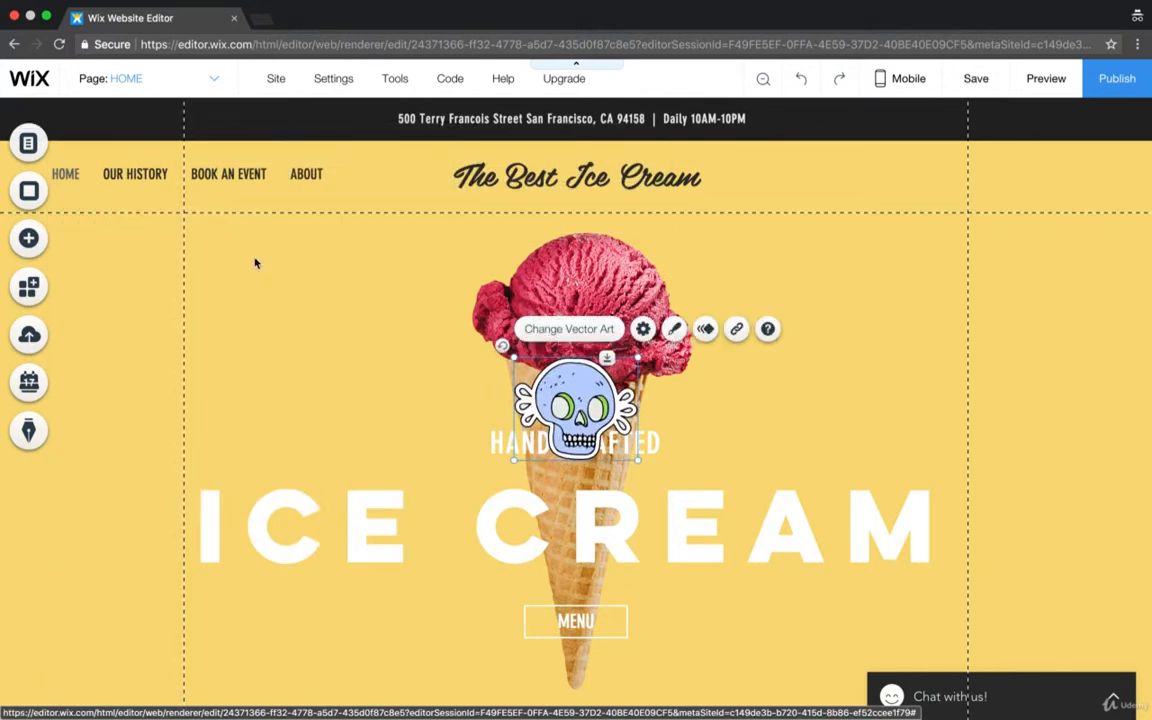
left_click(576, 176)
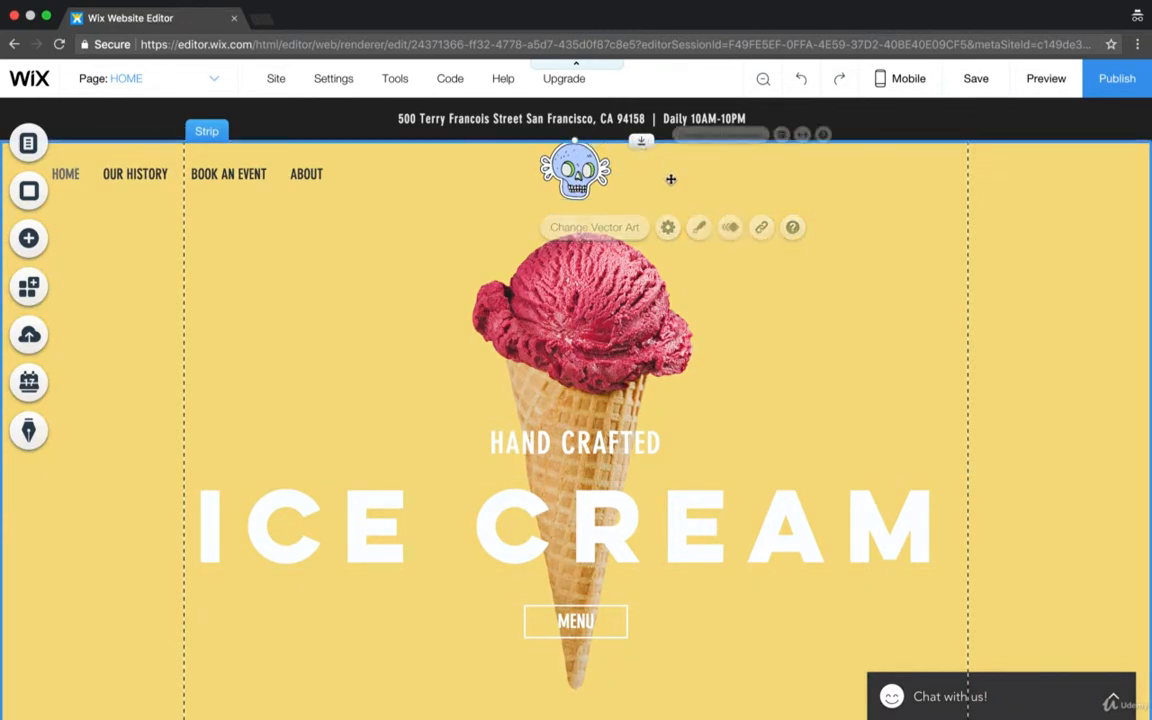
left_click(136, 172)
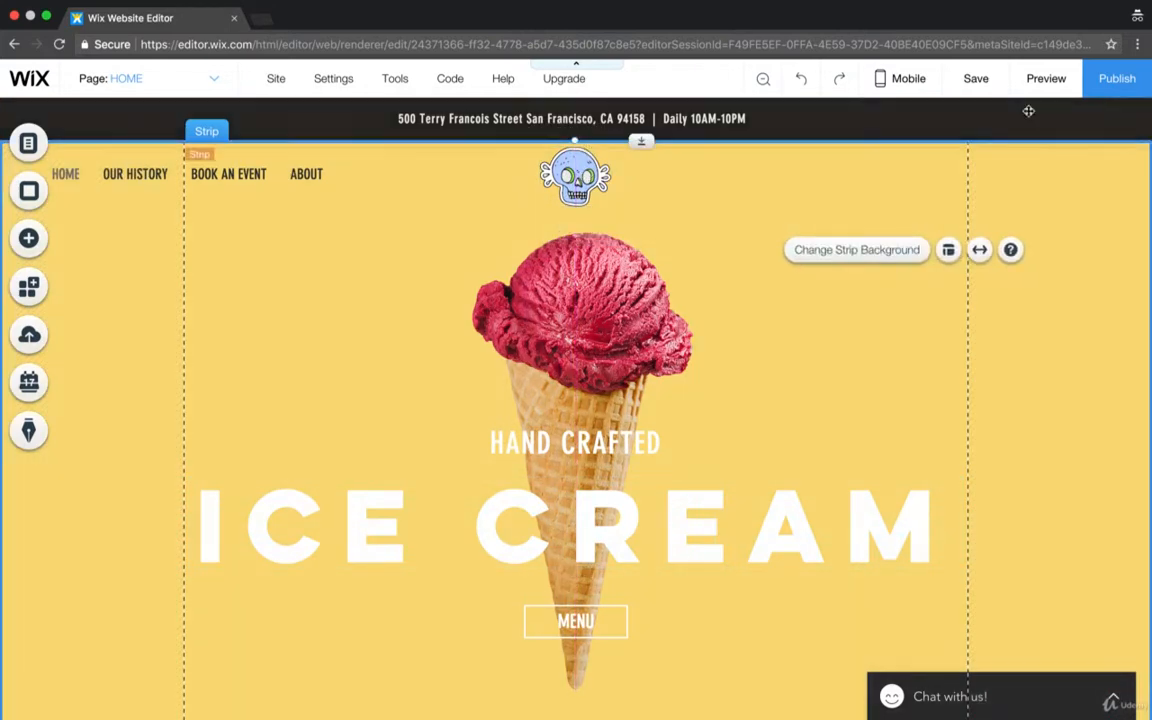
Preview the site, then undo the logo changes so The Best Ice Cream title returns
left_click(1044, 78)
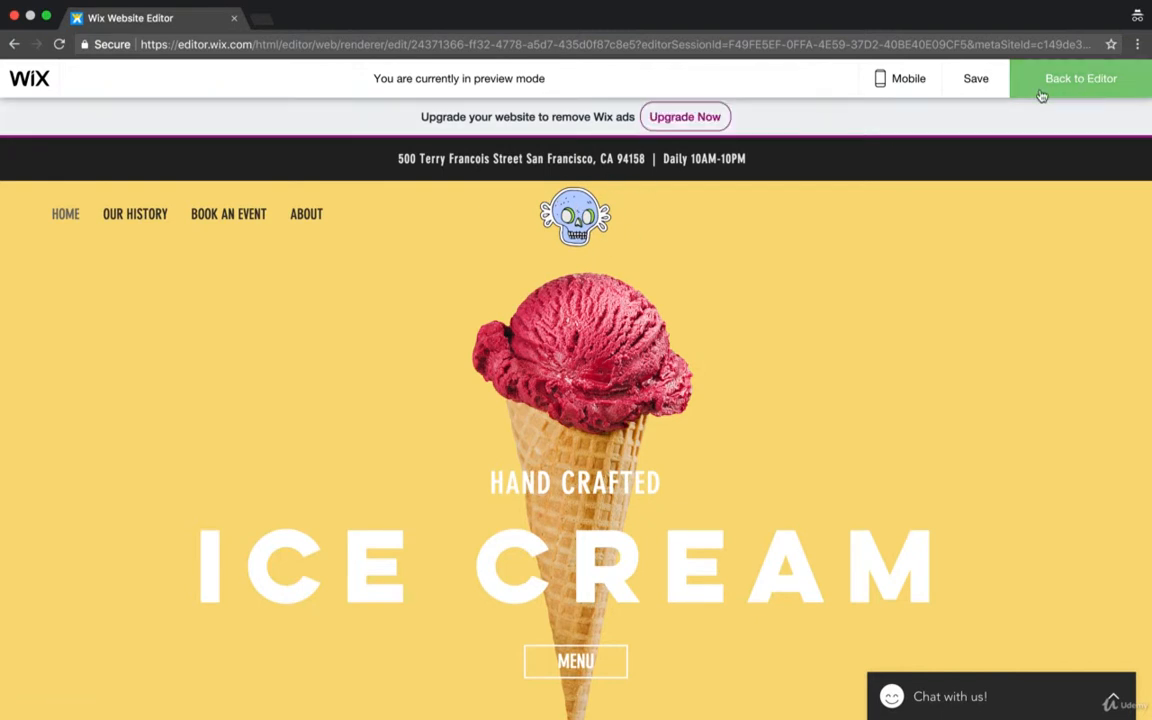
left_click(1080, 80)
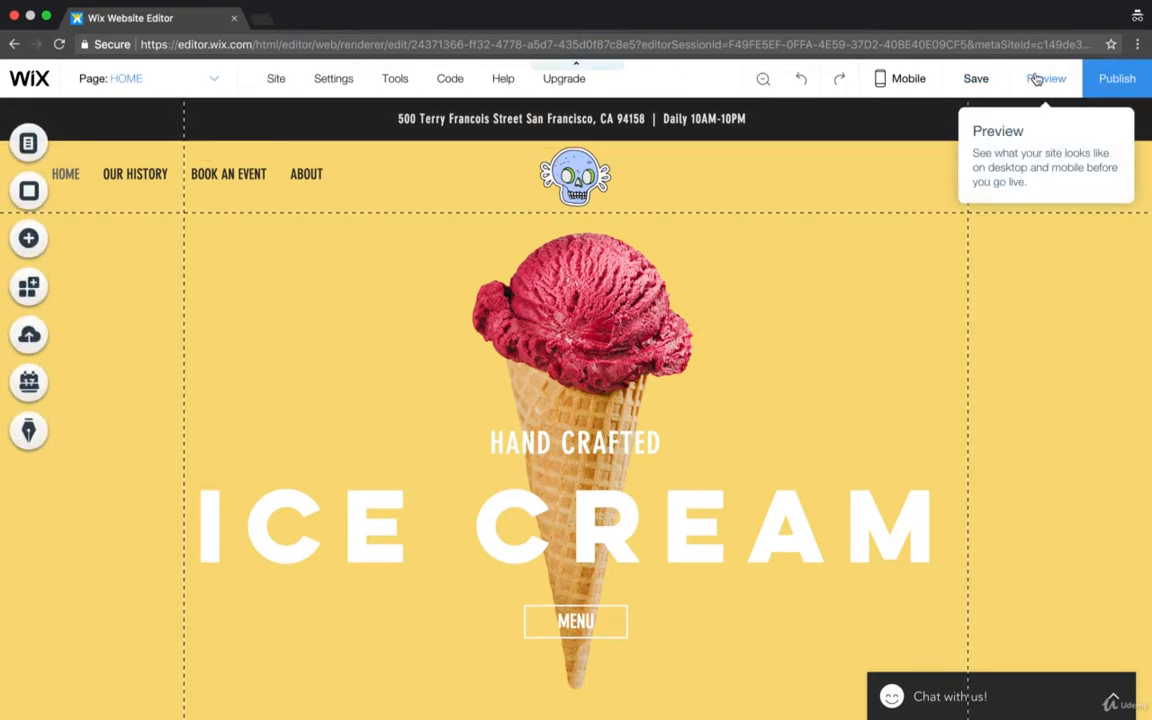
left_click(572, 176)
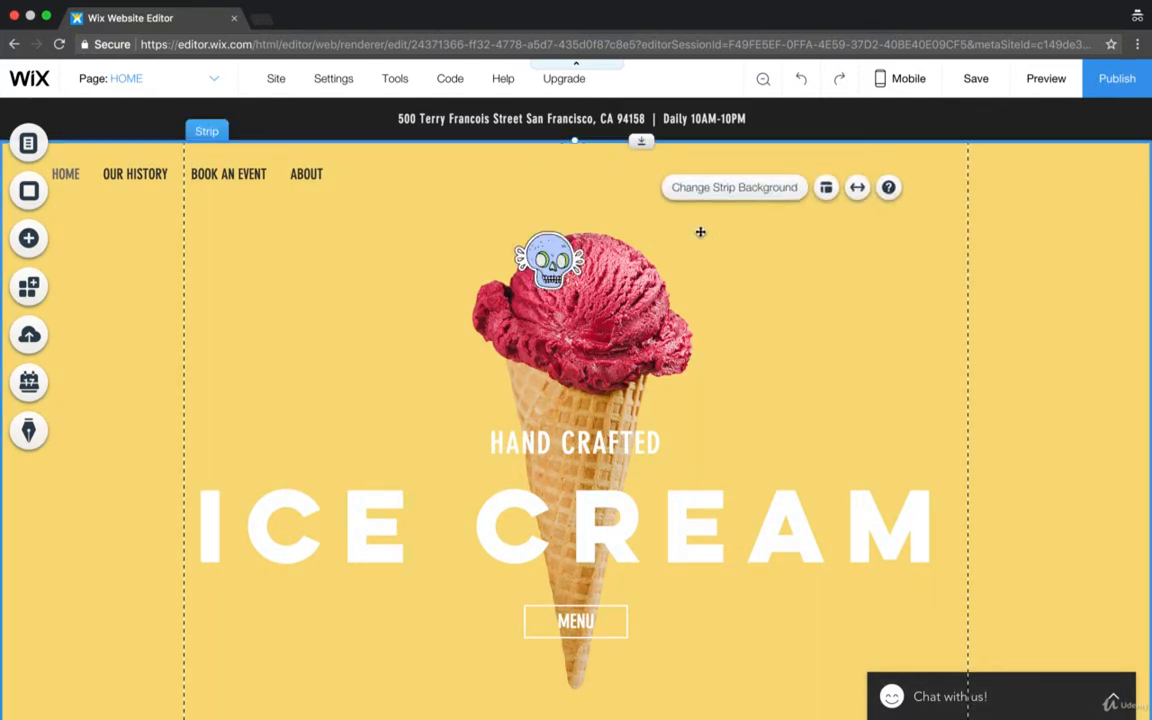
left_click_drag(544, 262, 576, 408)
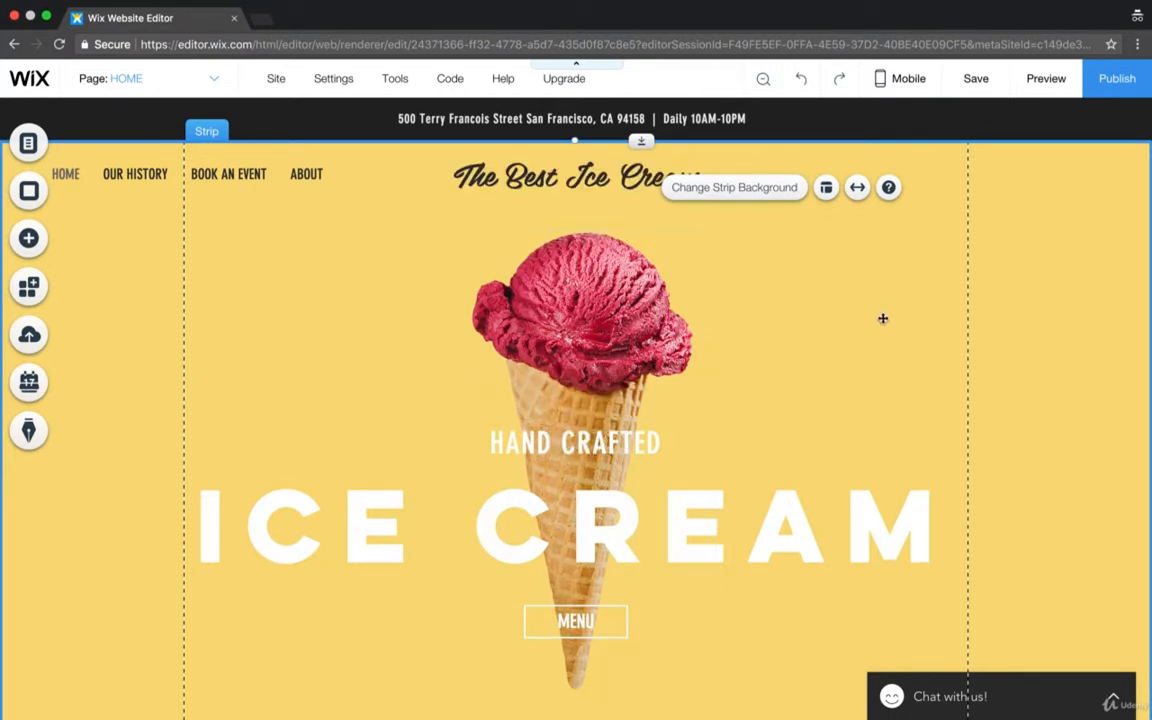
scroll("down", 3)
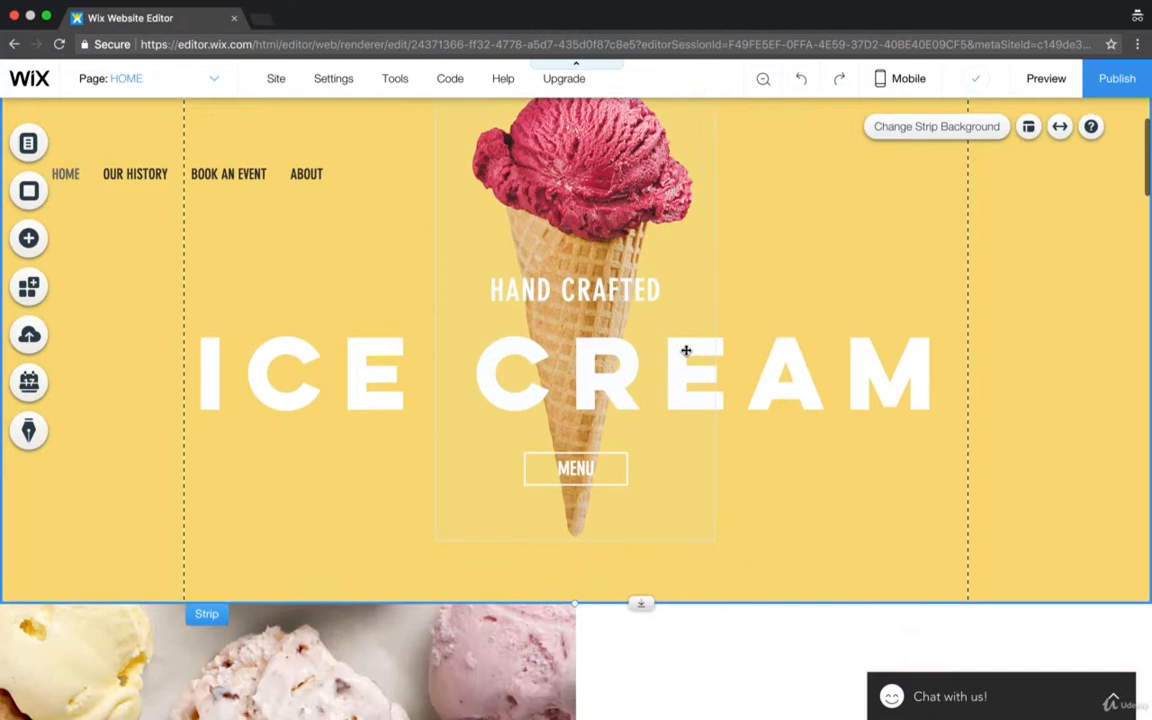
scroll("down", 3)
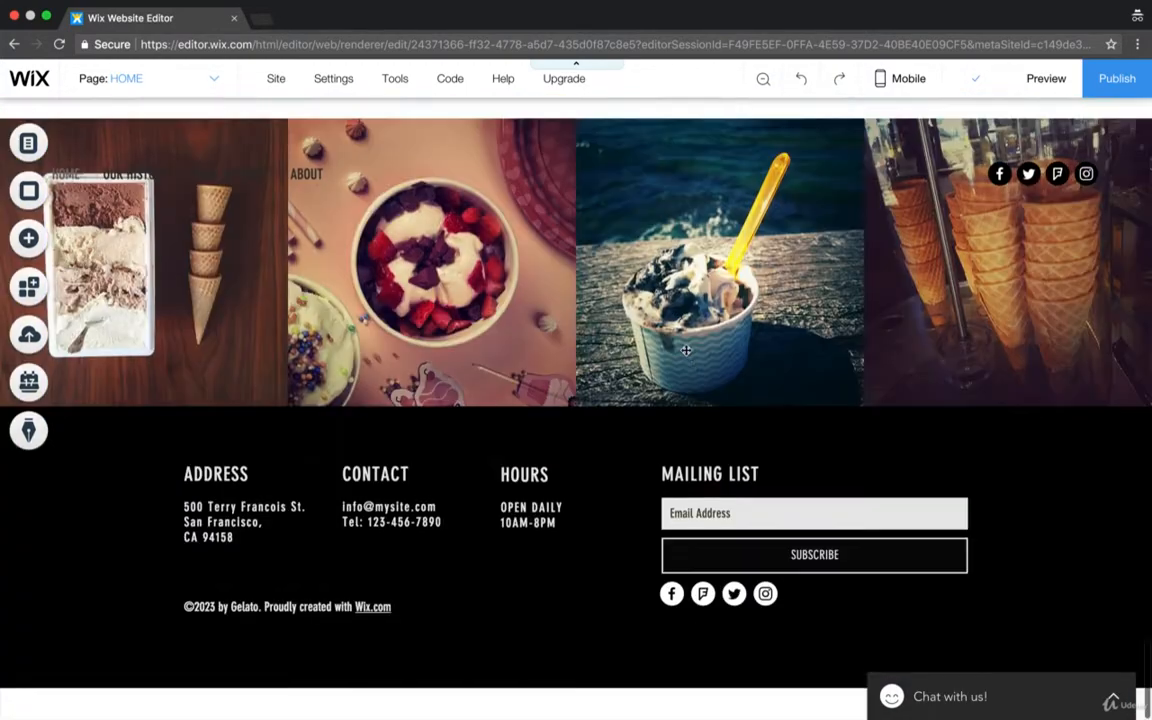
left_click(290, 606)
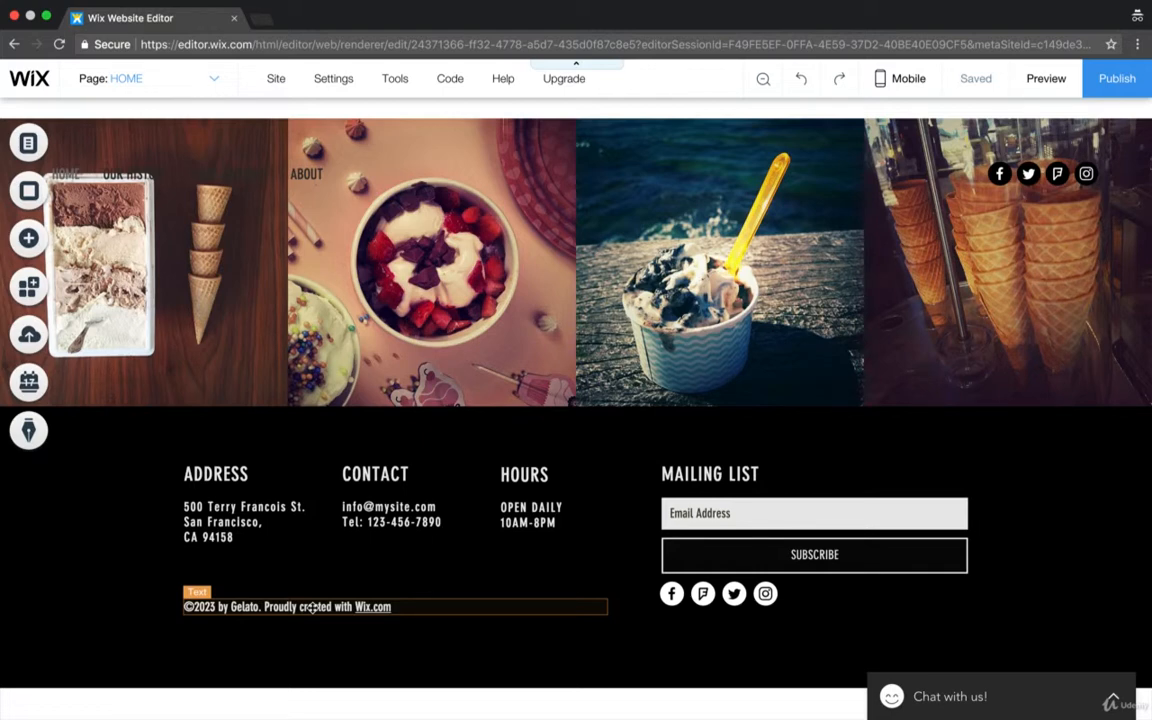
left_click(310, 608)
type("18")
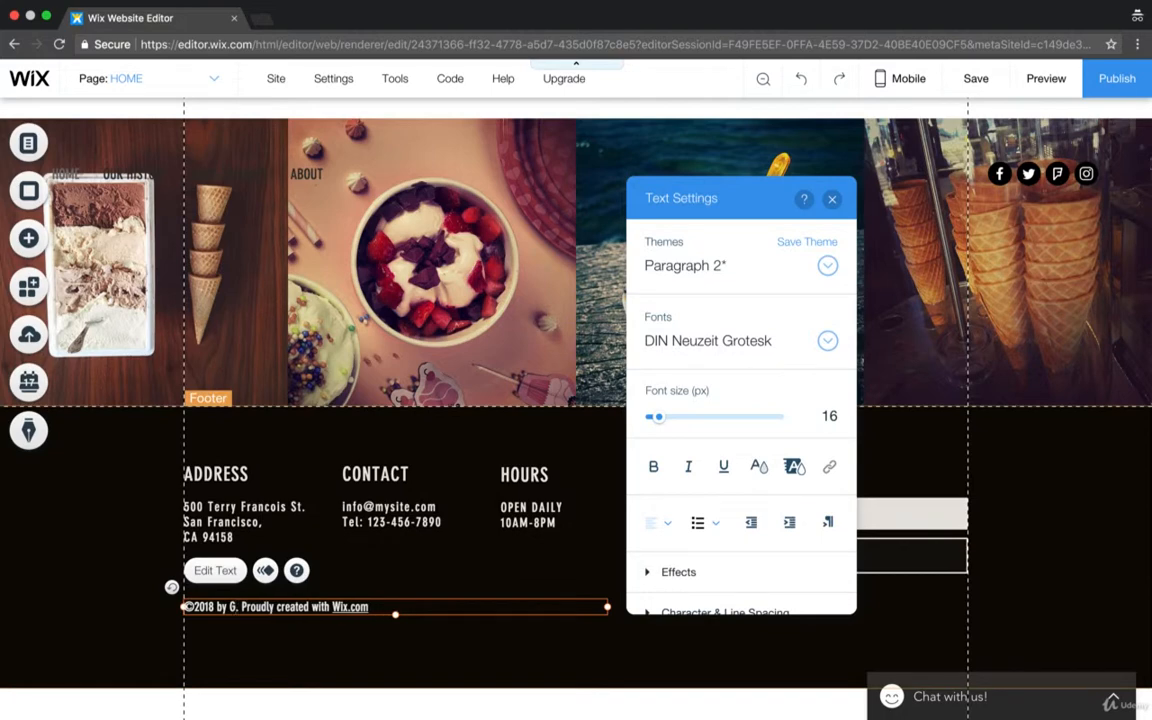
type("Nader Nadernejad,")
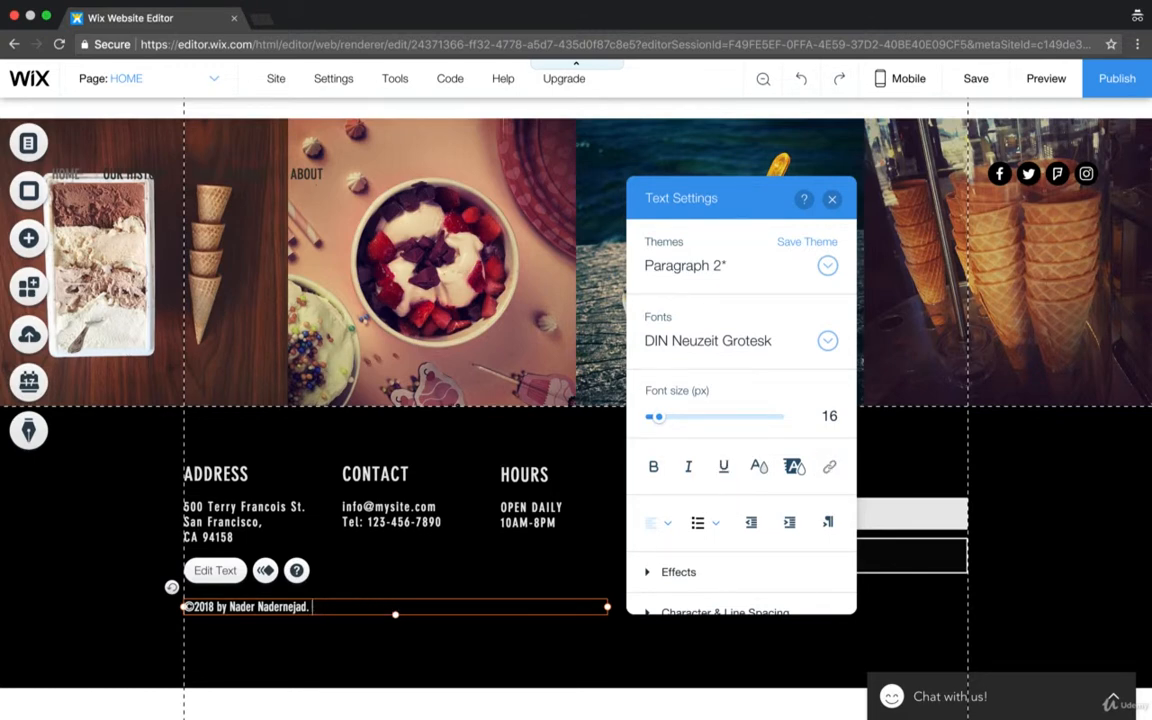
type("Visit www.")
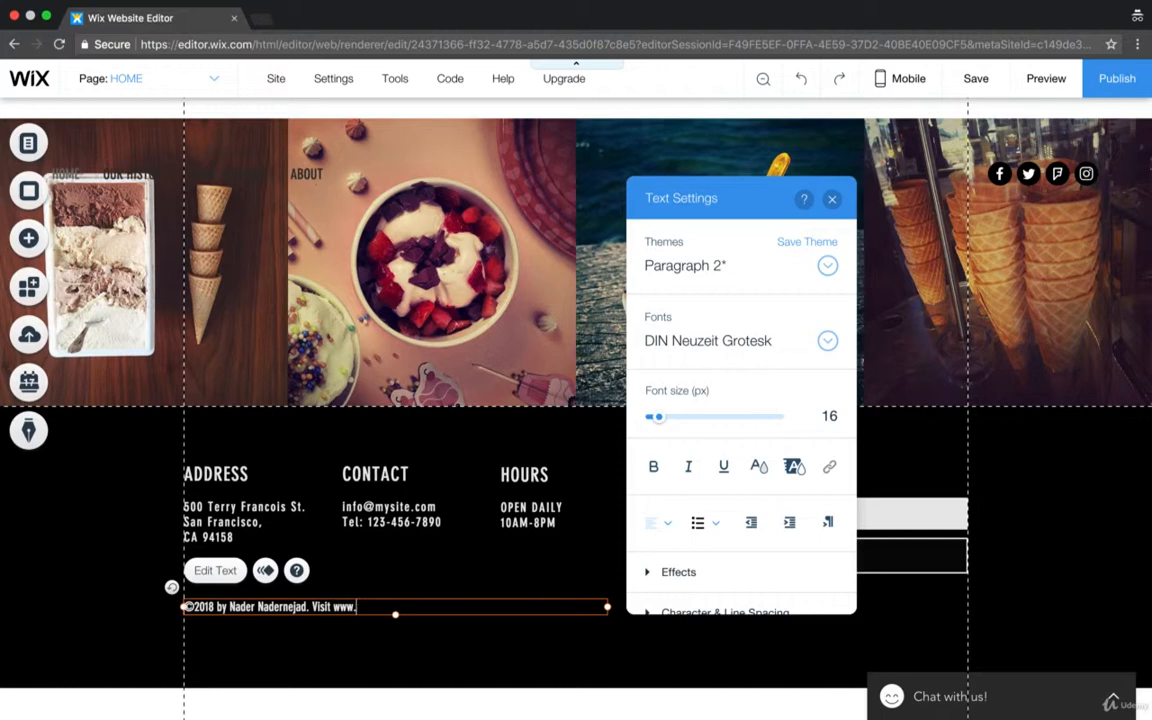
type("nadernejad.com")
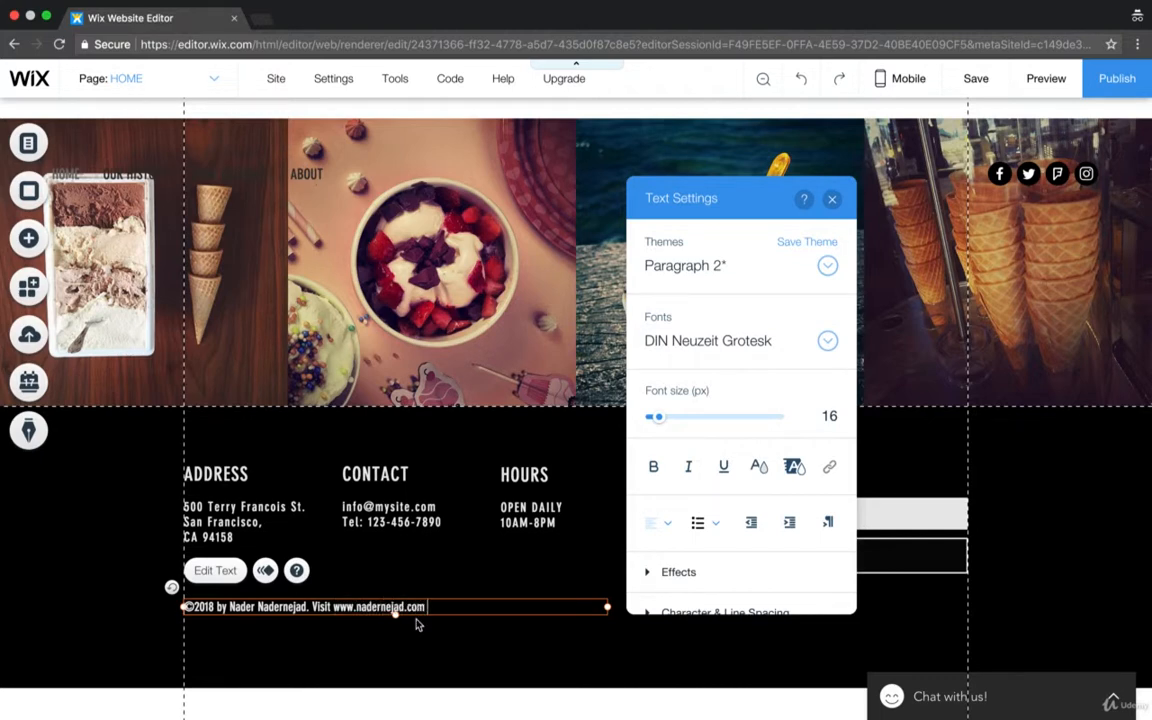
double_click(384, 608)
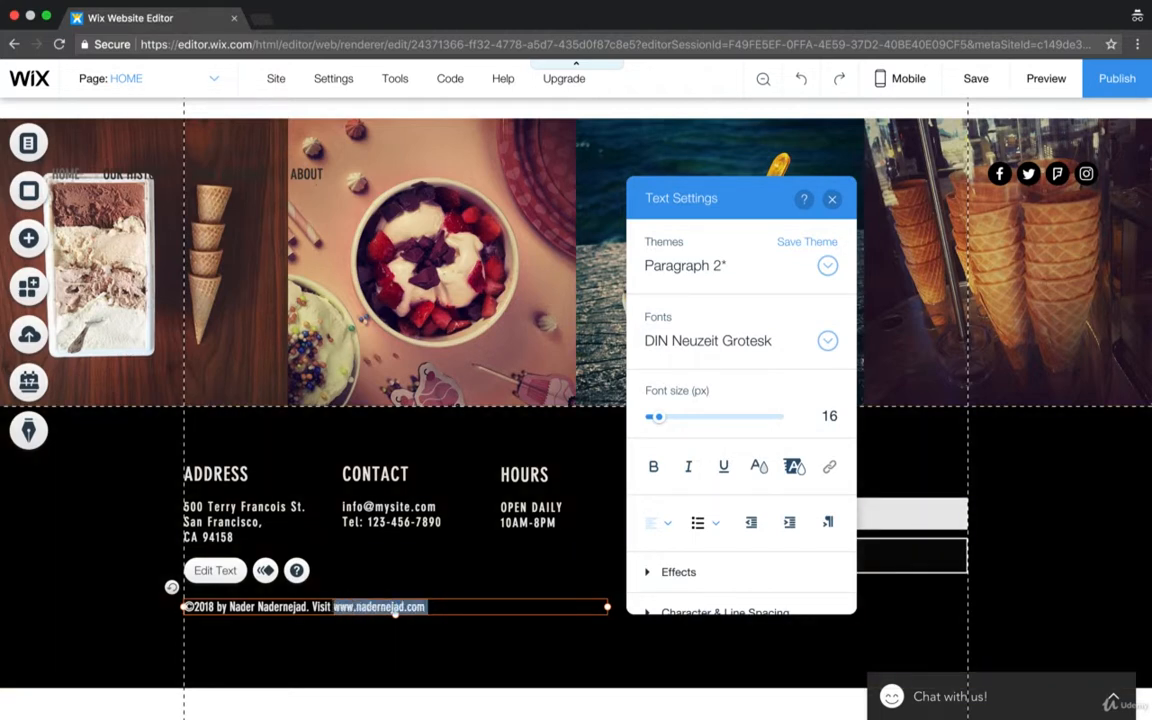
mouse_move(828, 468)
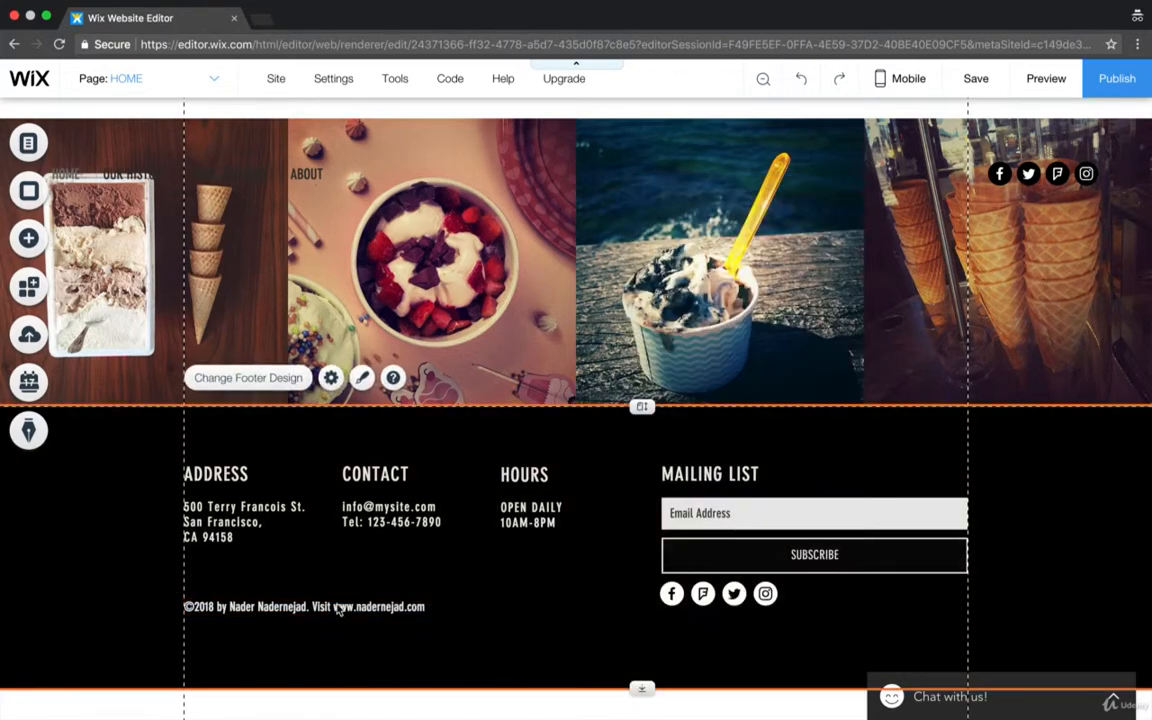
left_click(300, 606)
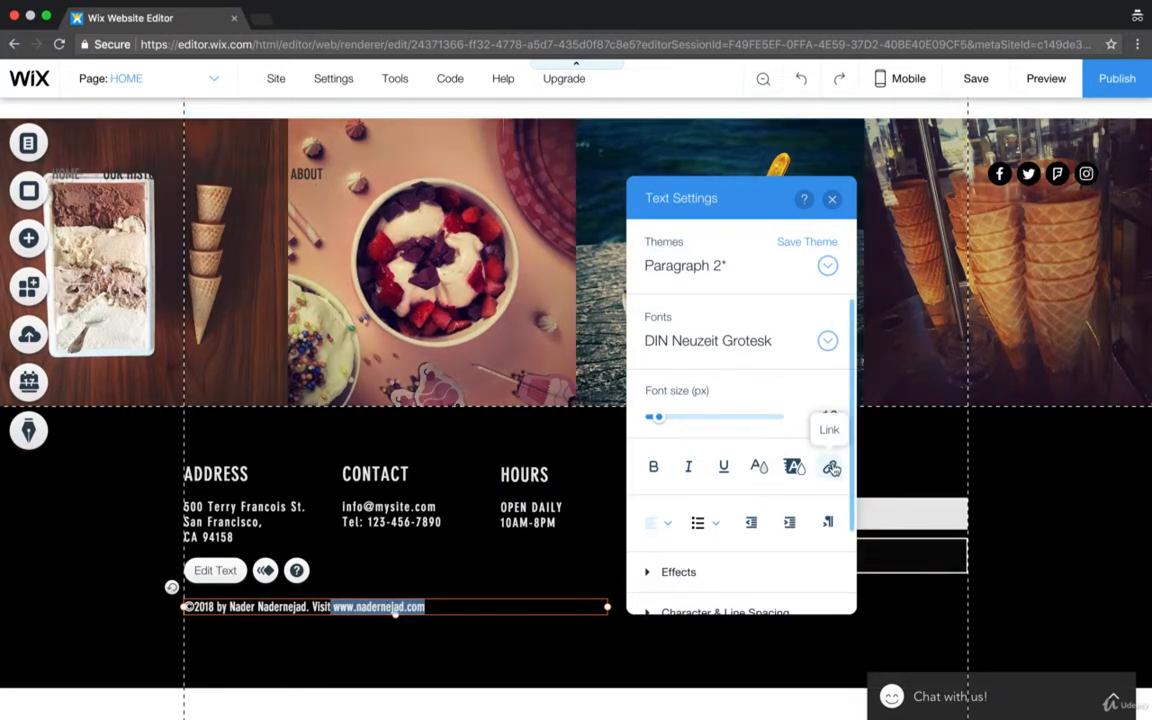
left_click(828, 468)
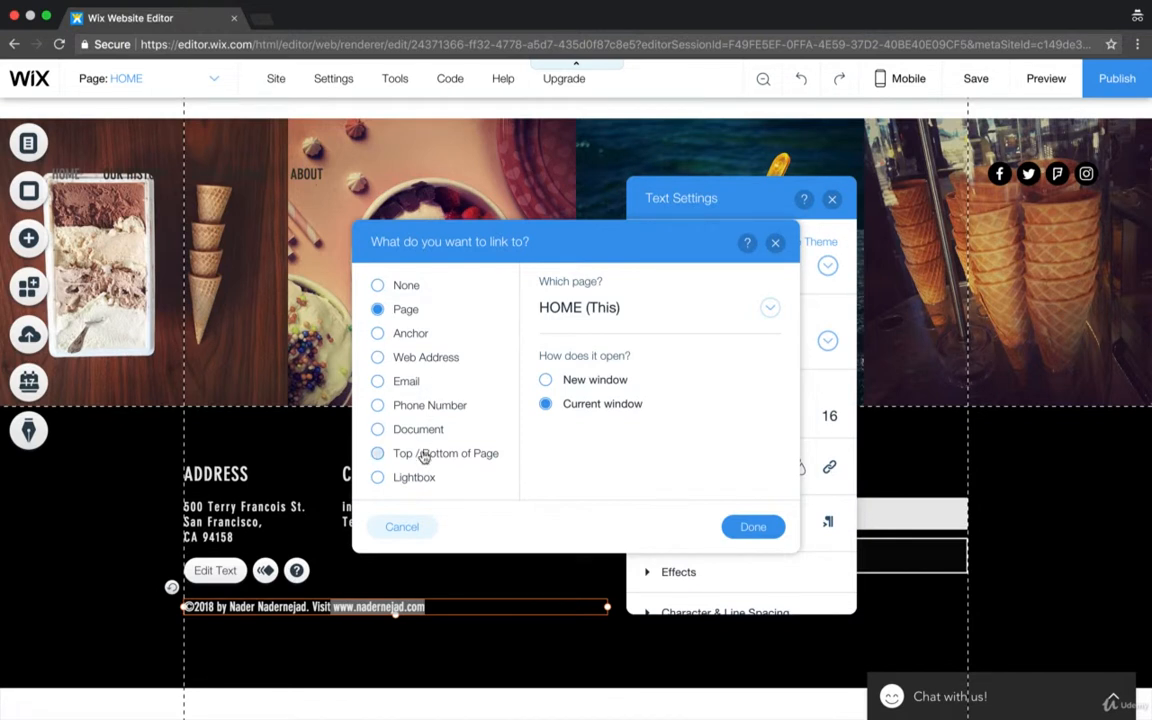
mouse_move(420, 454)
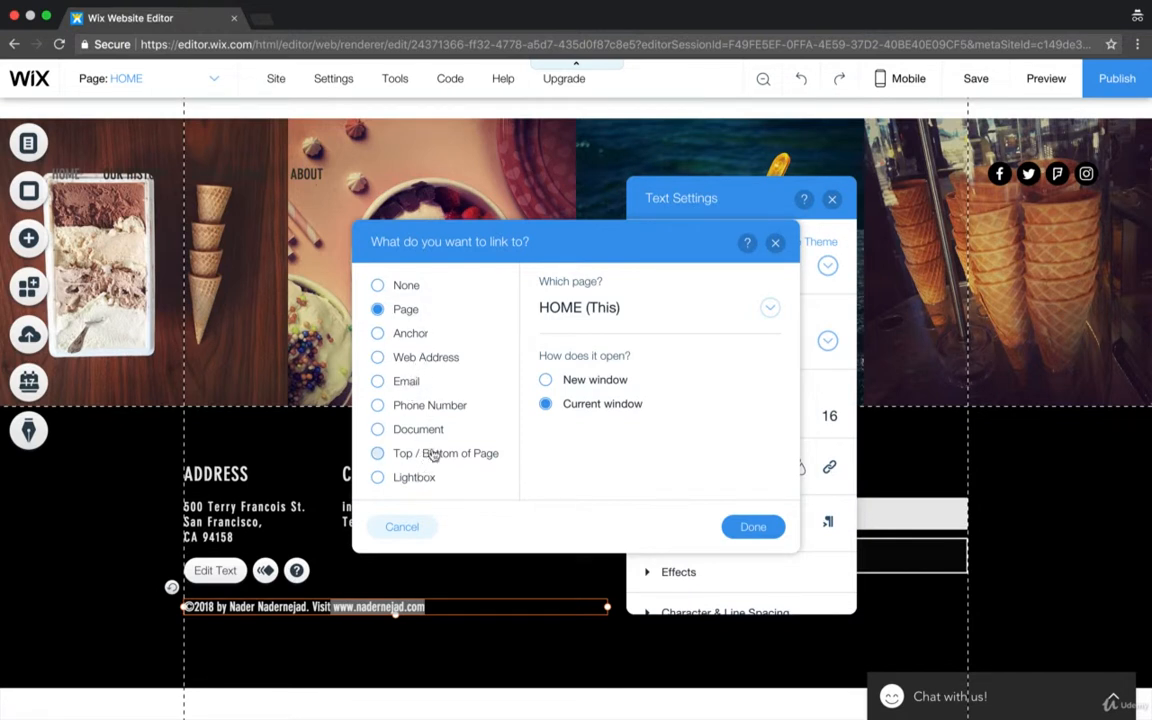
left_click(376, 356)
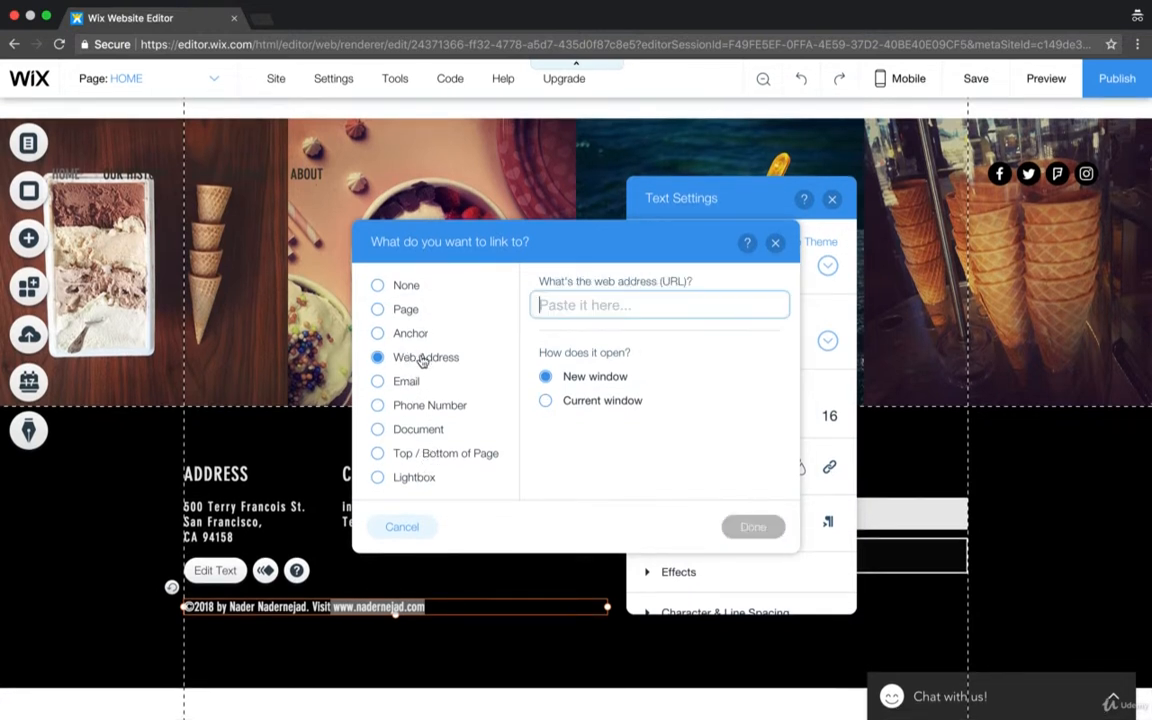
type("www.nader")
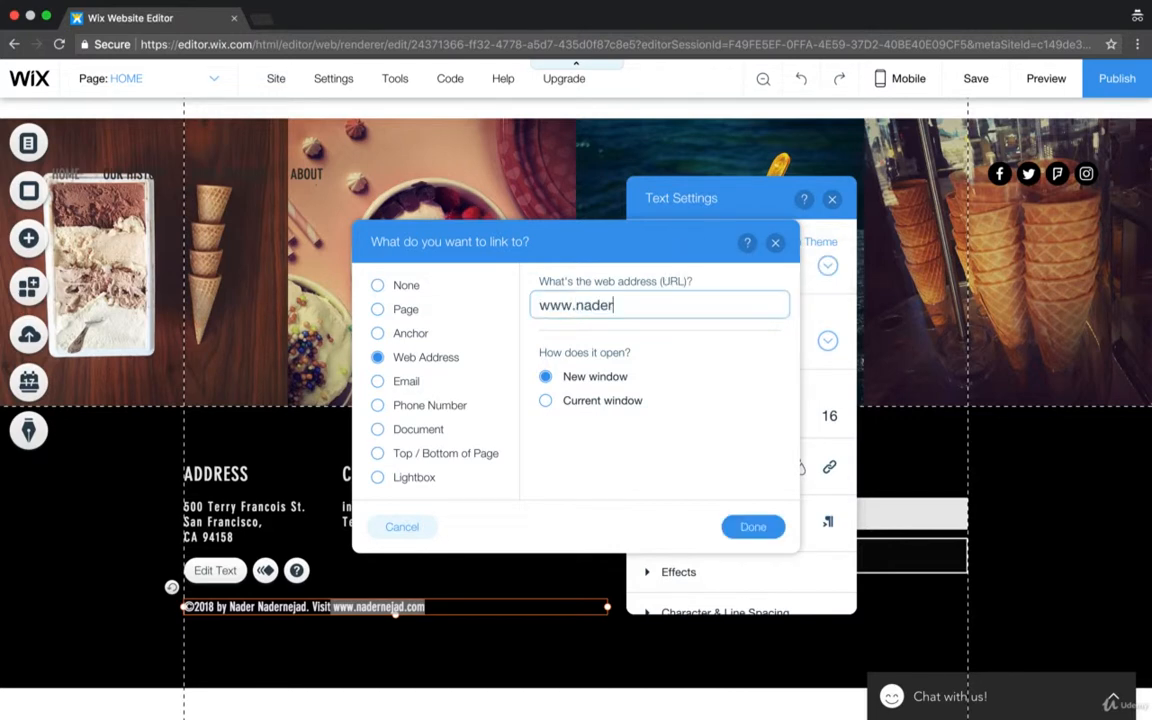
type("nejad.com")
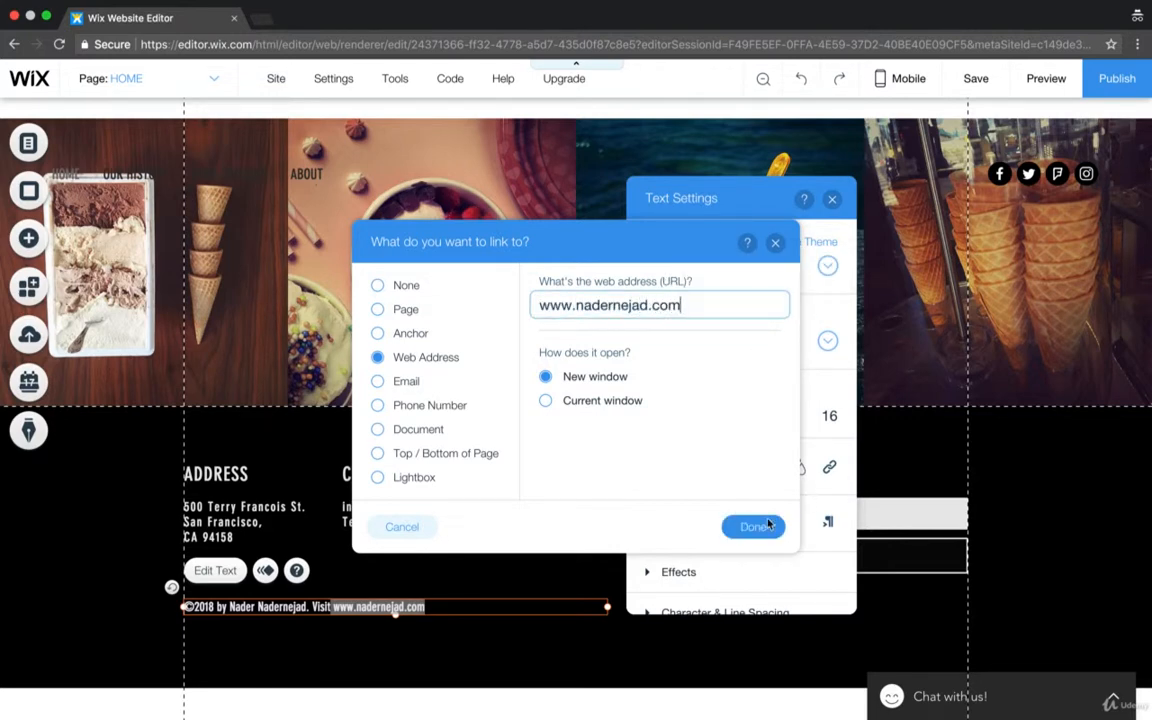
left_click(752, 526)
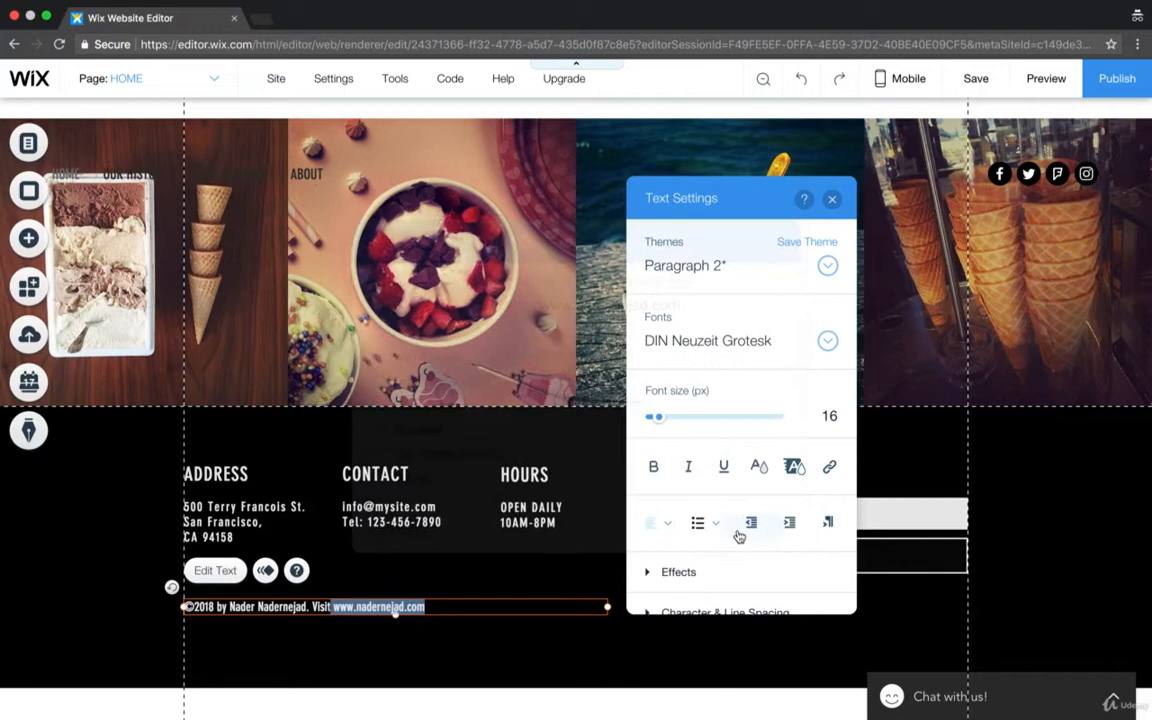
Finish editing the footer text and save the site
left_click(832, 198)
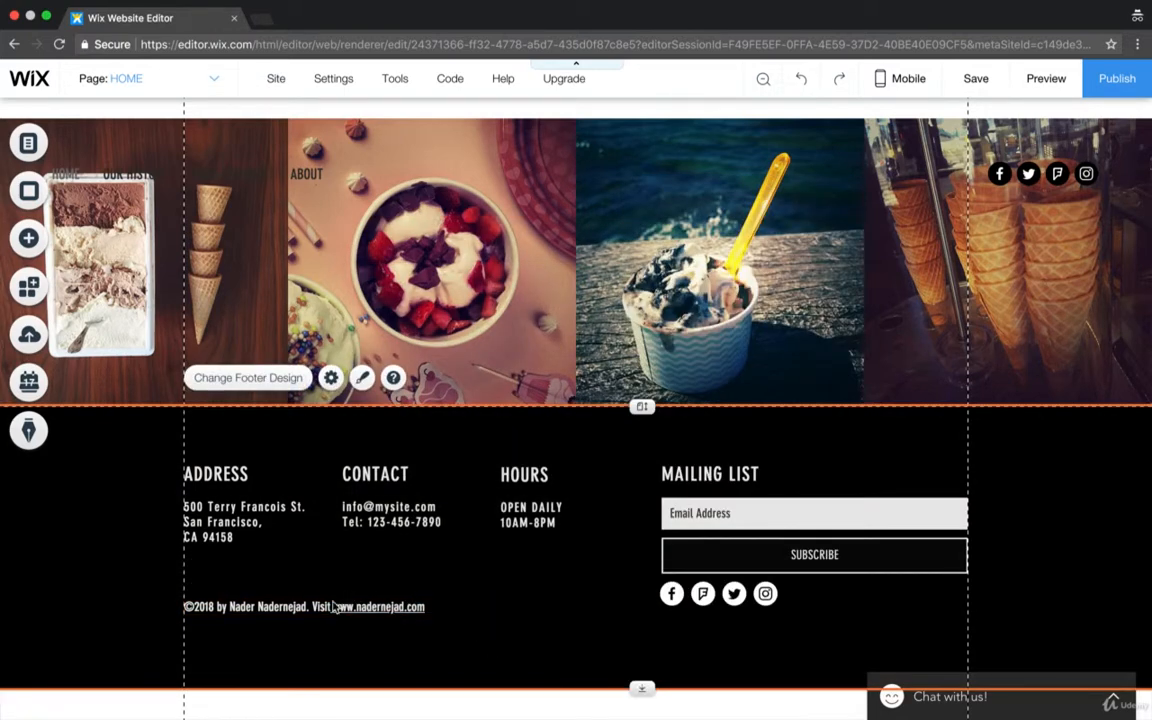
left_click(300, 608)
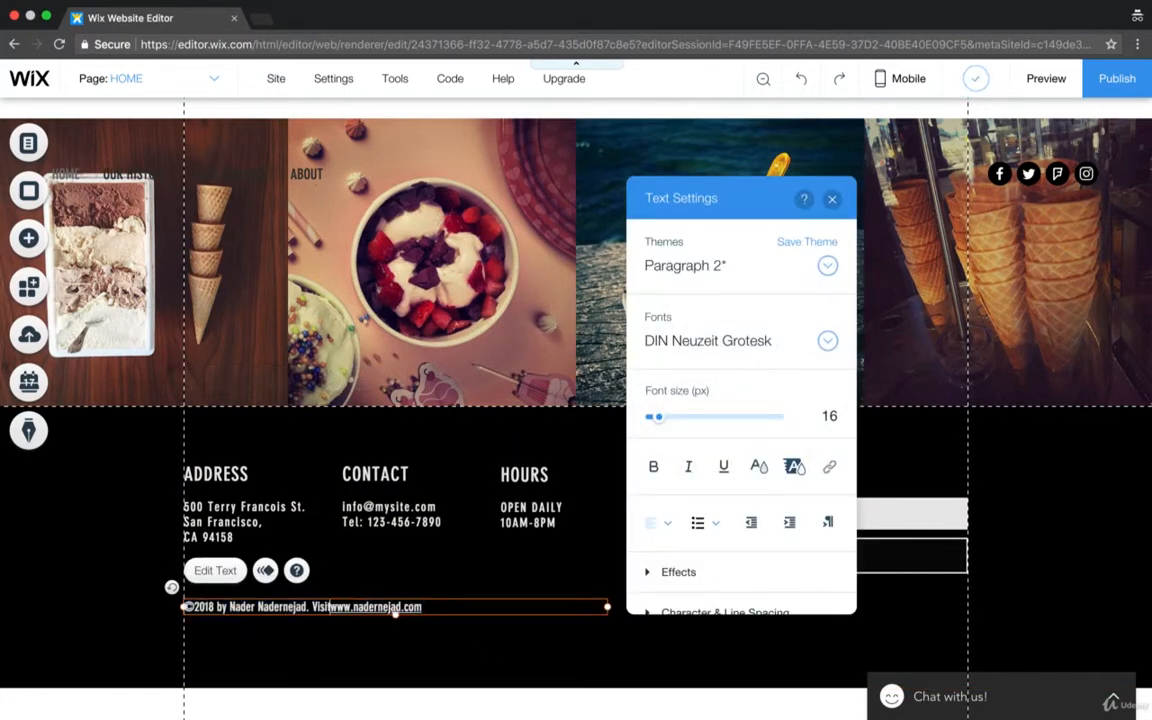
left_click(832, 198)
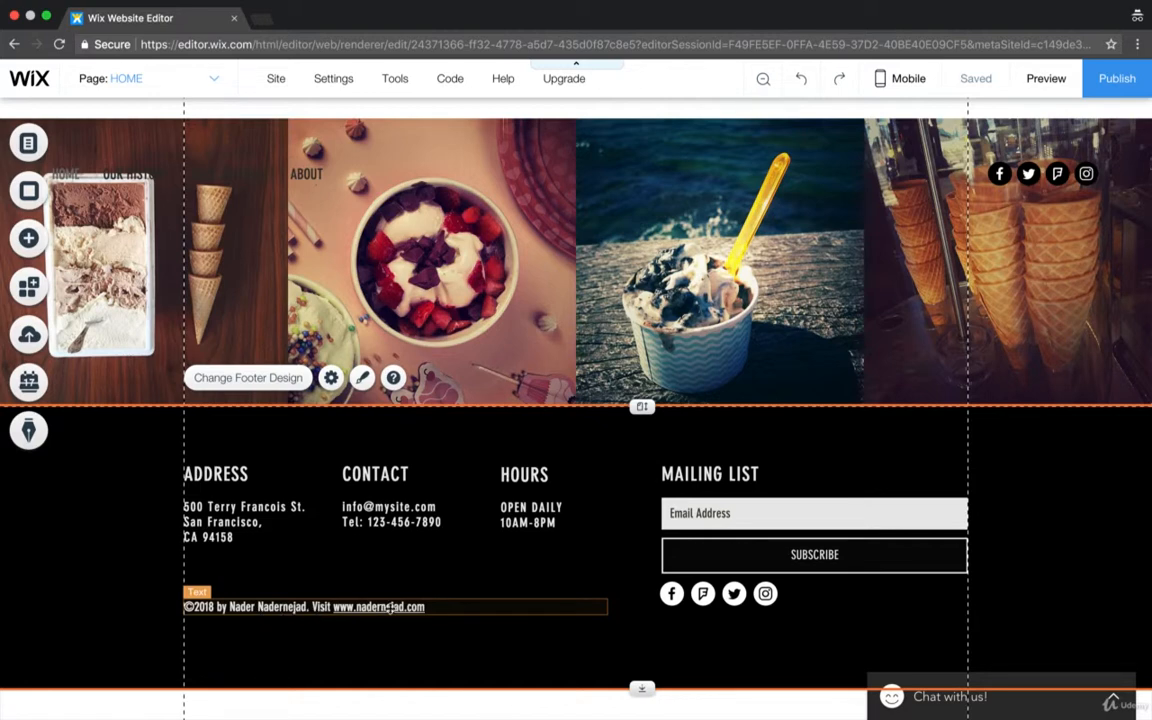
left_click(388, 506)
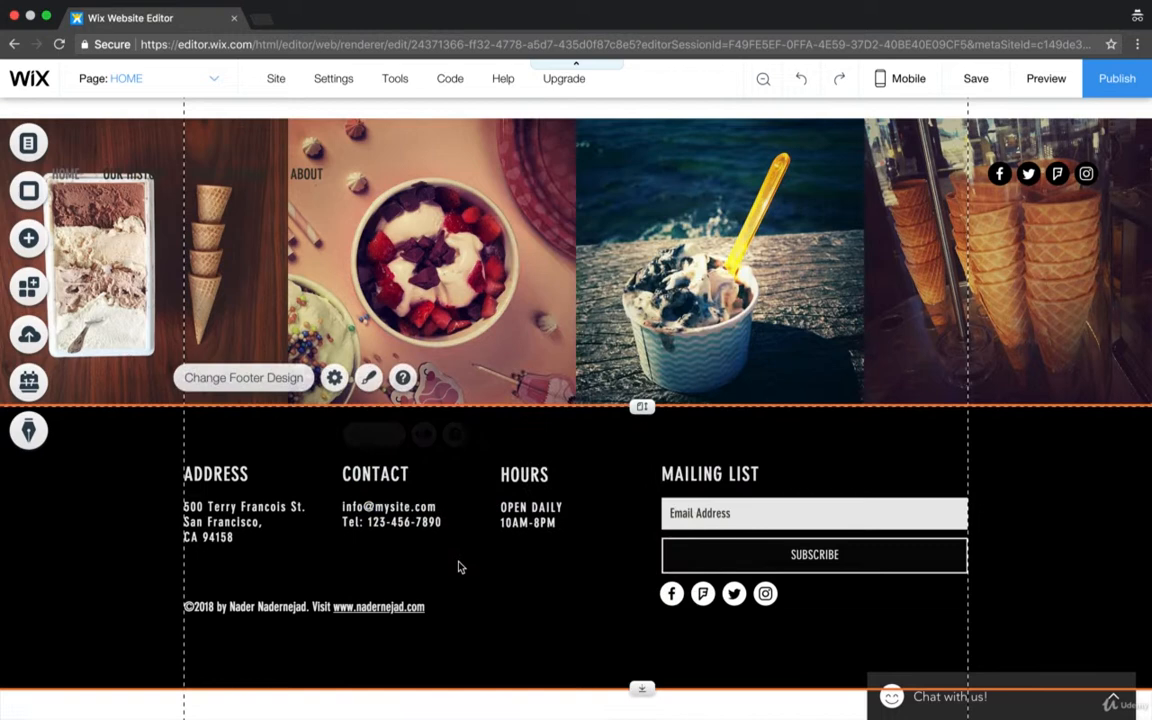
Switch on New Subscriber Notifications for the mailing list form and confirm the email address
left_click(524, 476)
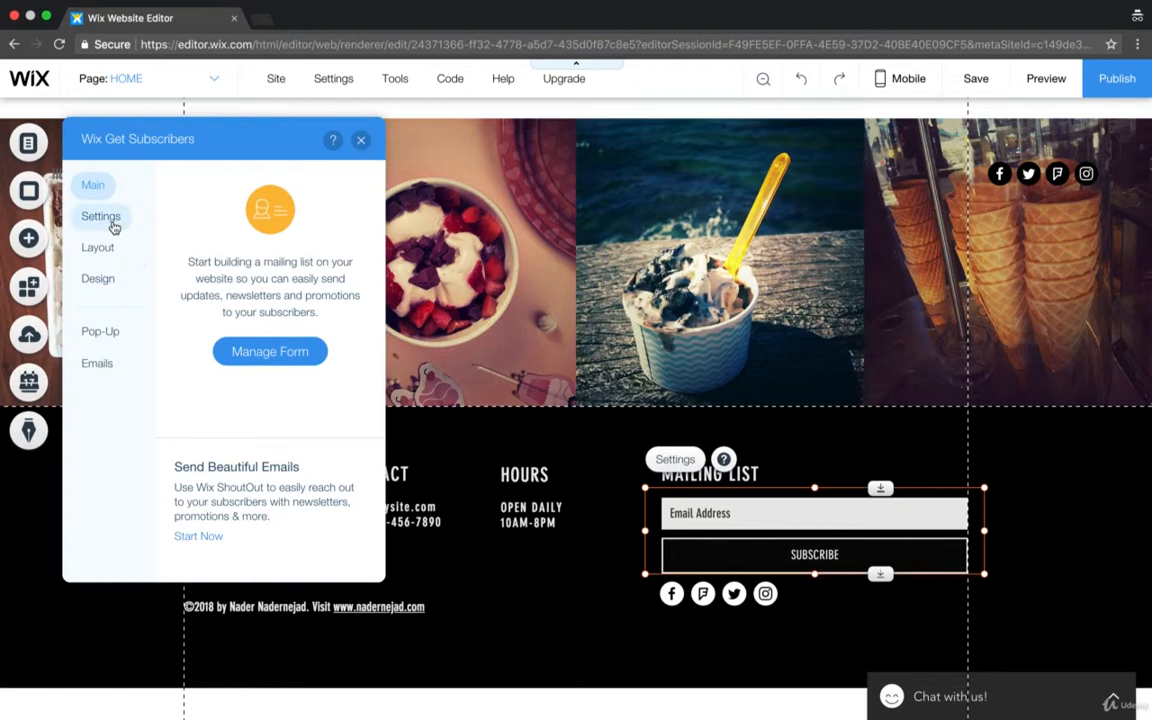
left_click(100, 216)
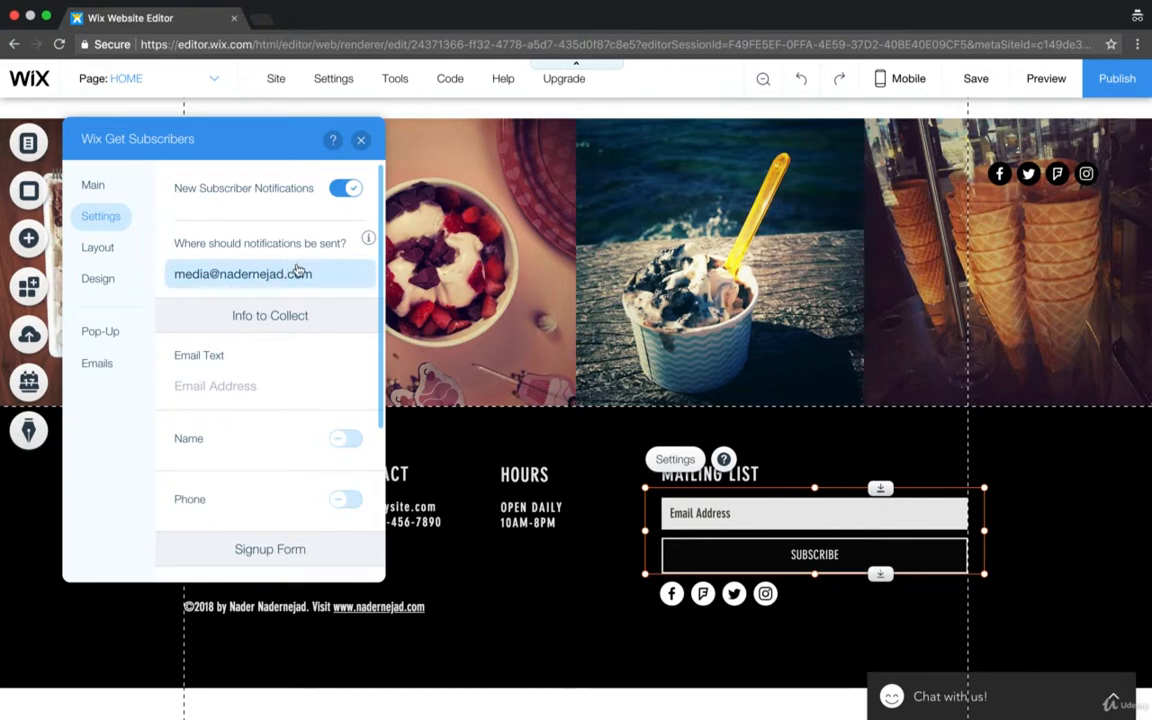
mouse_move(296, 280)
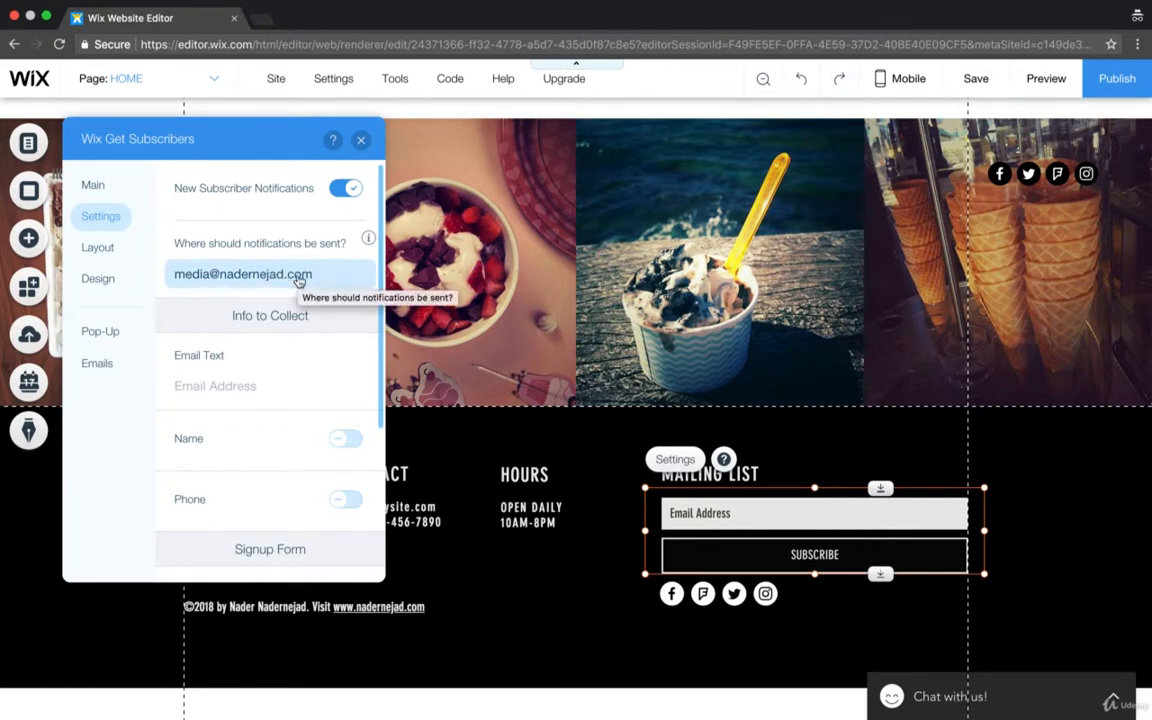
scroll("down", 3)
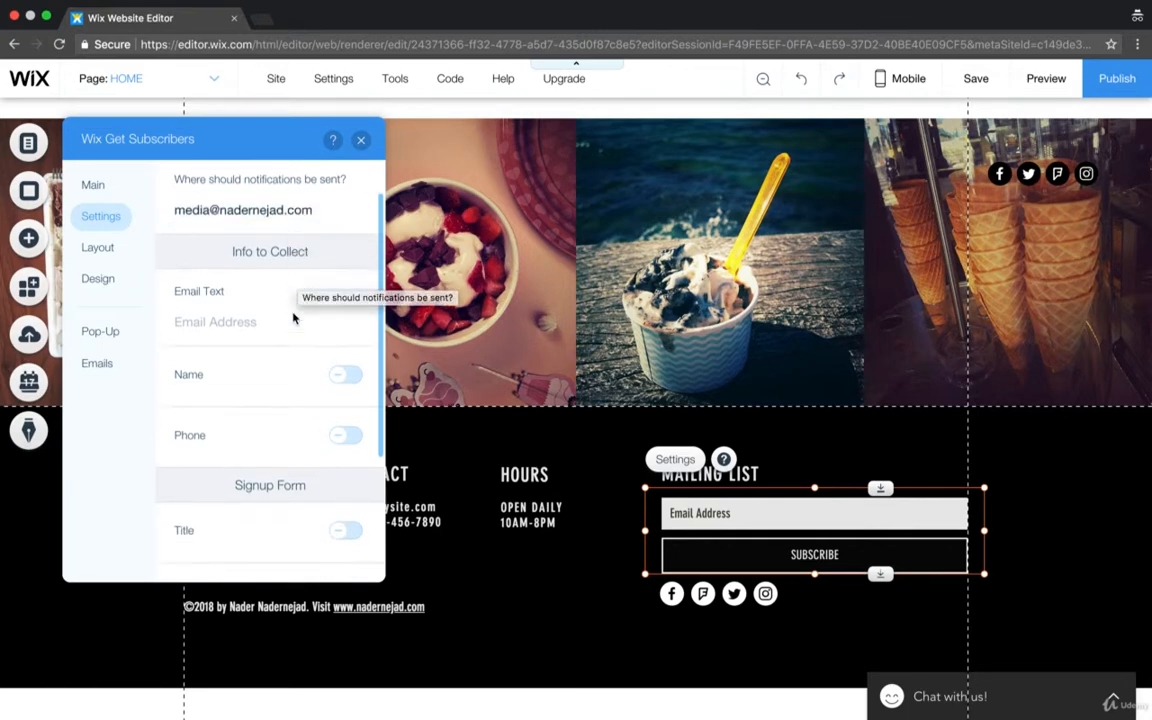
scroll("down", 3)
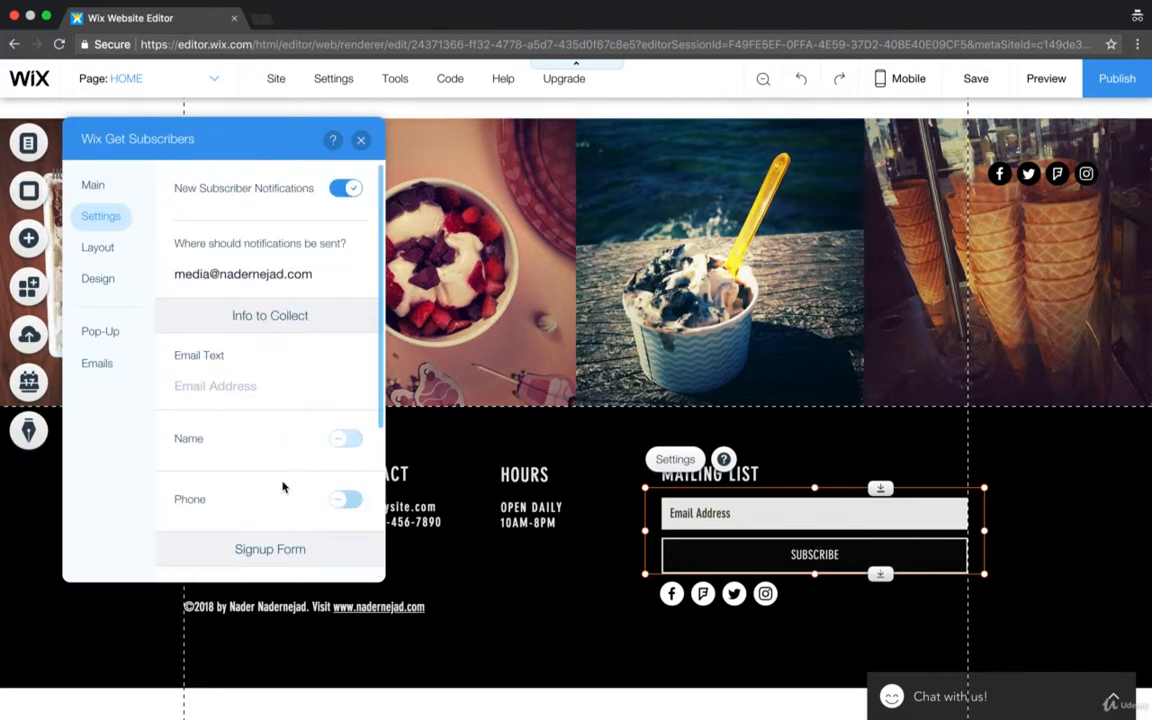
left_click(360, 140)
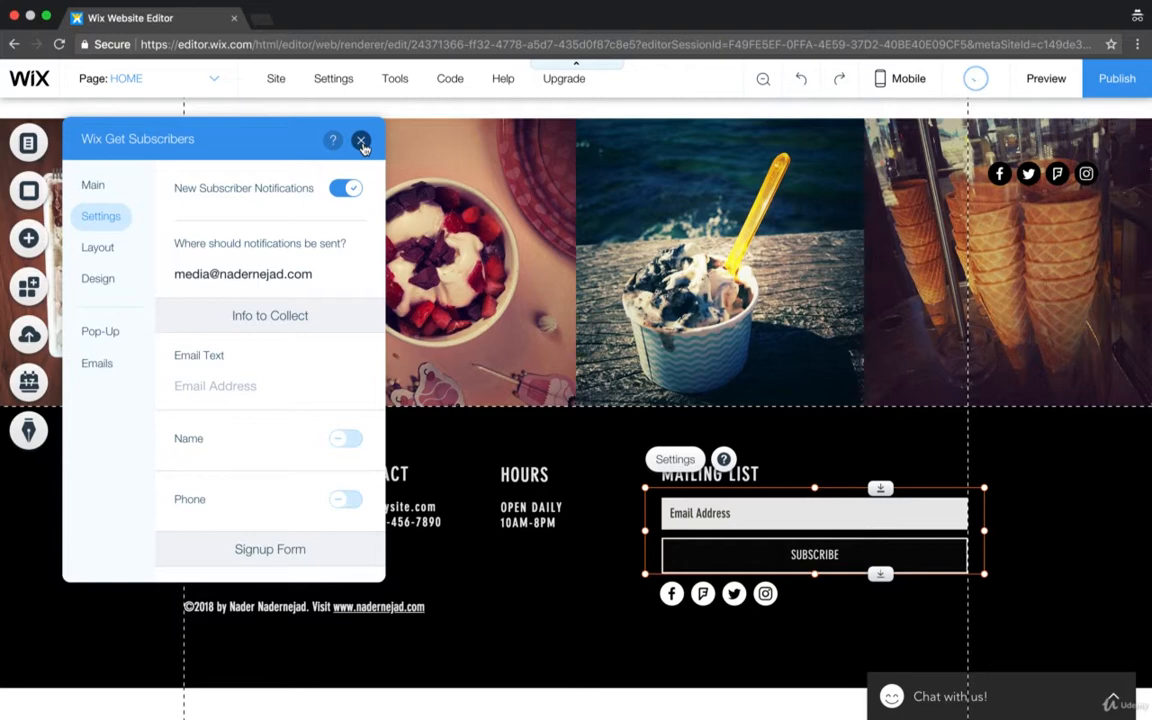
left_click(360, 140)
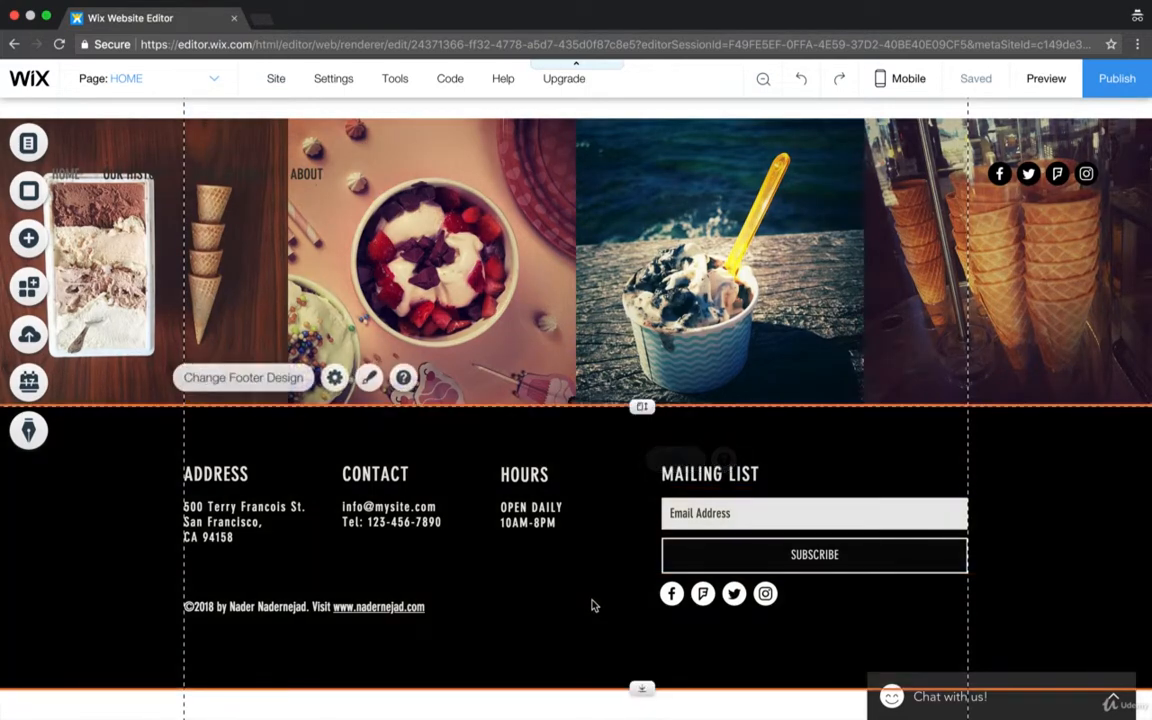
mouse_move(436, 444)
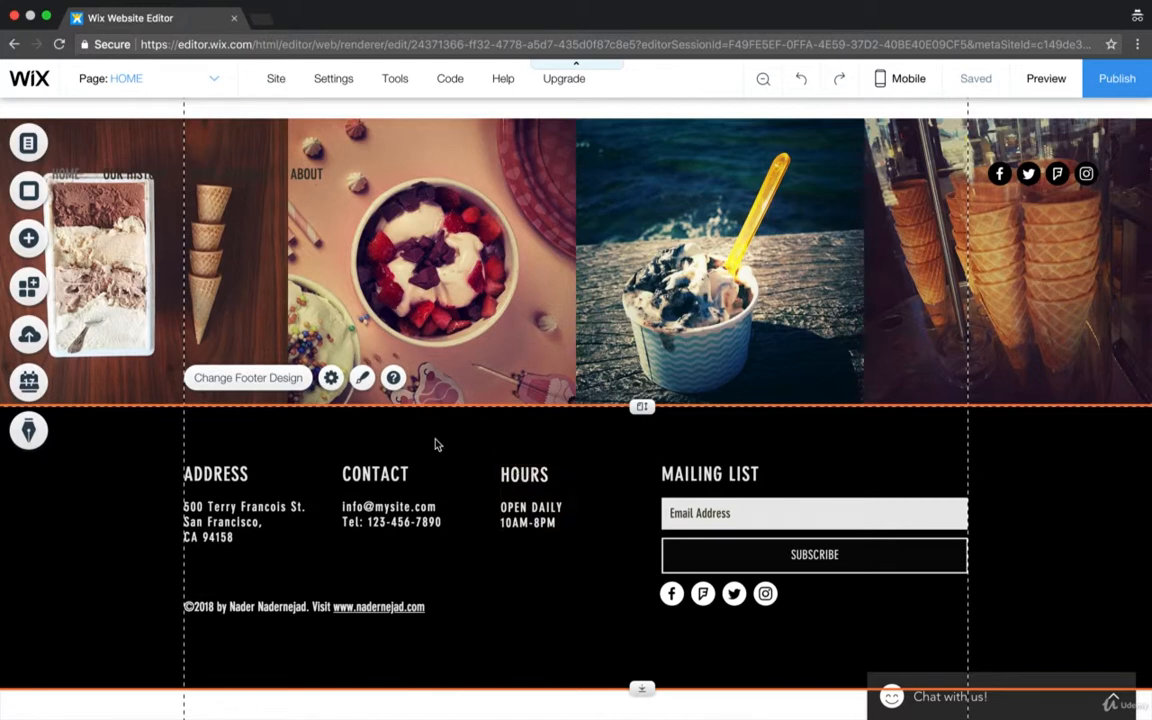
mouse_move(478, 556)
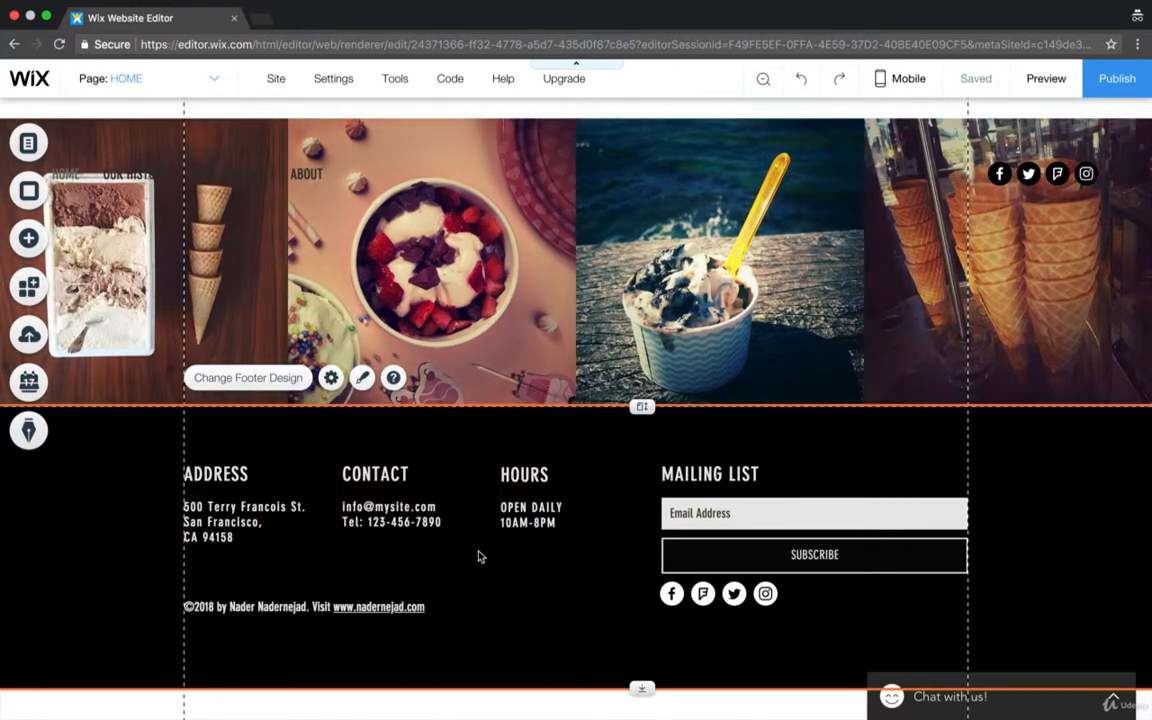
mouse_move(492, 462)
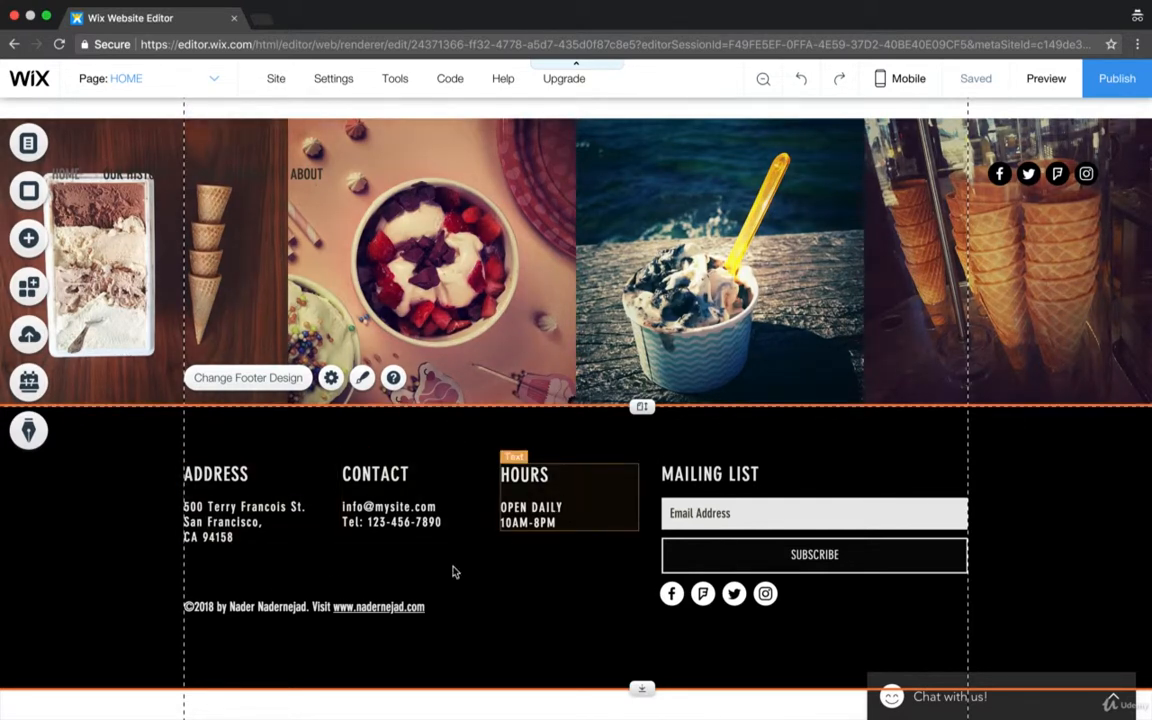
left_click(376, 476)
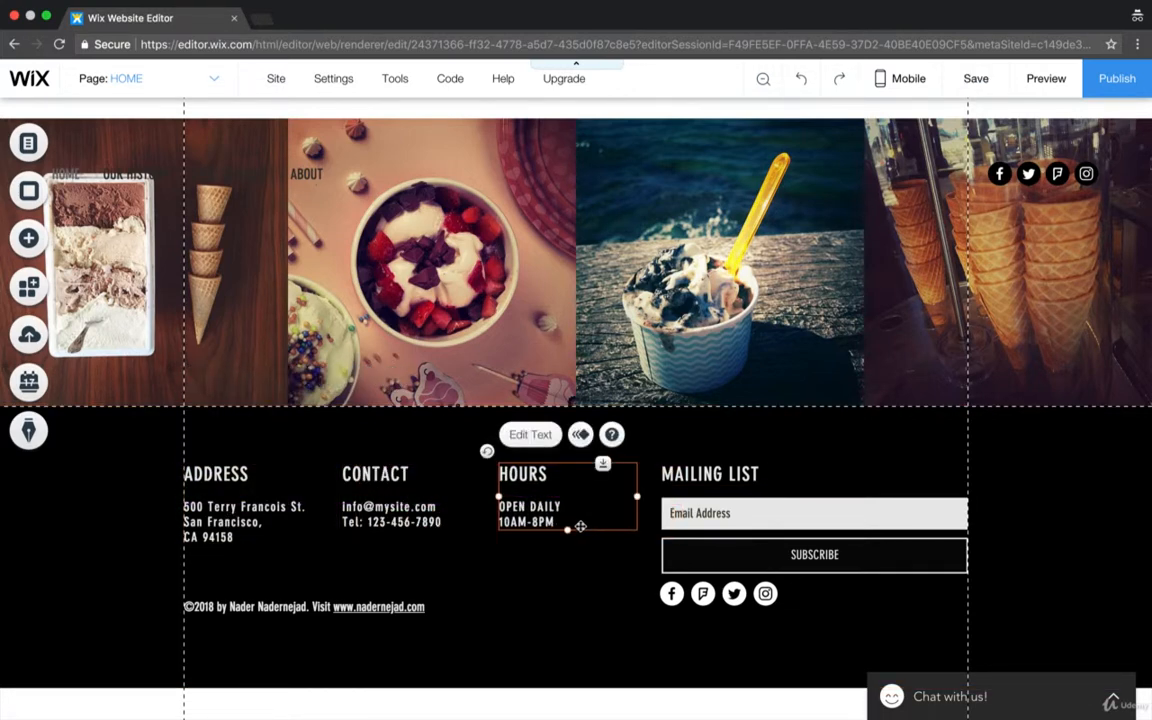
scroll("up", 3)
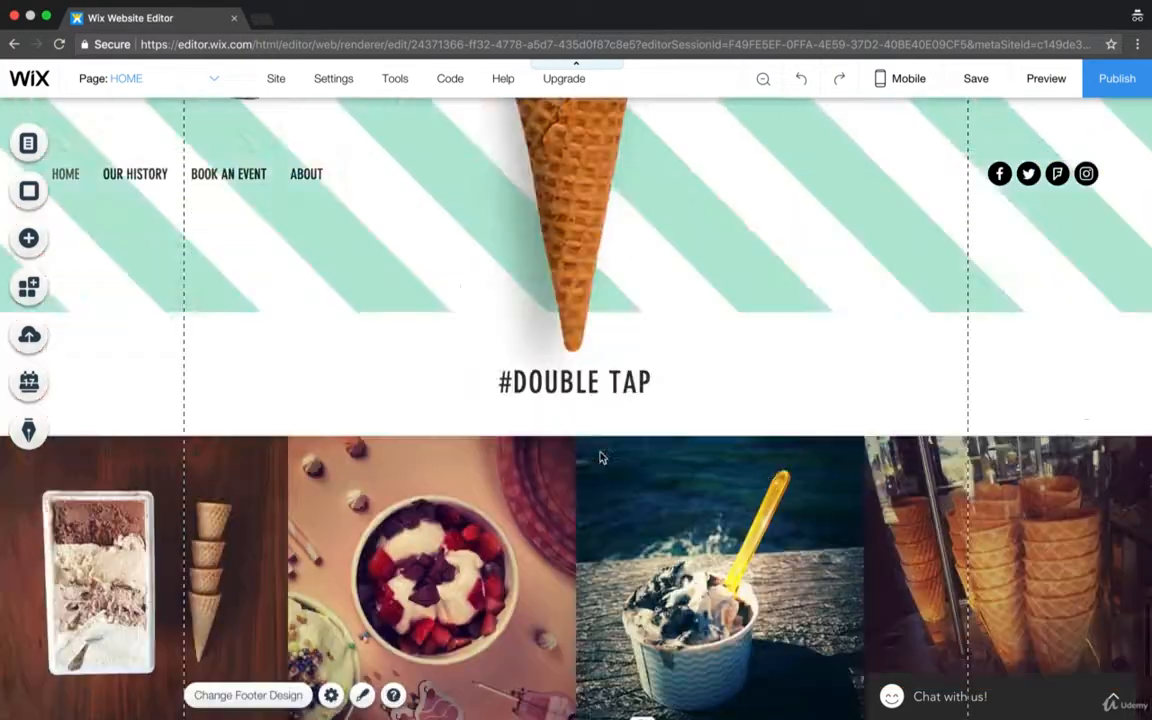
scroll("up", 3)
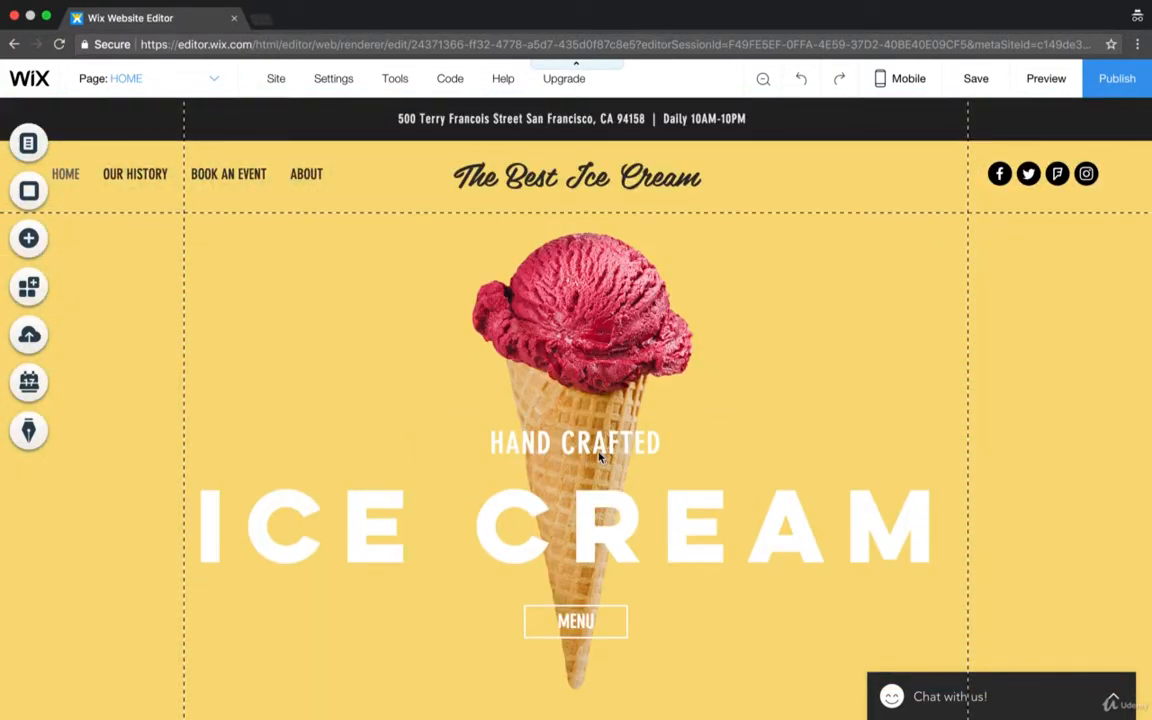
scroll("down", 3)
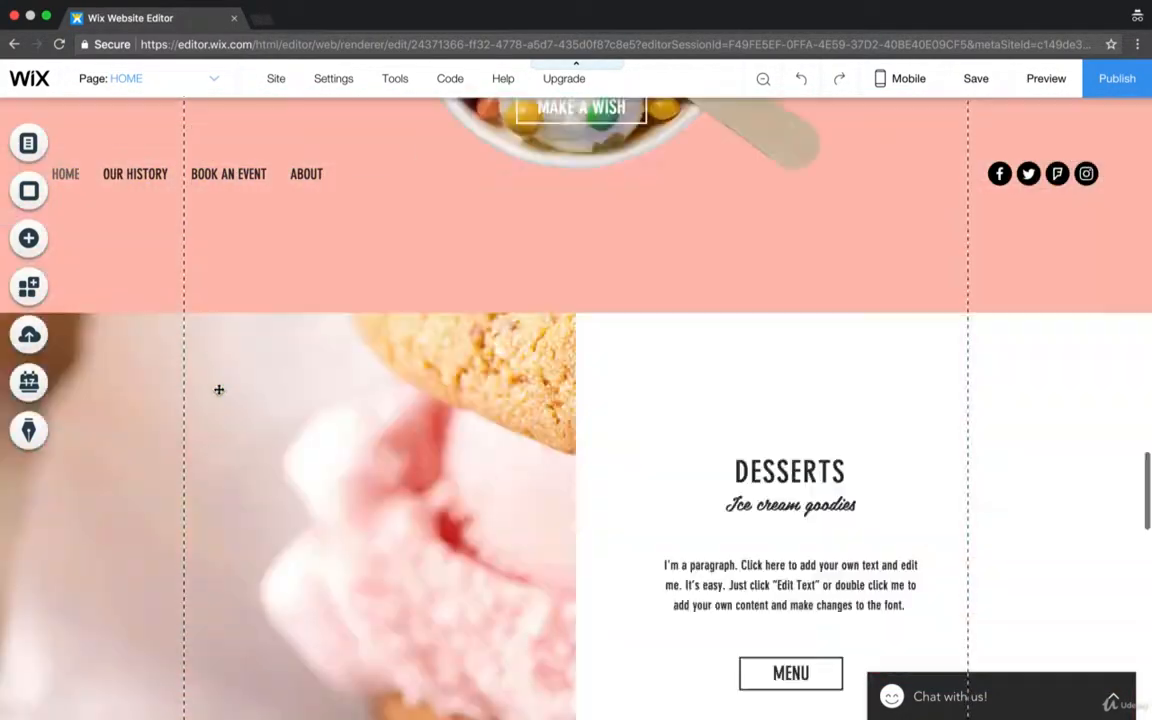
scroll("down", 3)
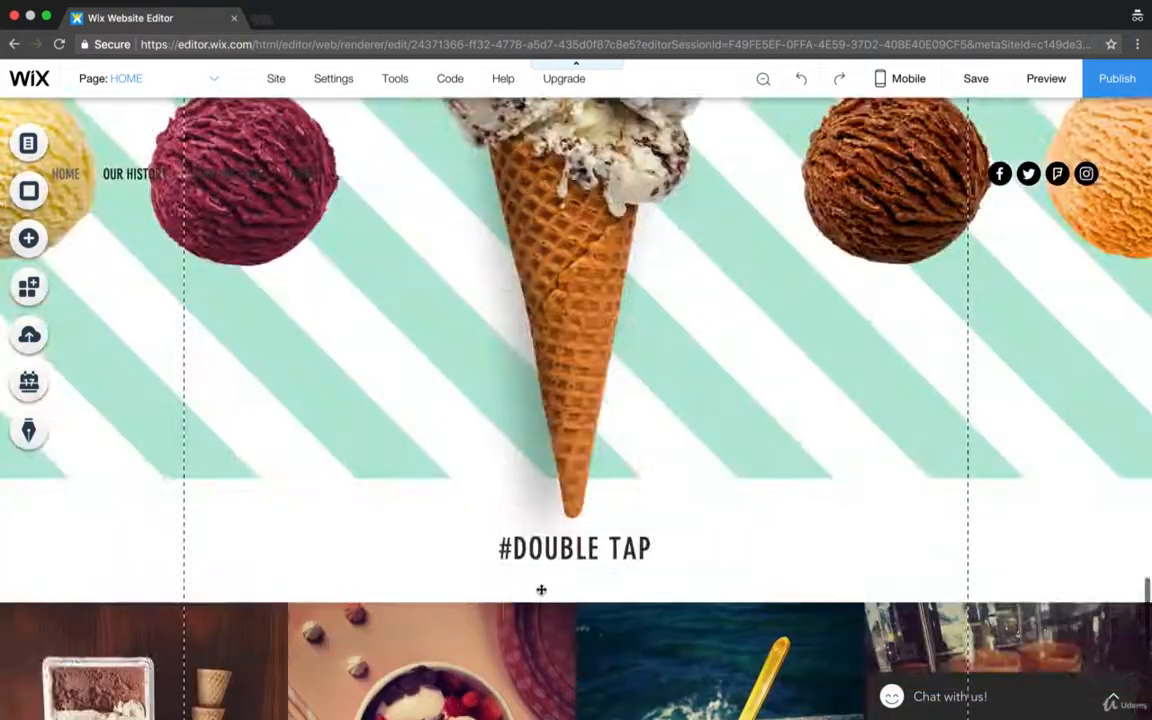
scroll("up", 3)
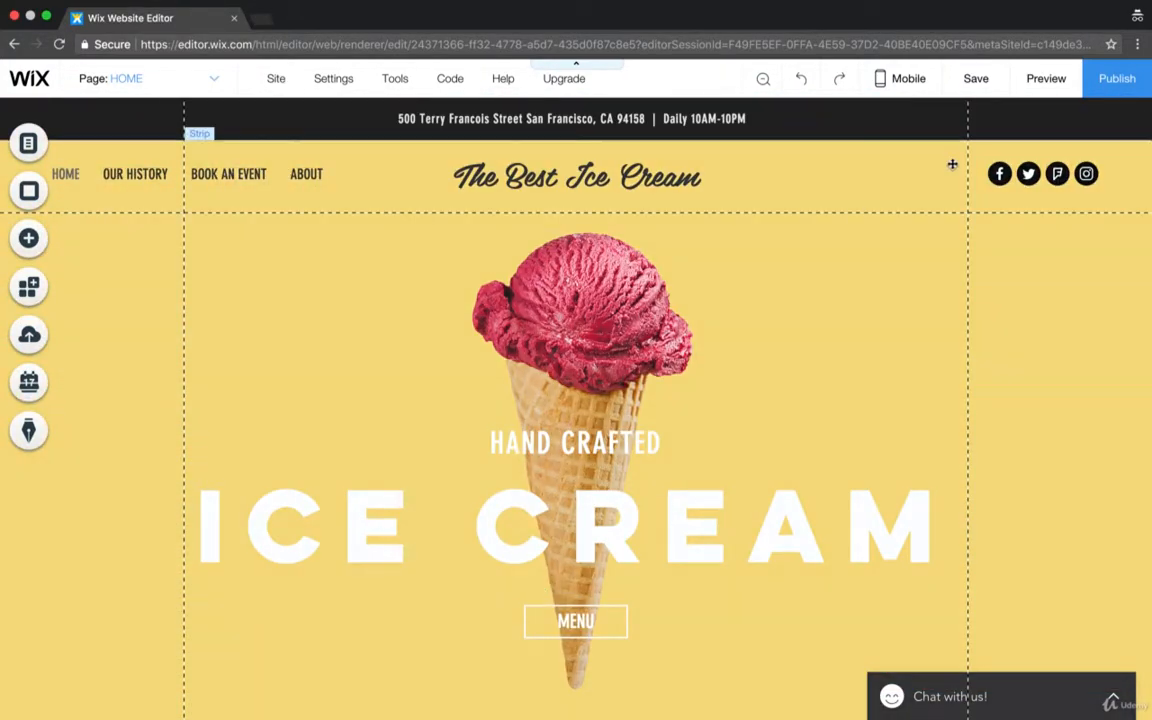